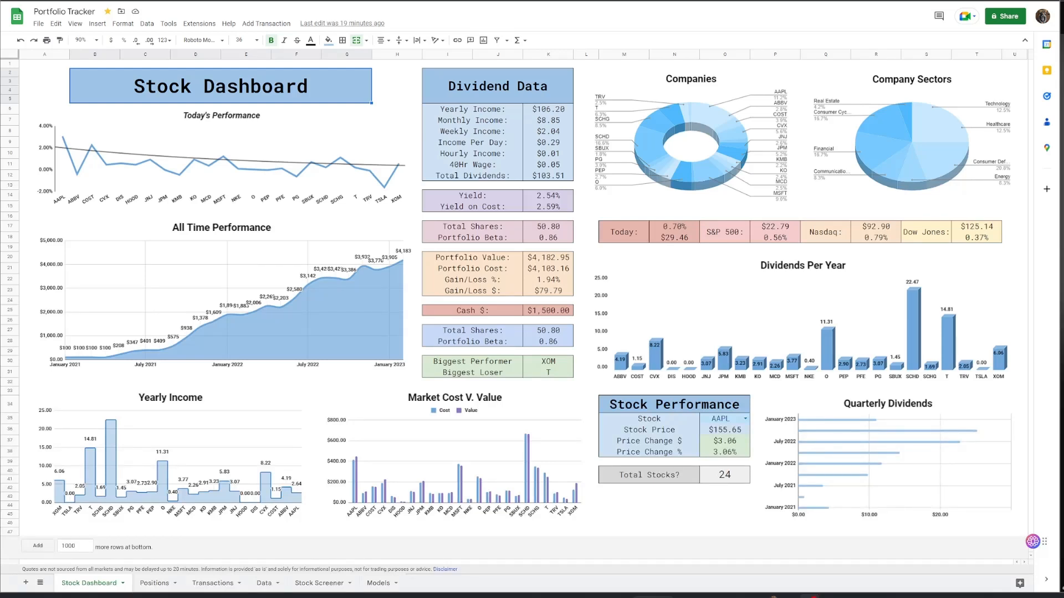
mouse_move(289, 112)
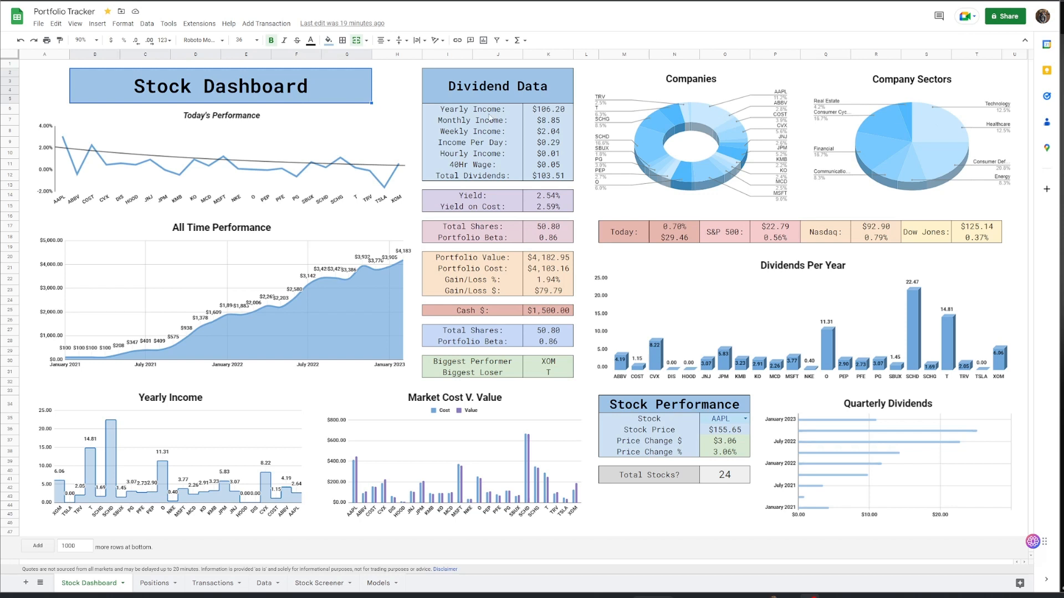
mouse_move(849, 147)
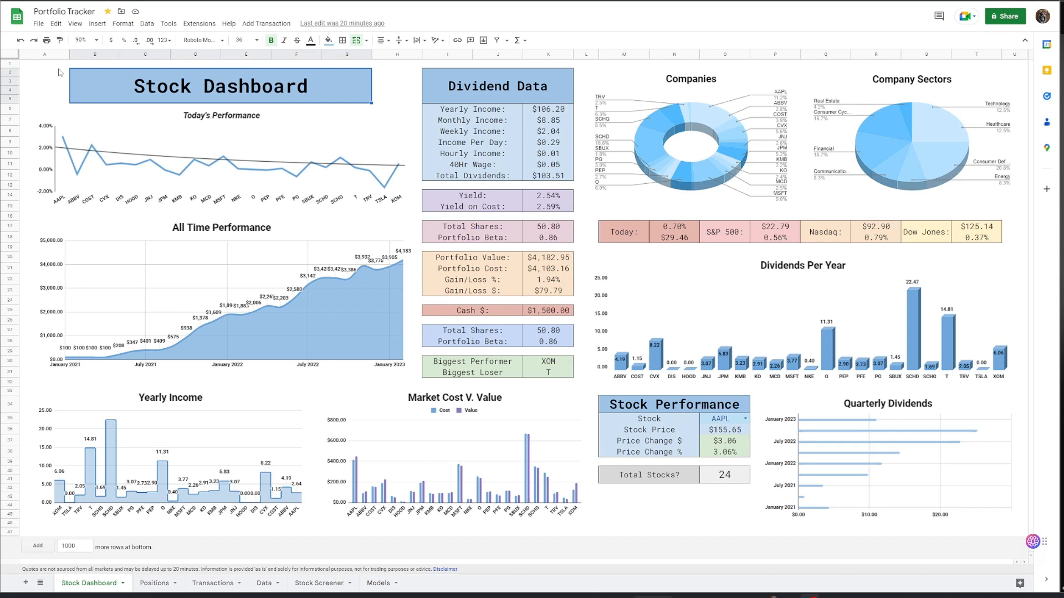
mouse_move(320, 127)
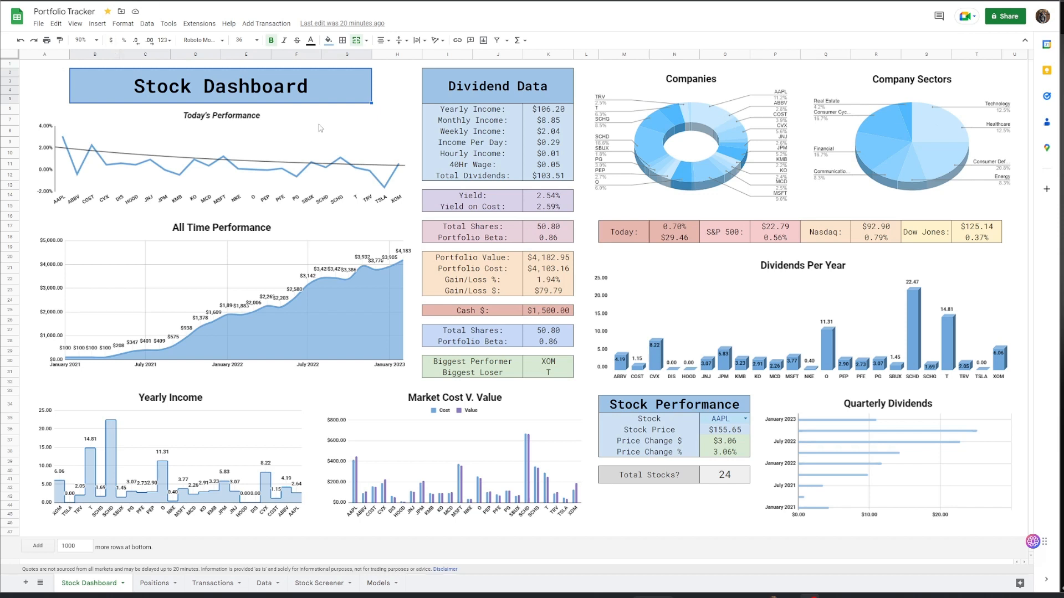
- Inspect the dashboard's weekly, yearly and monthly income, biggest loser and cash balance
click(548, 131)
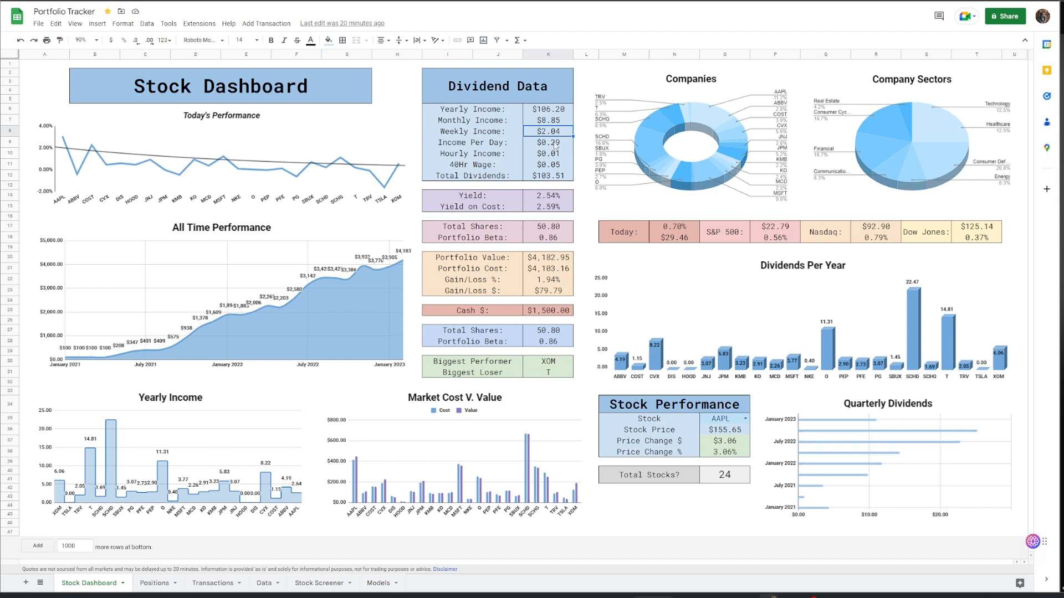
mouse_move(266, 23)
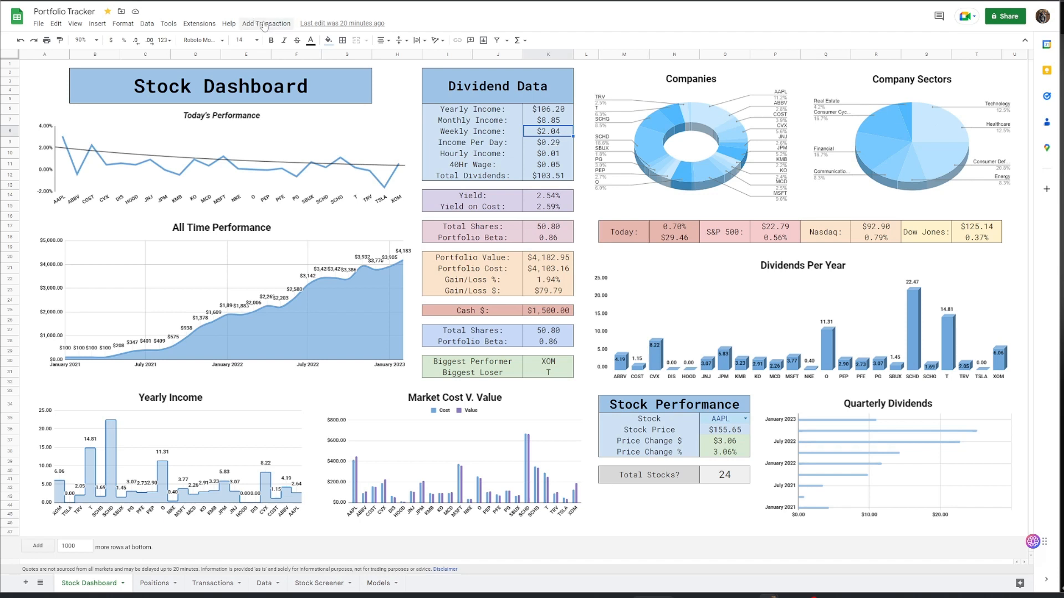
mouse_move(837, 204)
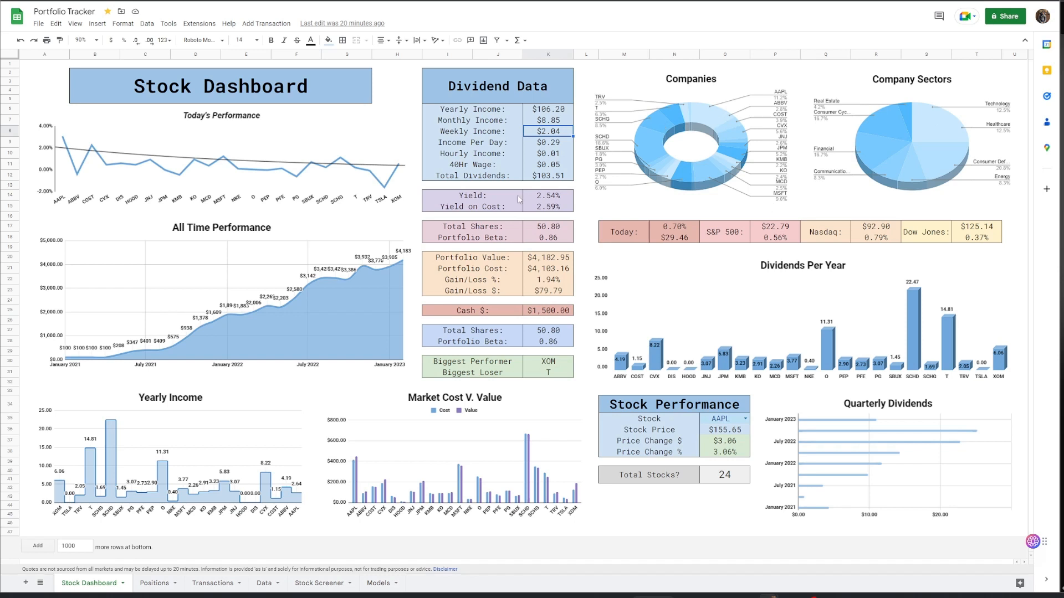
click(472, 109)
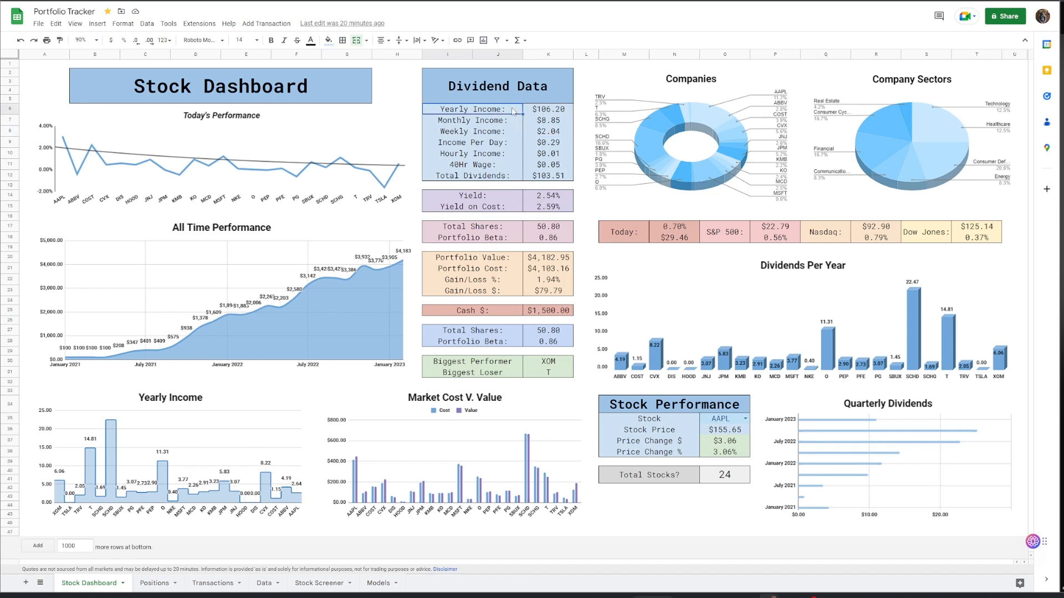
click(547, 120)
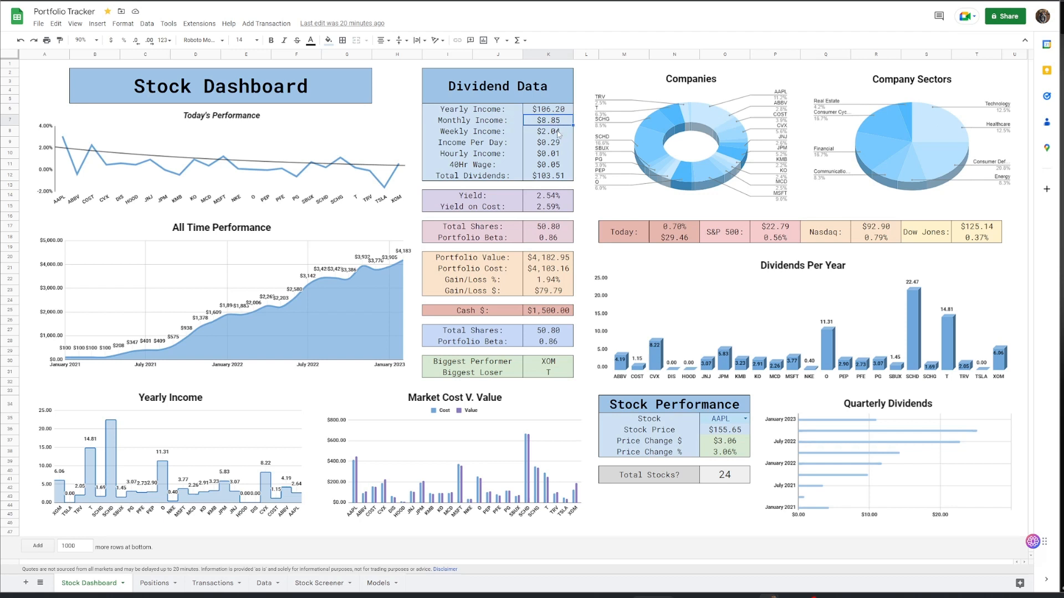
click(548, 131)
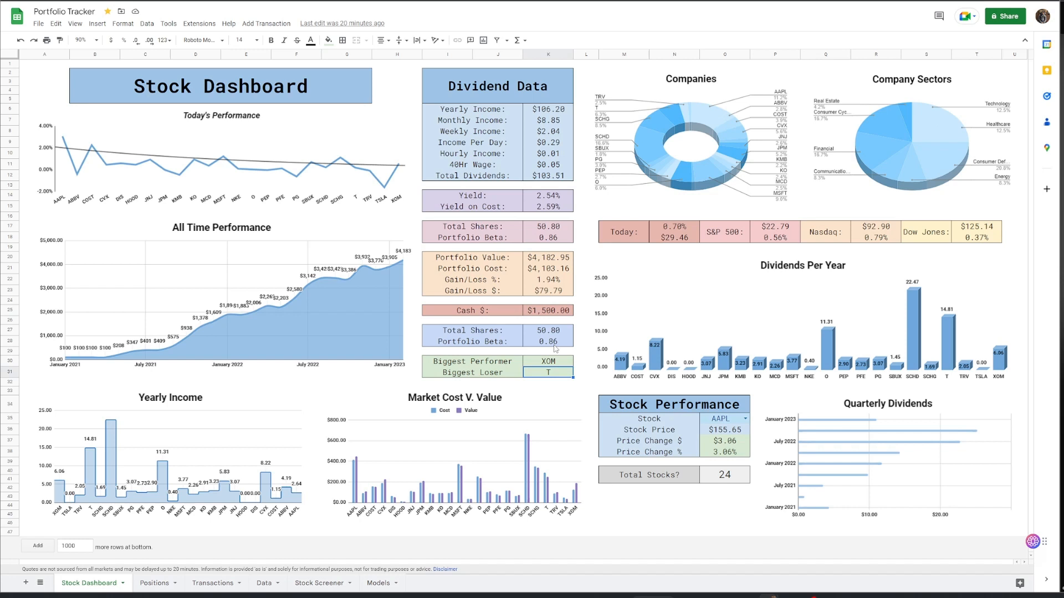
click(549, 310)
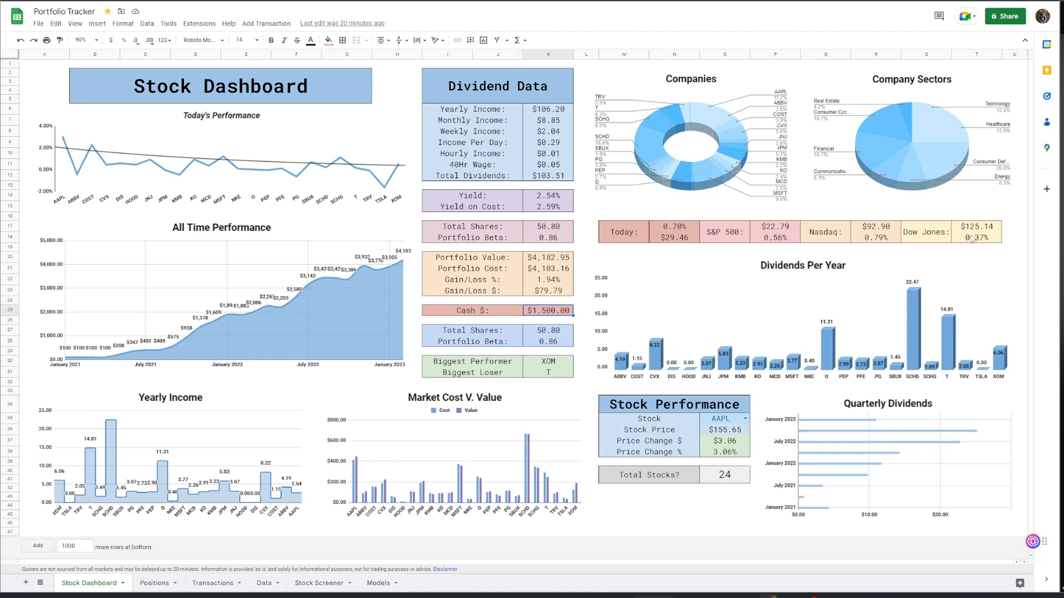
mouse_move(723, 495)
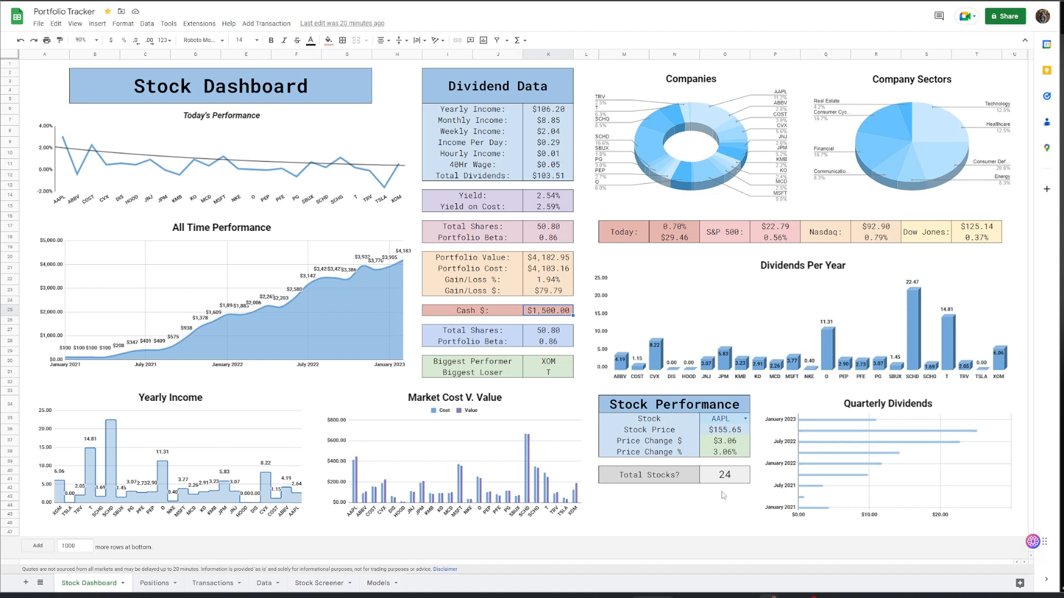
- On Positions, change the short-term return period header from 30 days to 10
click(156, 587)
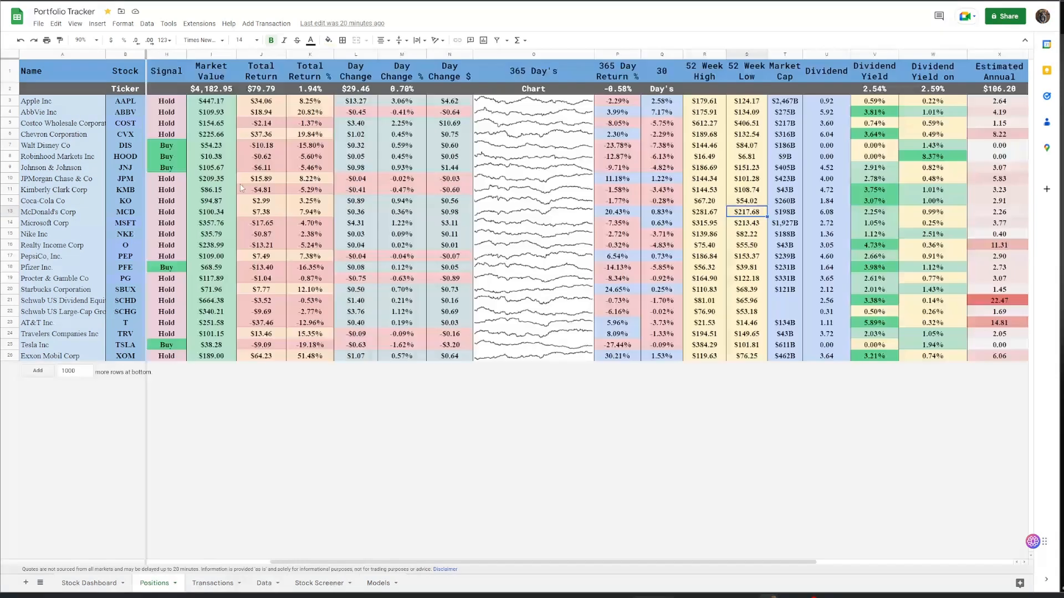
scroll(right, 3)
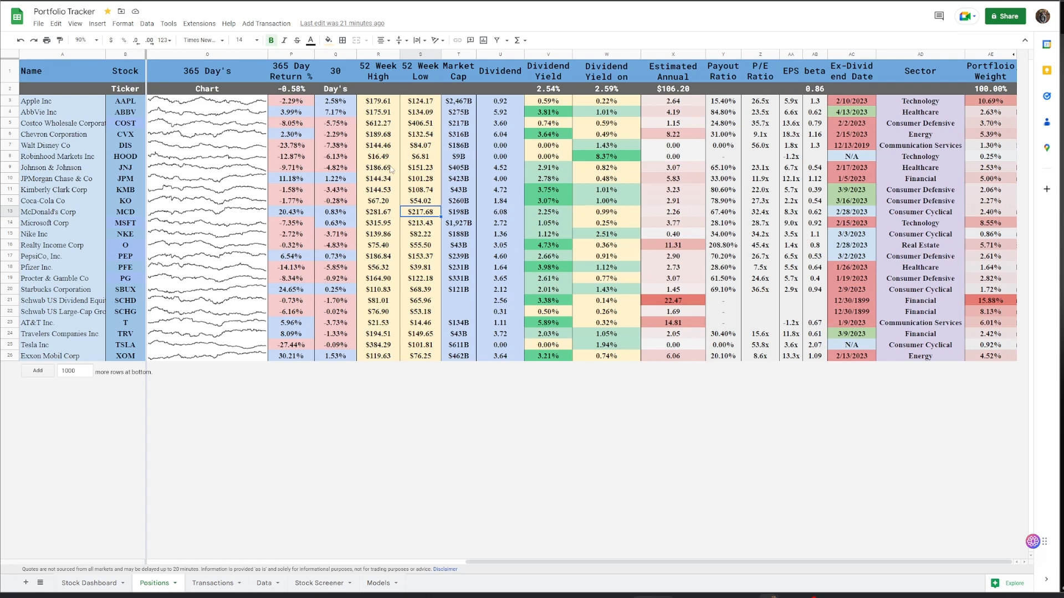
scroll(left, 3)
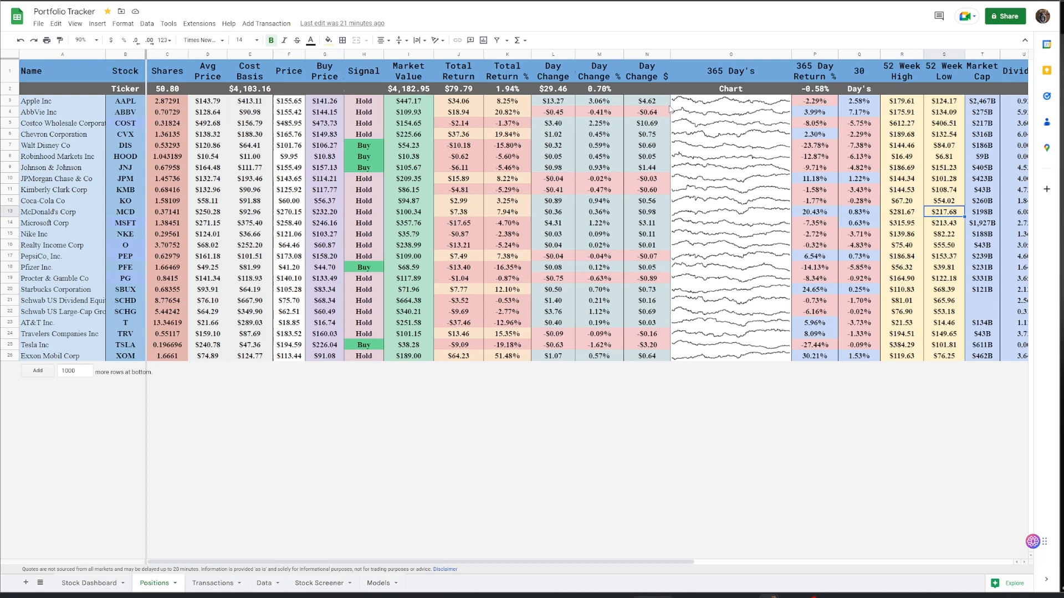
click(731, 70)
text(10)
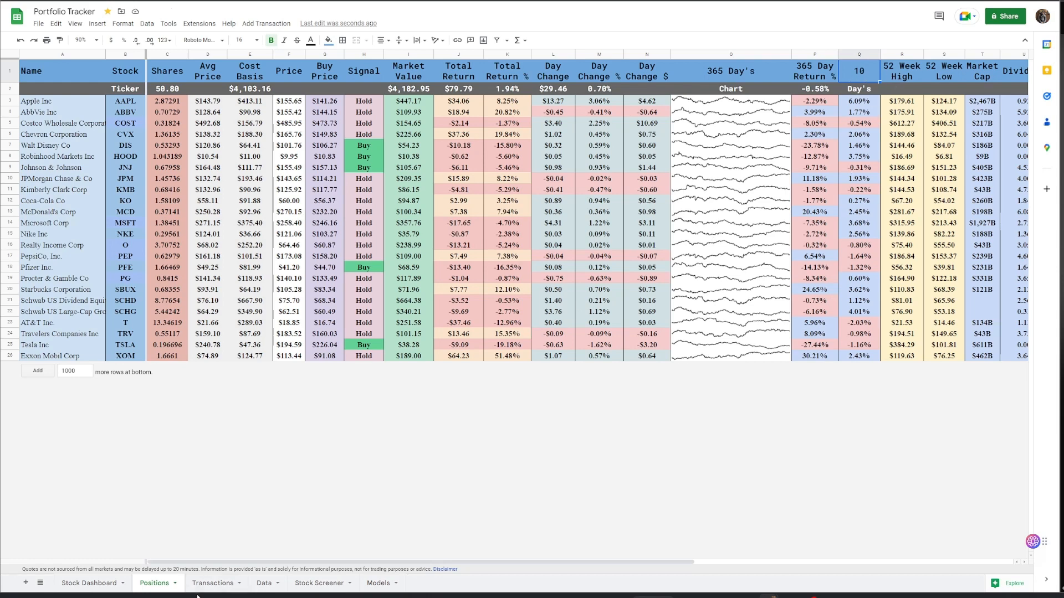
- Browse the Transactions entries, view the Action type options, and select AAPL dividend and total cells
click(212, 582)
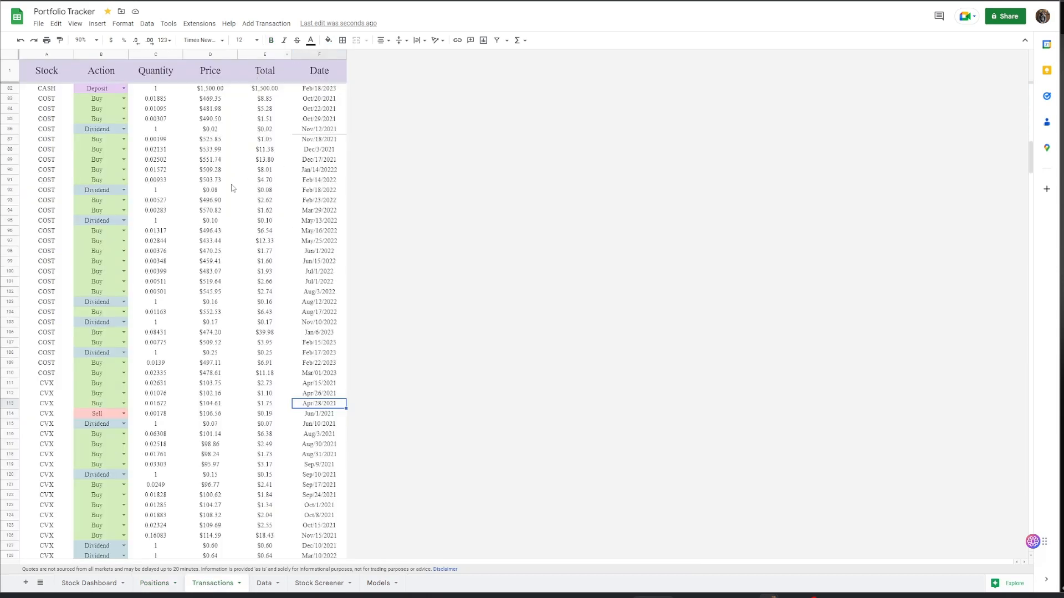
scroll(up, 3)
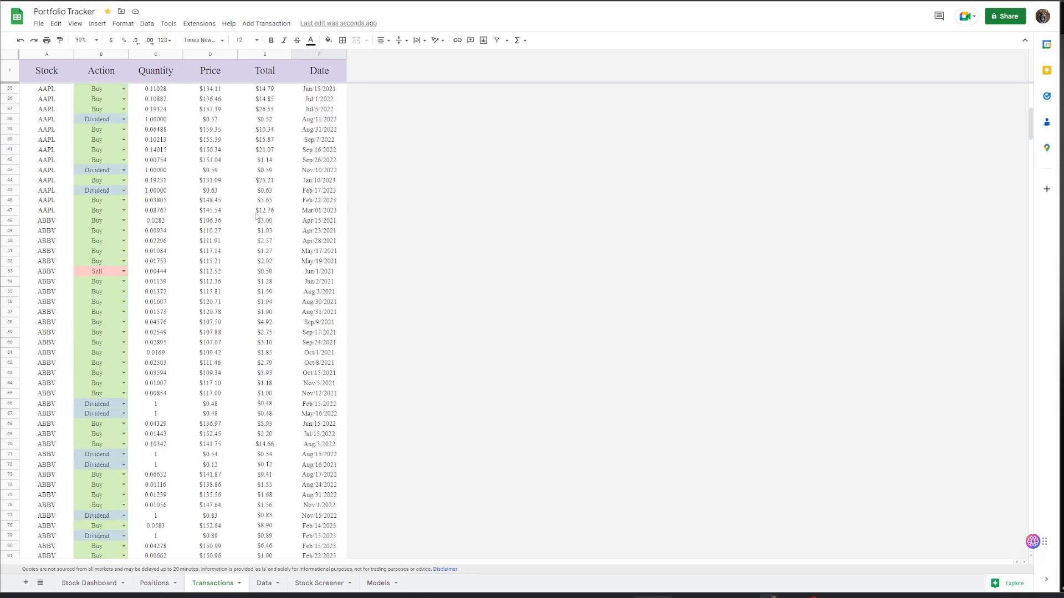
scroll(down, 3)
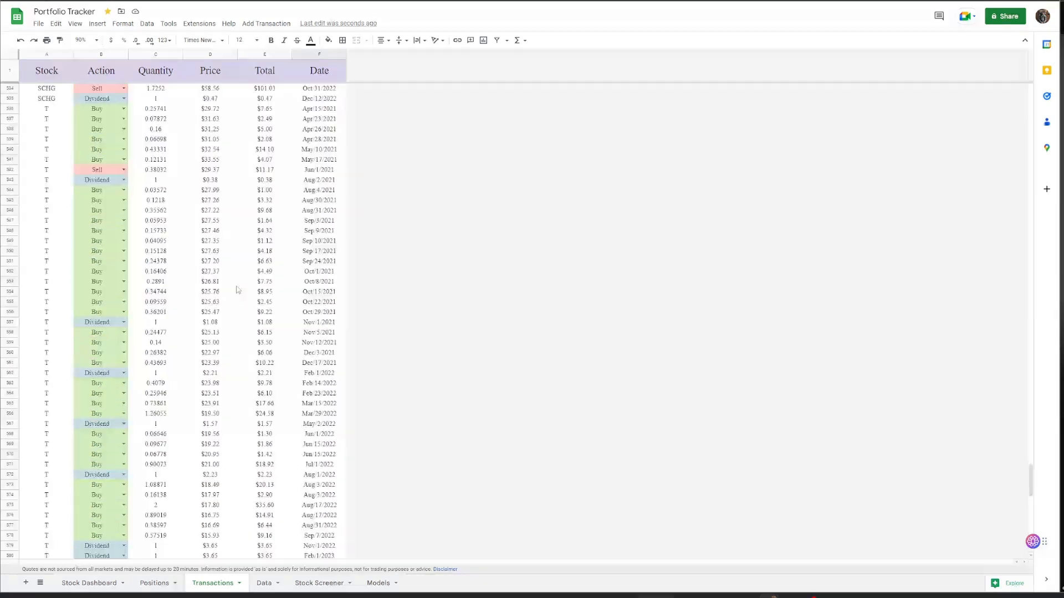
scroll(down, 3)
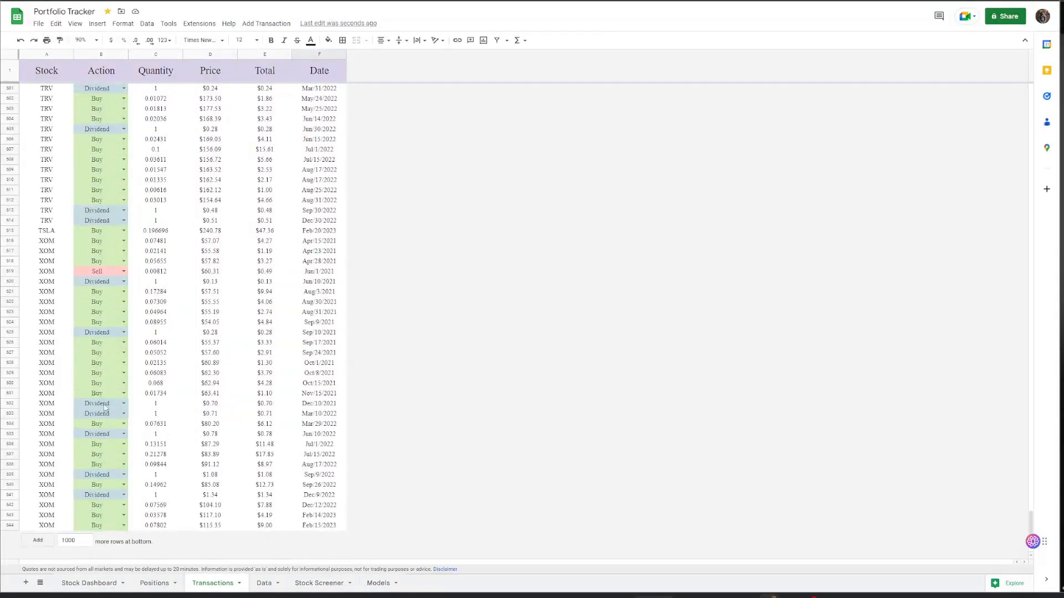
click(123, 402)
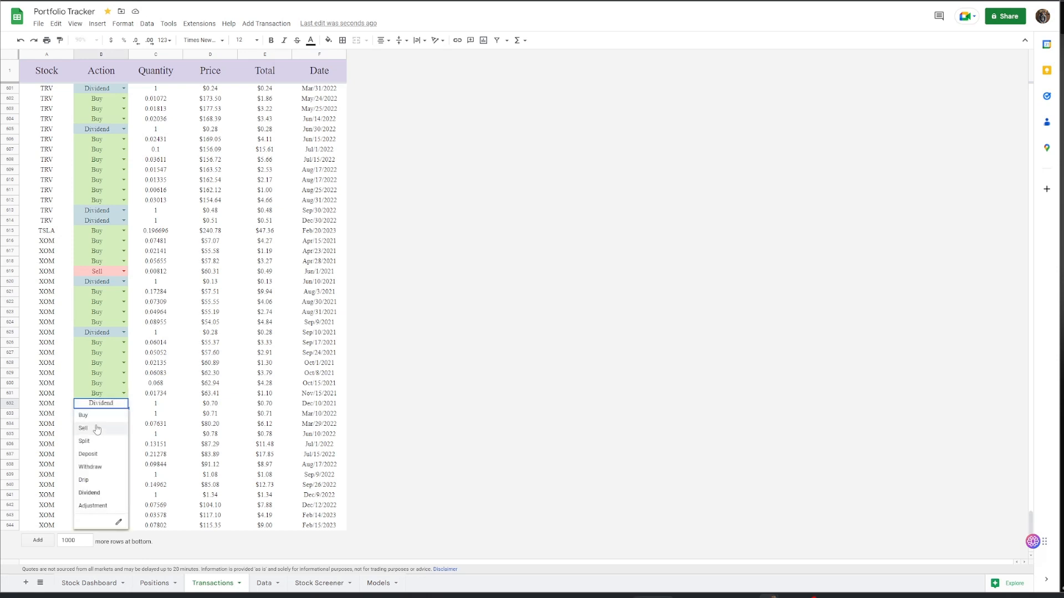
mouse_move(93, 487)
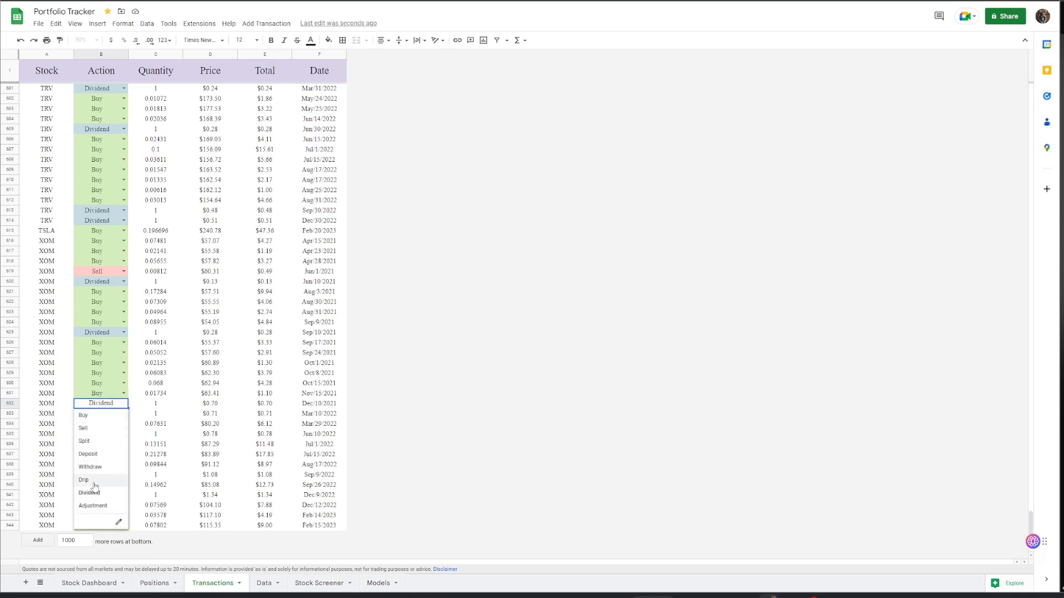
mouse_move(196, 364)
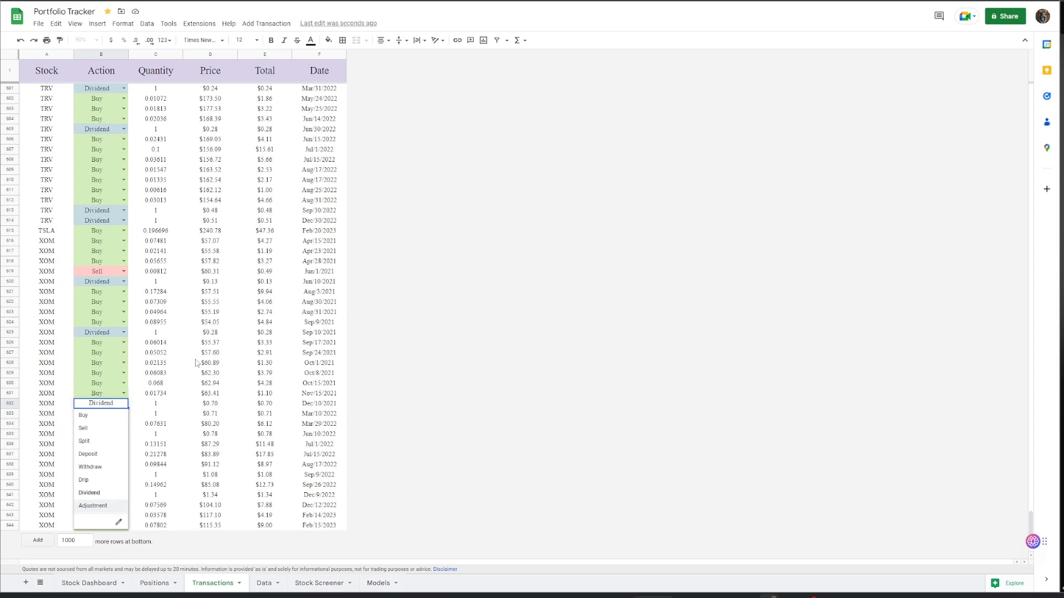
scroll(up, 3)
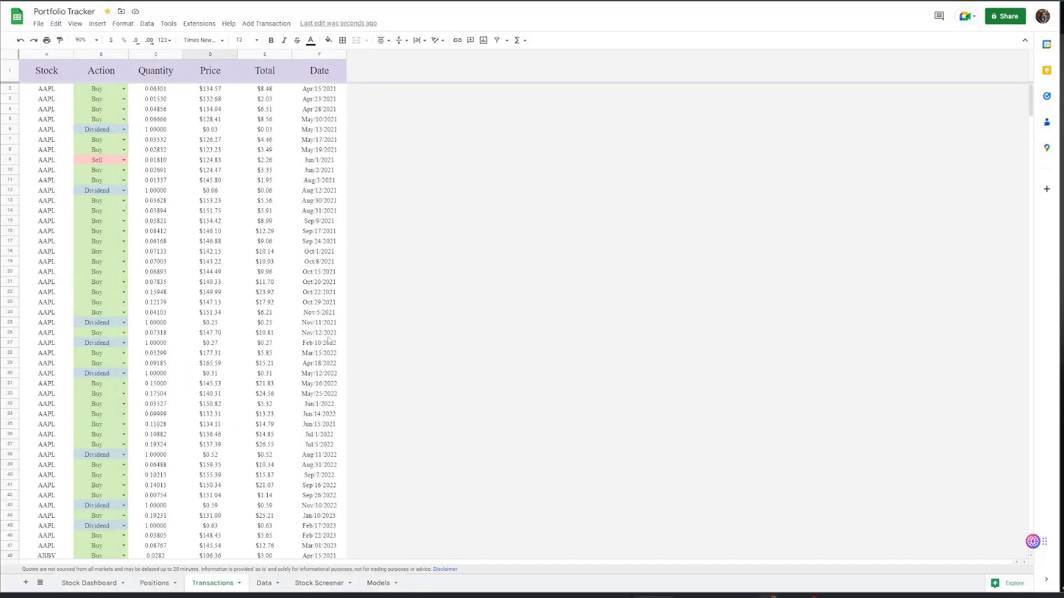
click(96, 191)
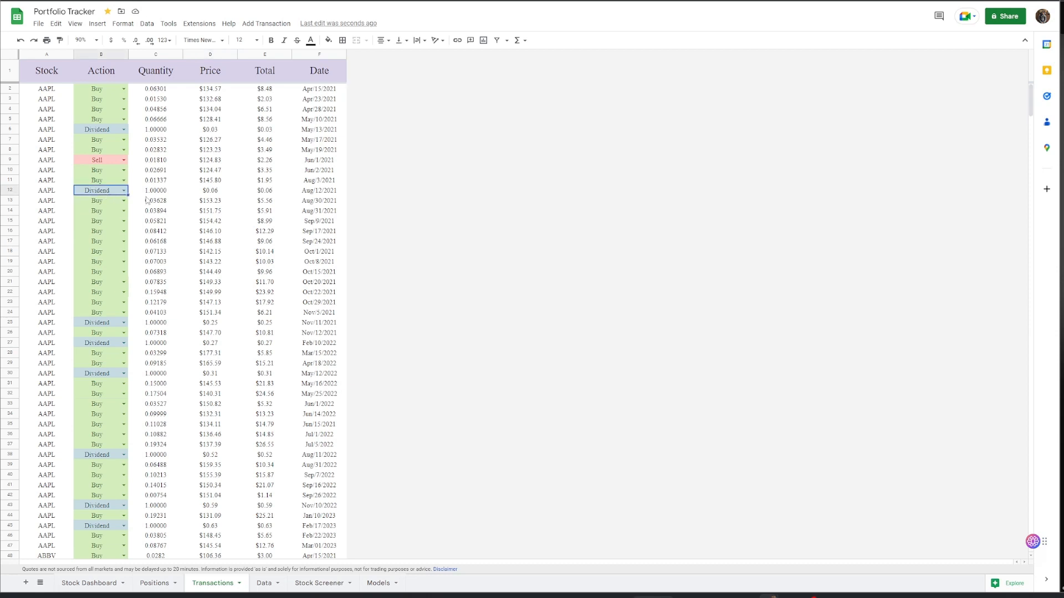
mouse_move(277, 344)
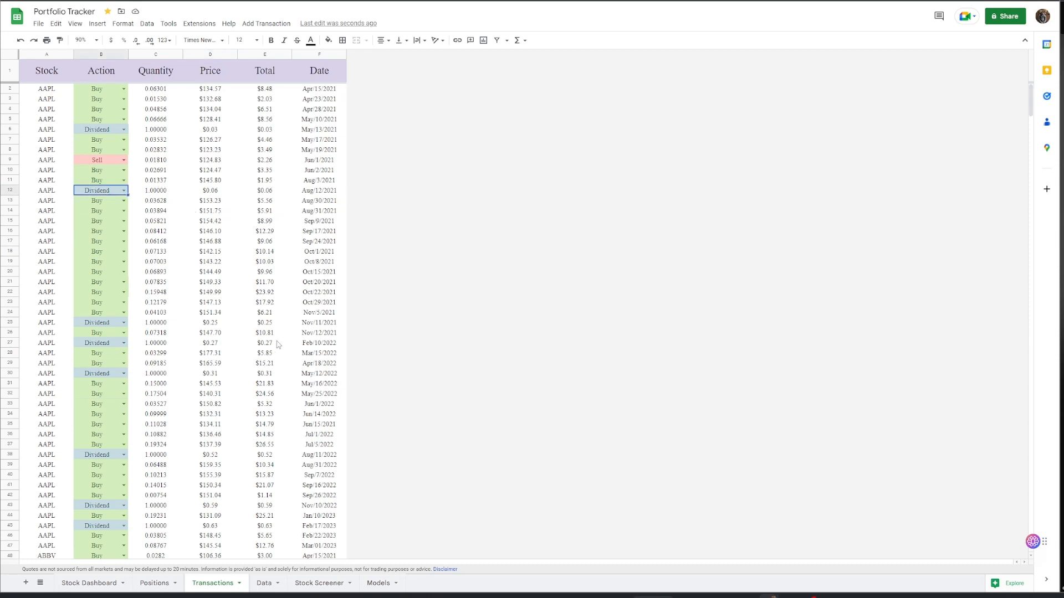
mouse_move(275, 138)
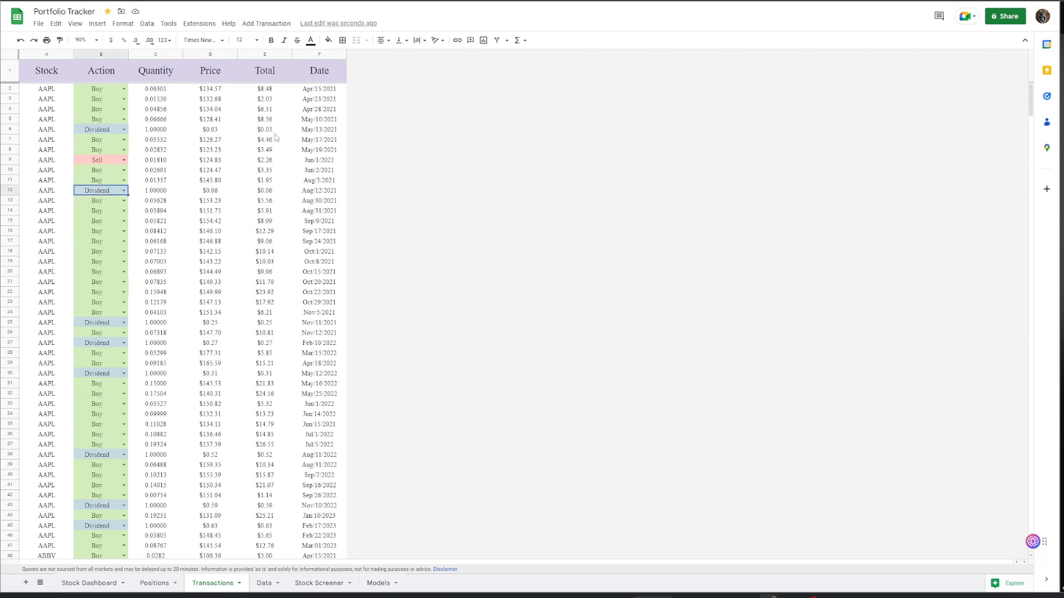
click(263, 241)
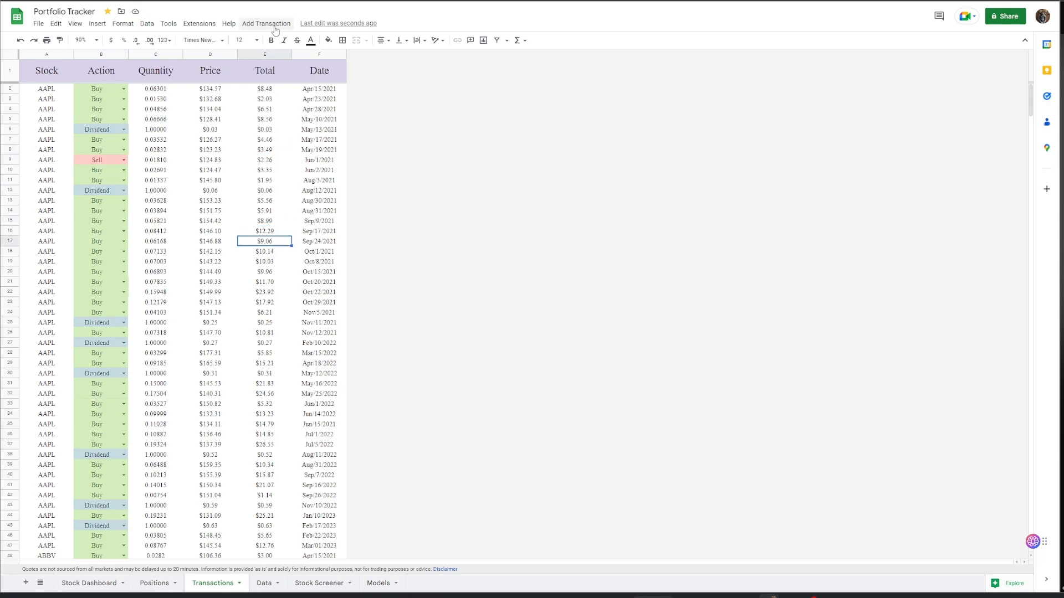
- Add an AAPL Buy of 100 shares at $130.00 dated Mar/06/2023 via Add Transaction
click(266, 24)
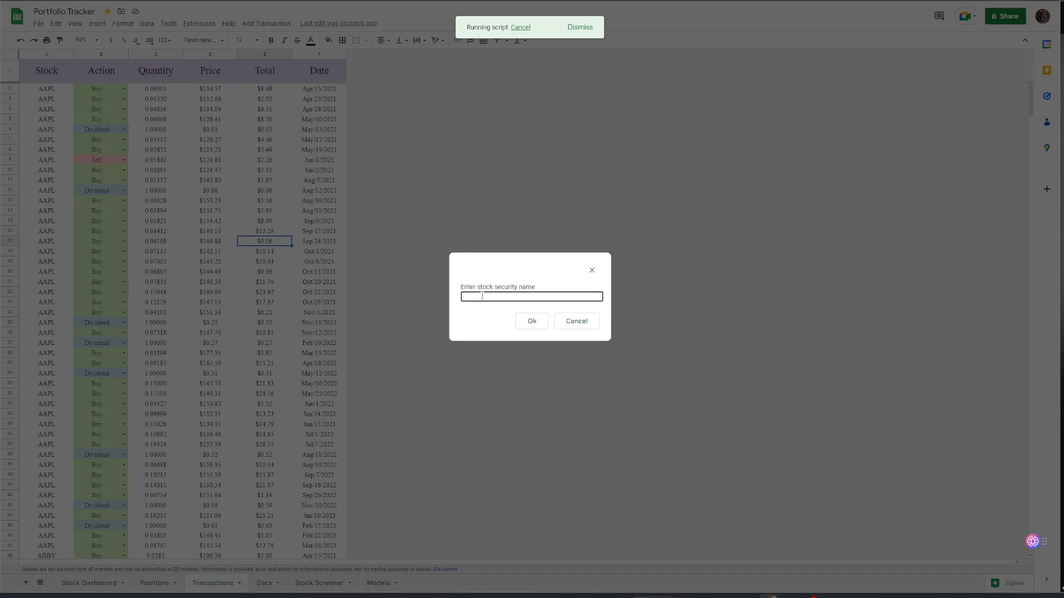
text(aapl)
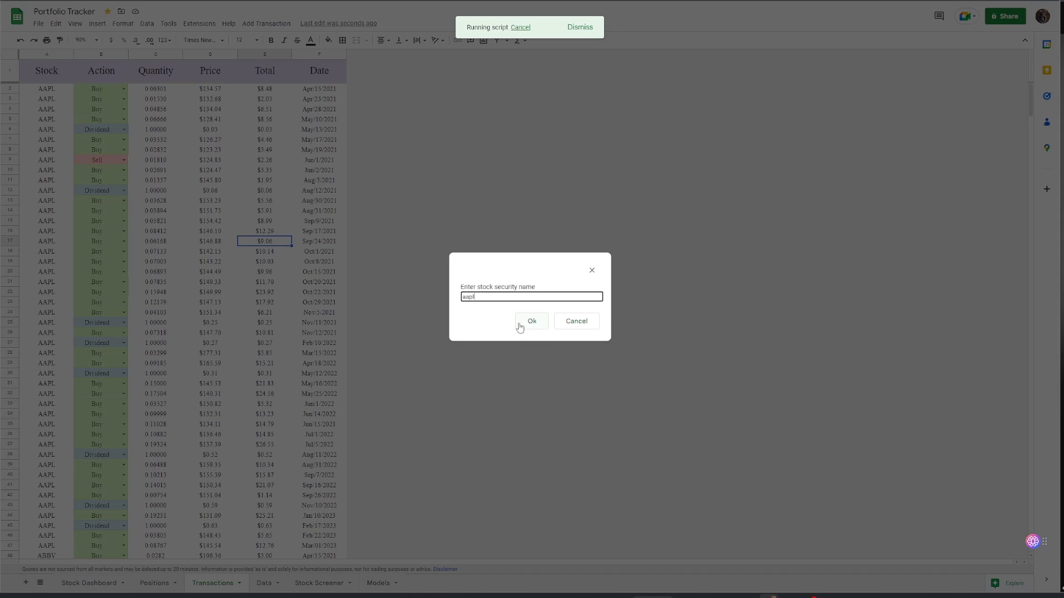
click(531, 321)
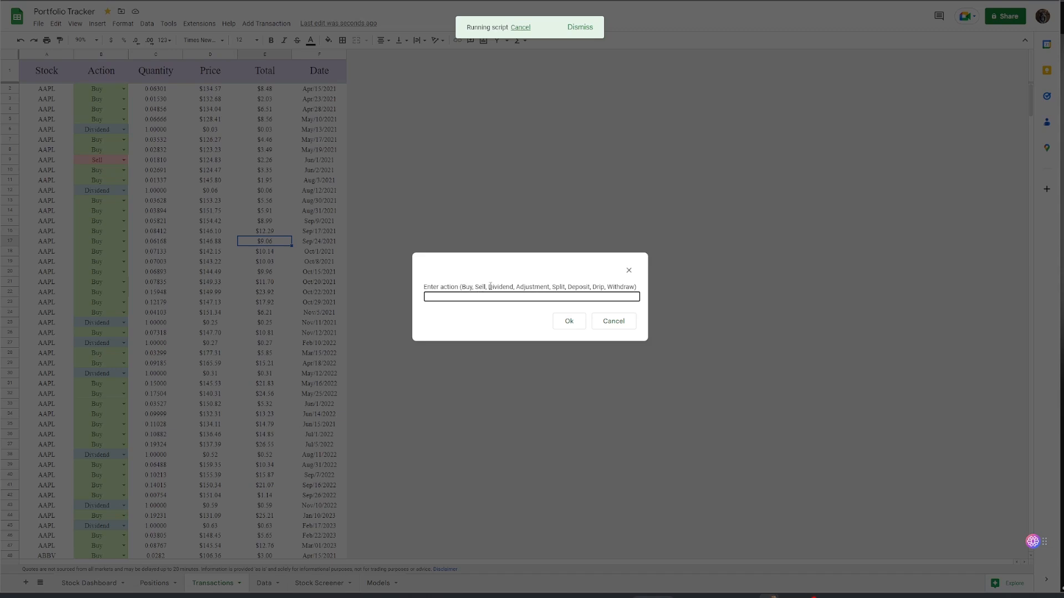
mouse_move(520, 325)
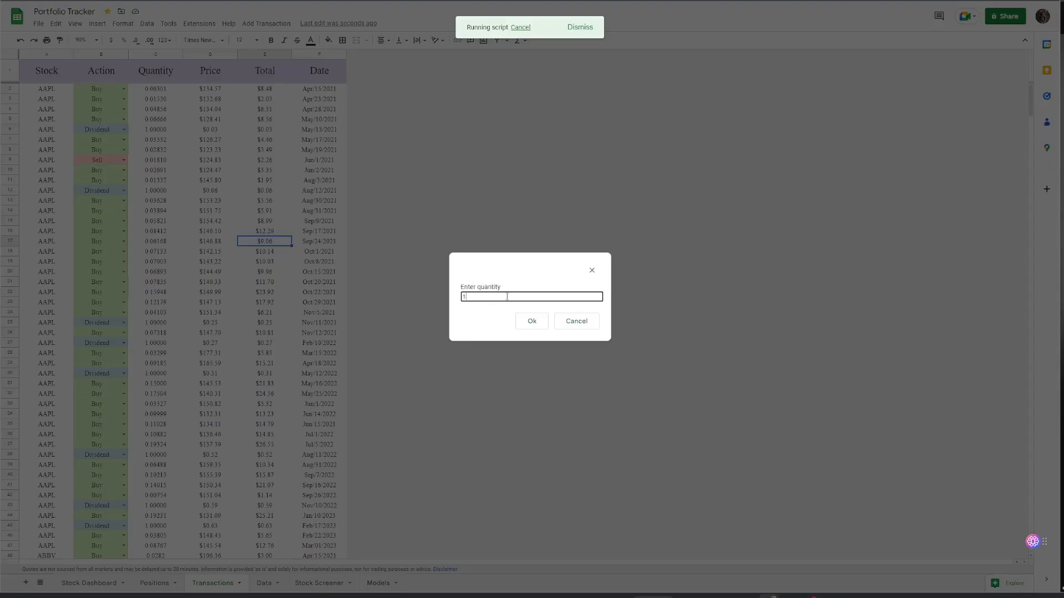
text(100)
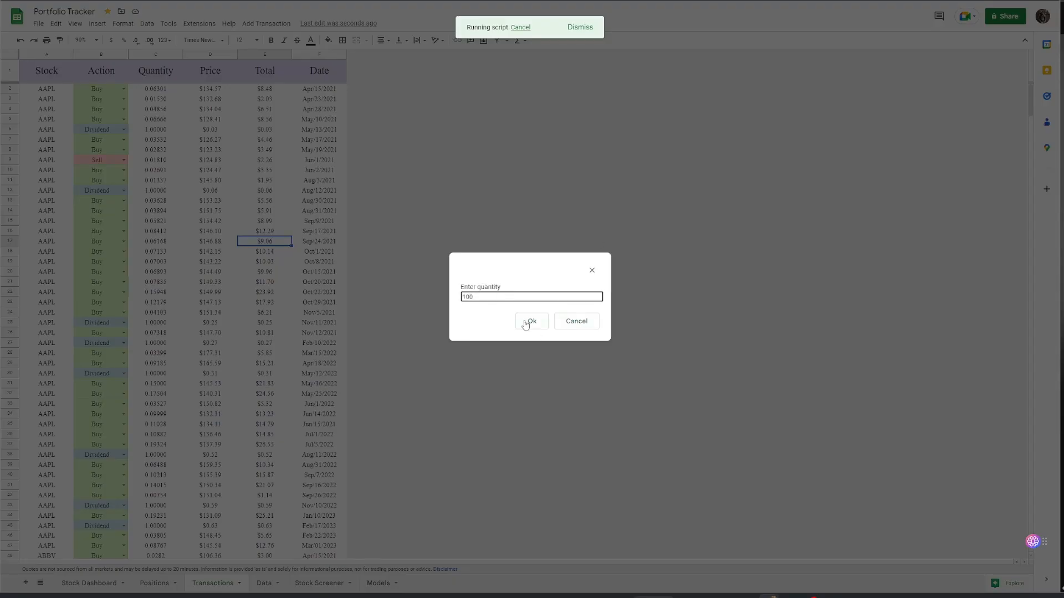
click(531, 321)
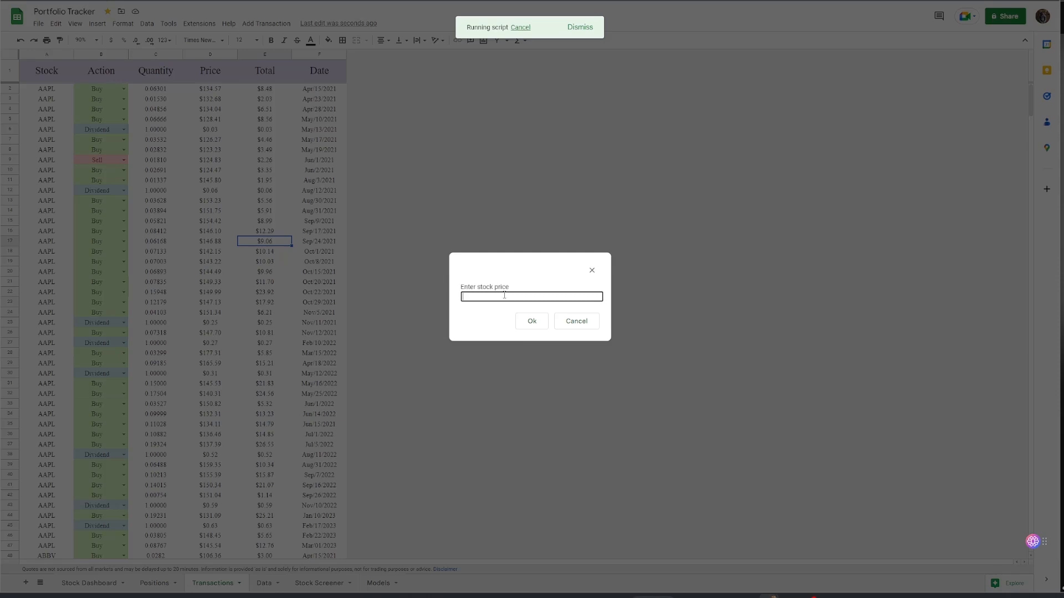
click(531, 321)
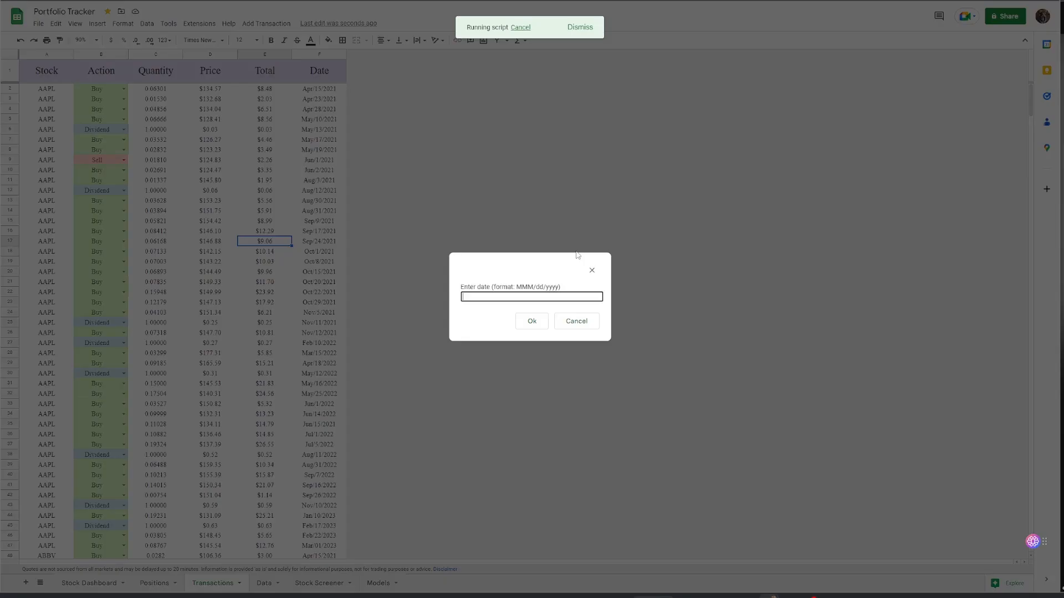
mouse_move(504, 296)
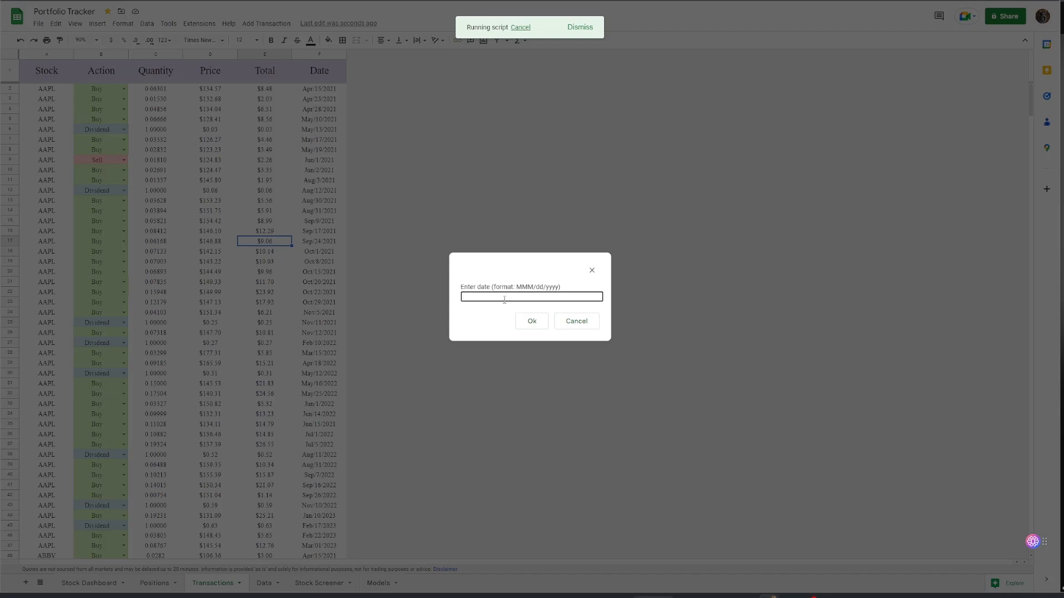
text(mar)
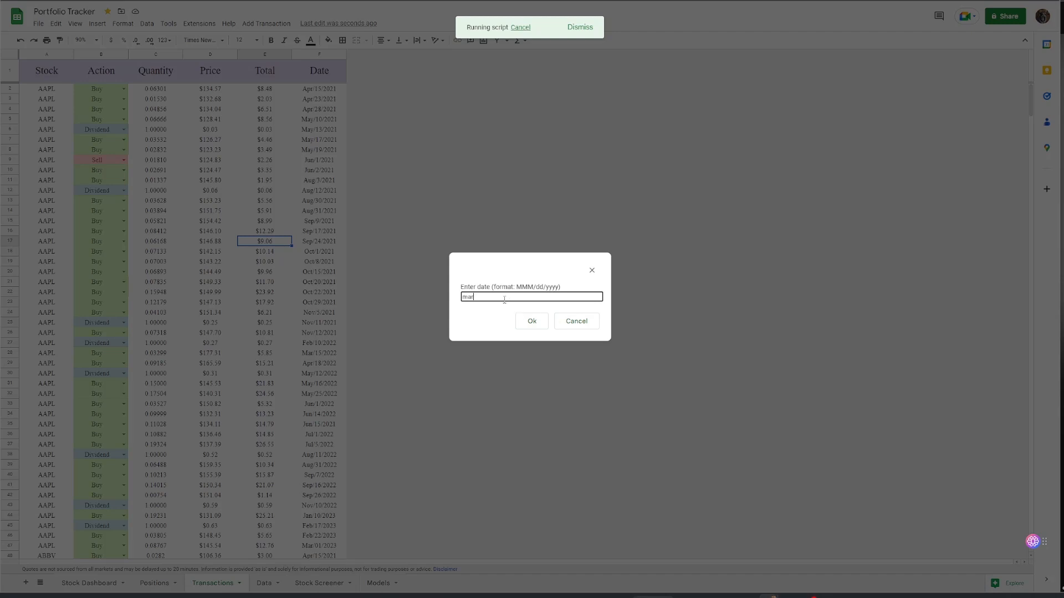
text(/)
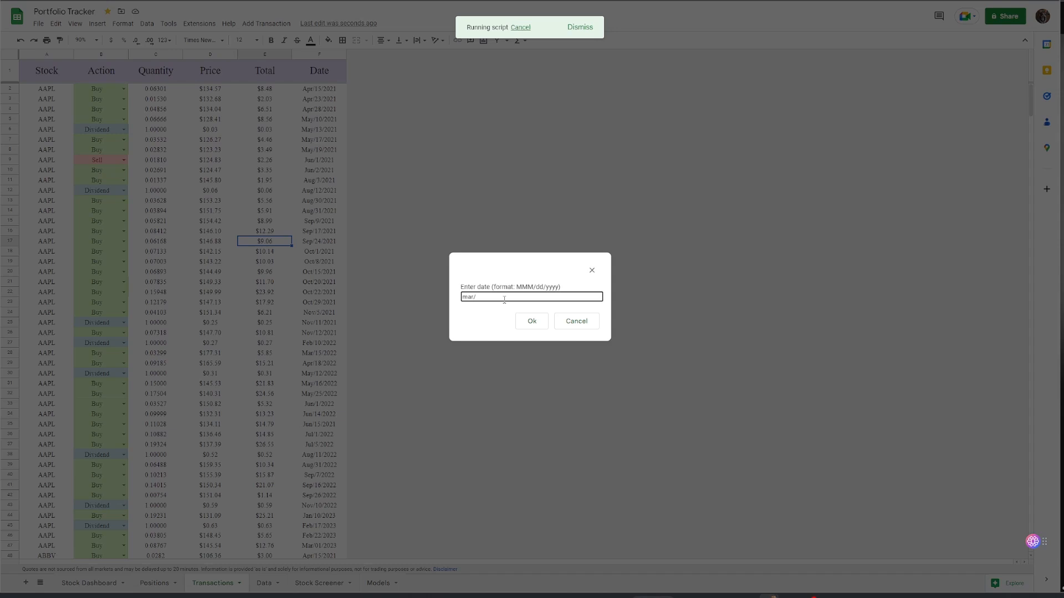
text(6/2023)
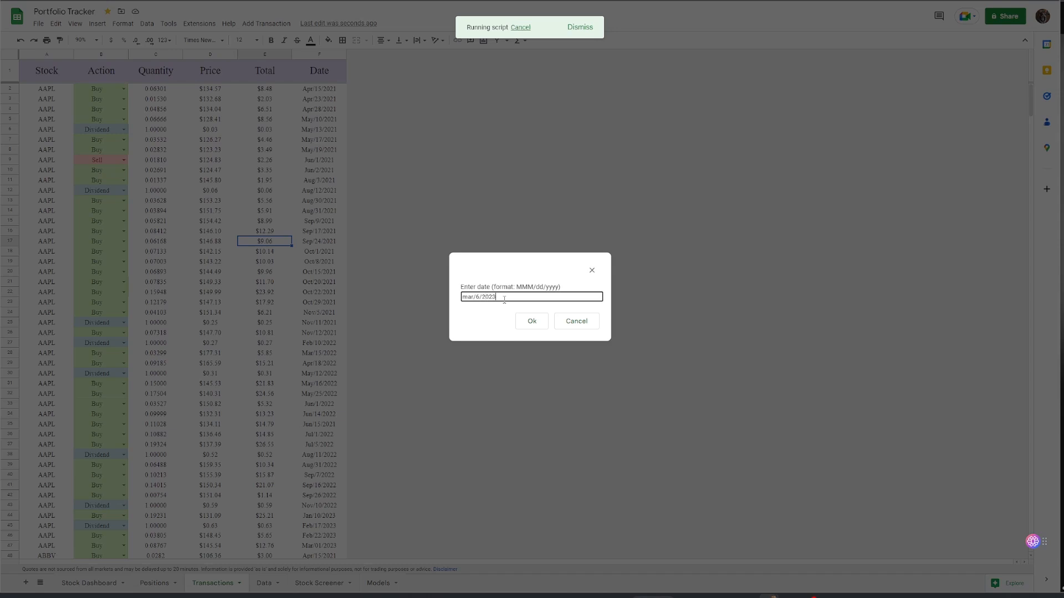
click(531, 321)
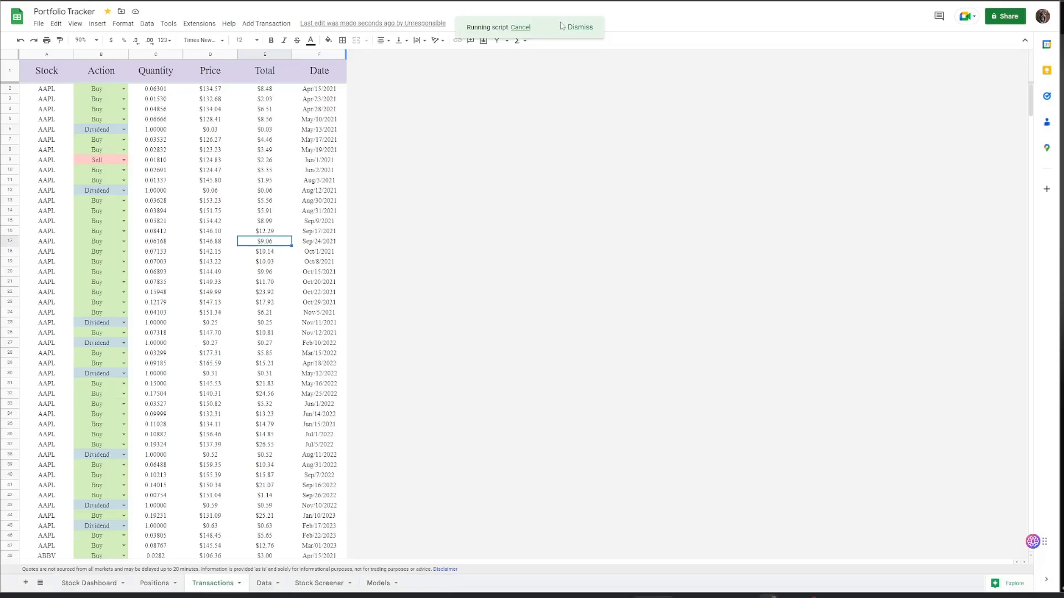
mouse_move(552, 44)
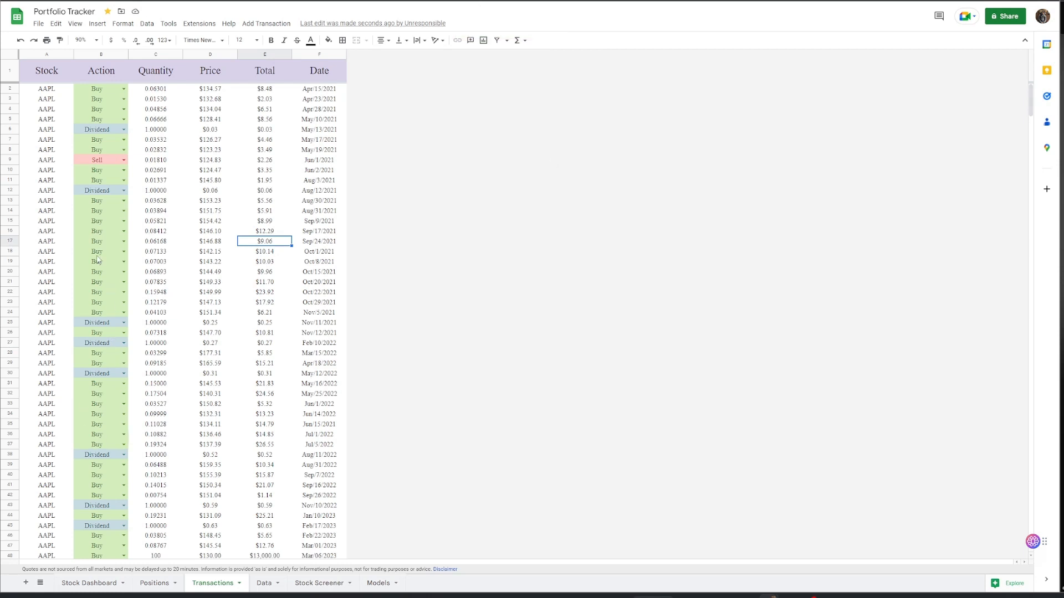
- Check the new row's quantity 100, price $130.00, date Mar/06/2023 and Buy action
scroll(down, 3)
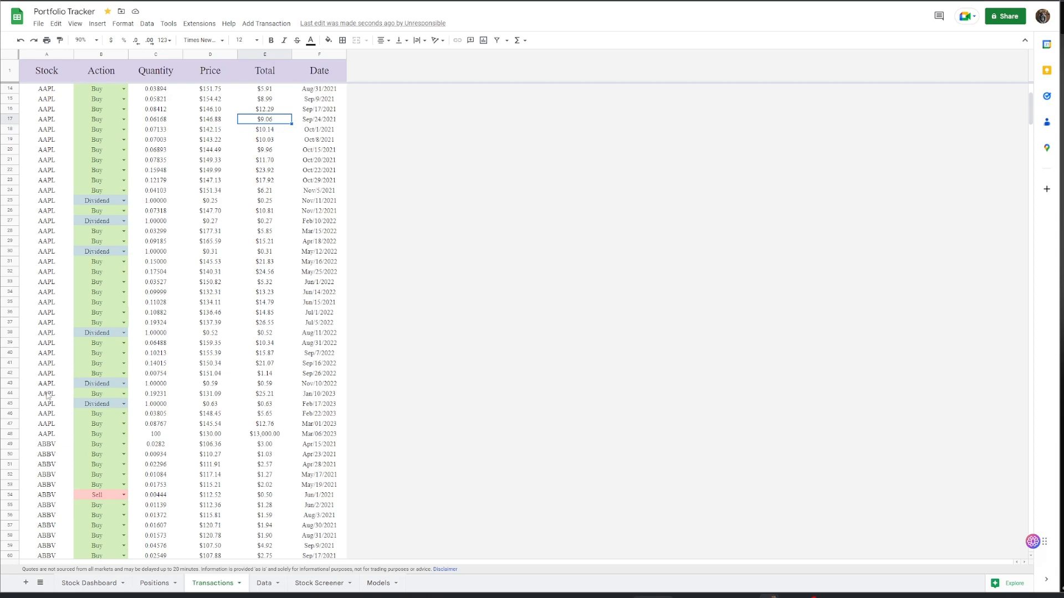
click(46, 404)
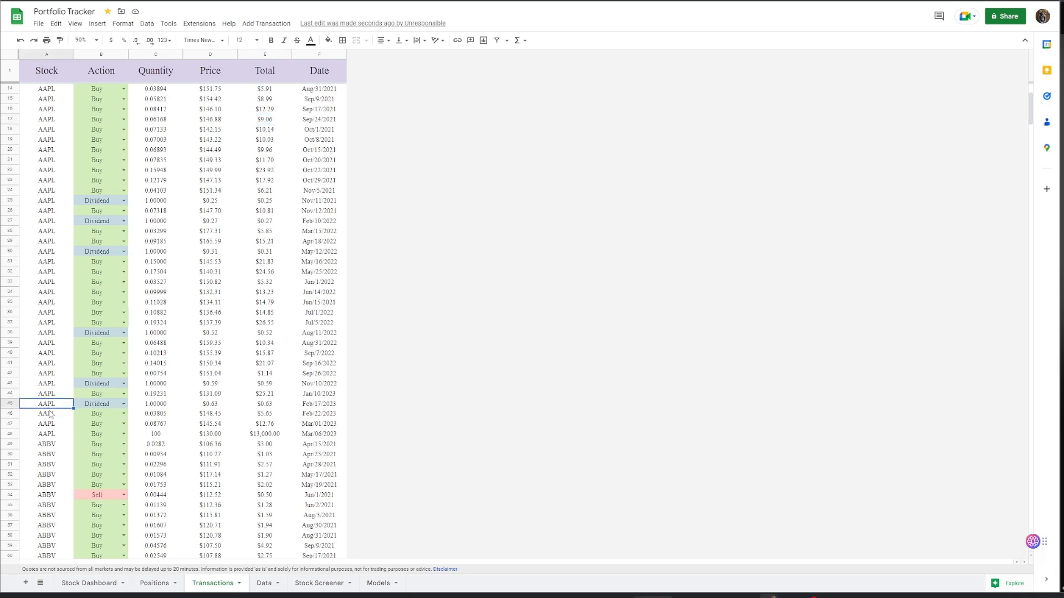
click(46, 423)
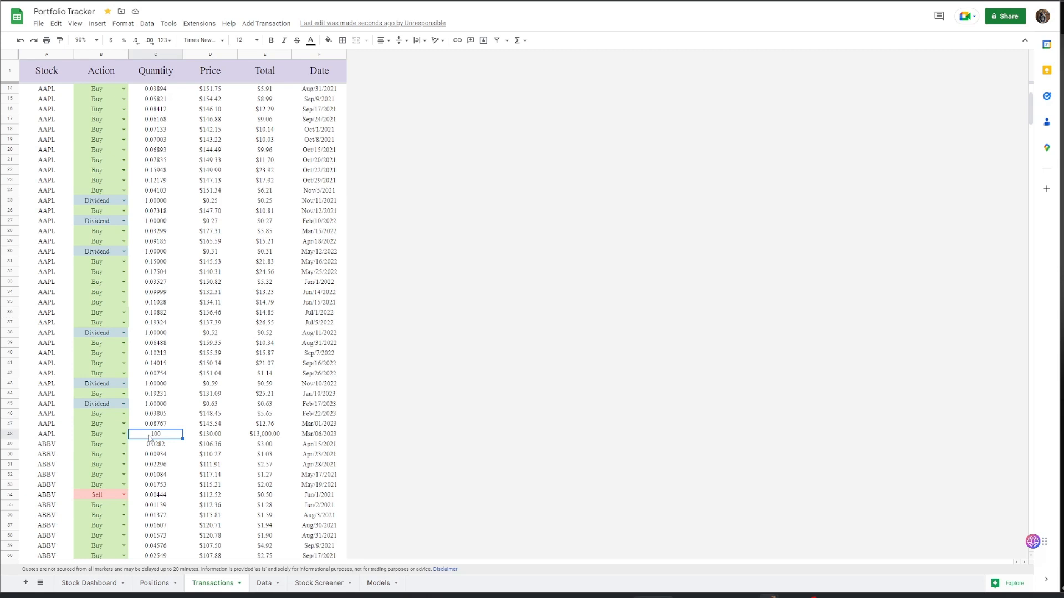
click(210, 434)
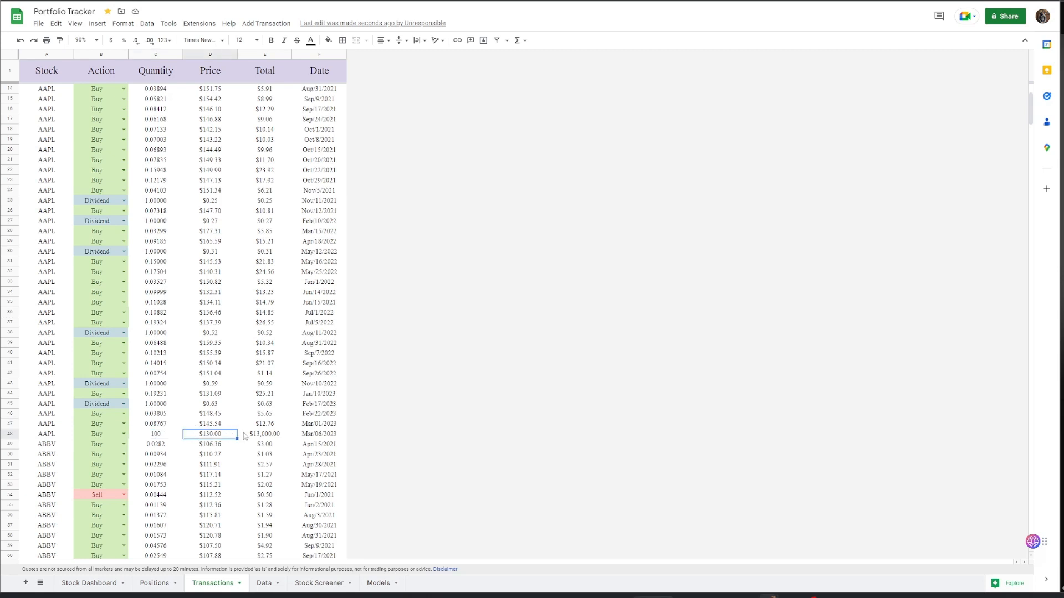
click(319, 434)
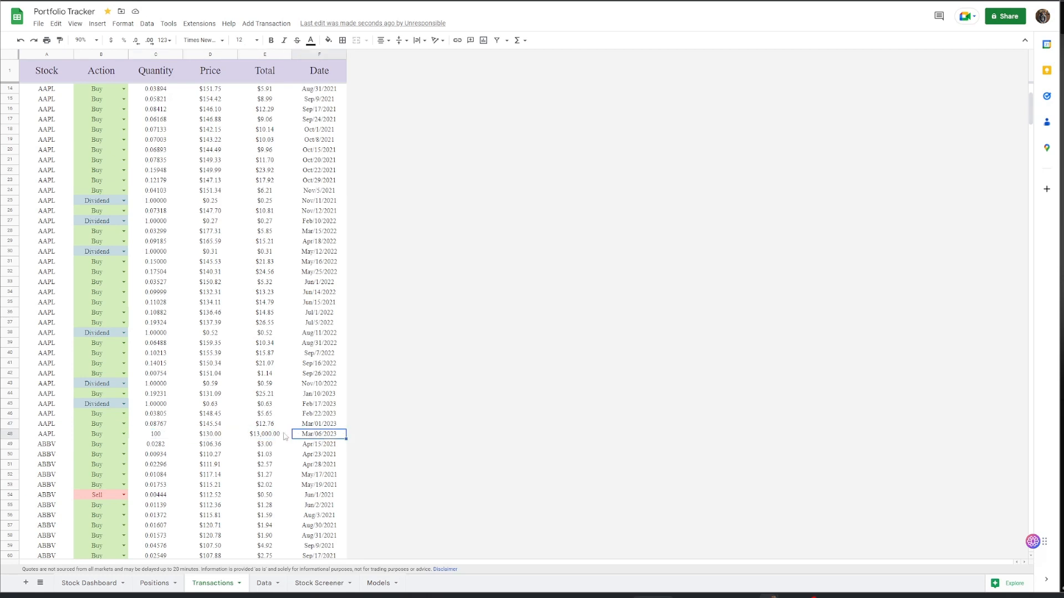
click(101, 433)
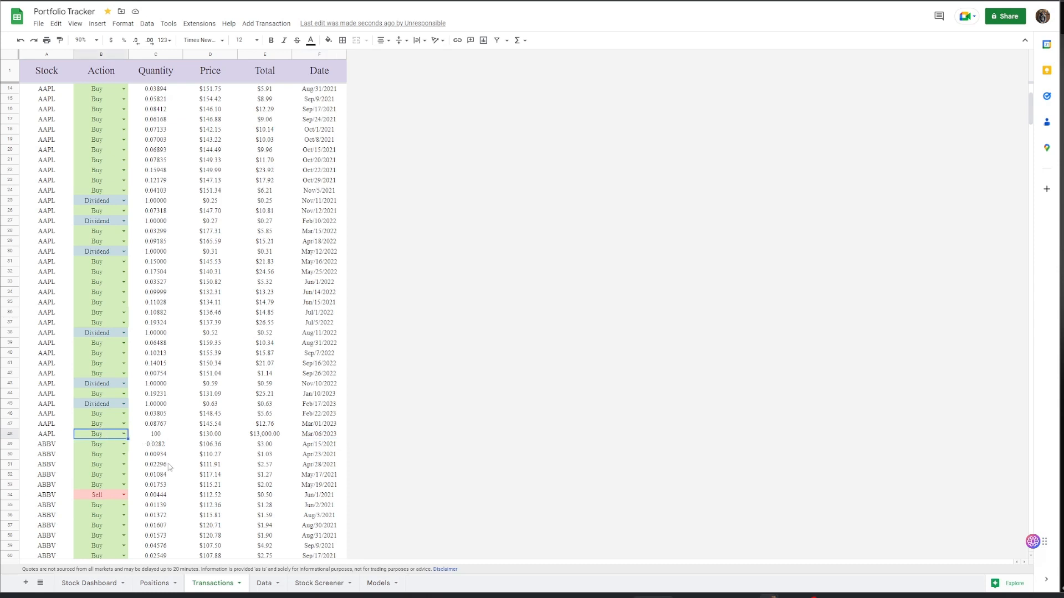
click(153, 583)
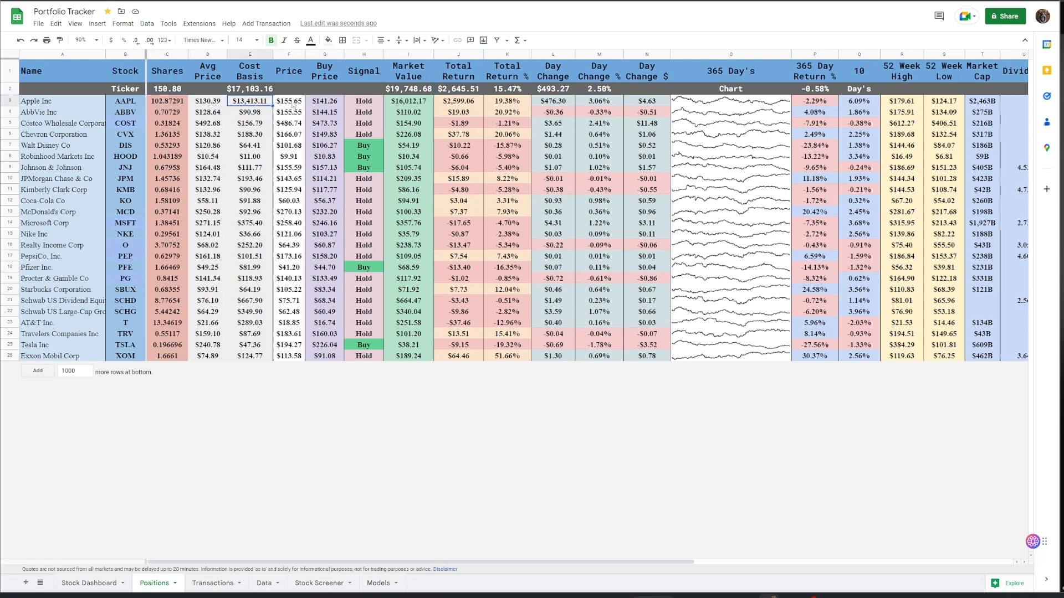
- View the Stock Screener's Microsoft Sell verdict, then return to the Transactions sheet
click(88, 583)
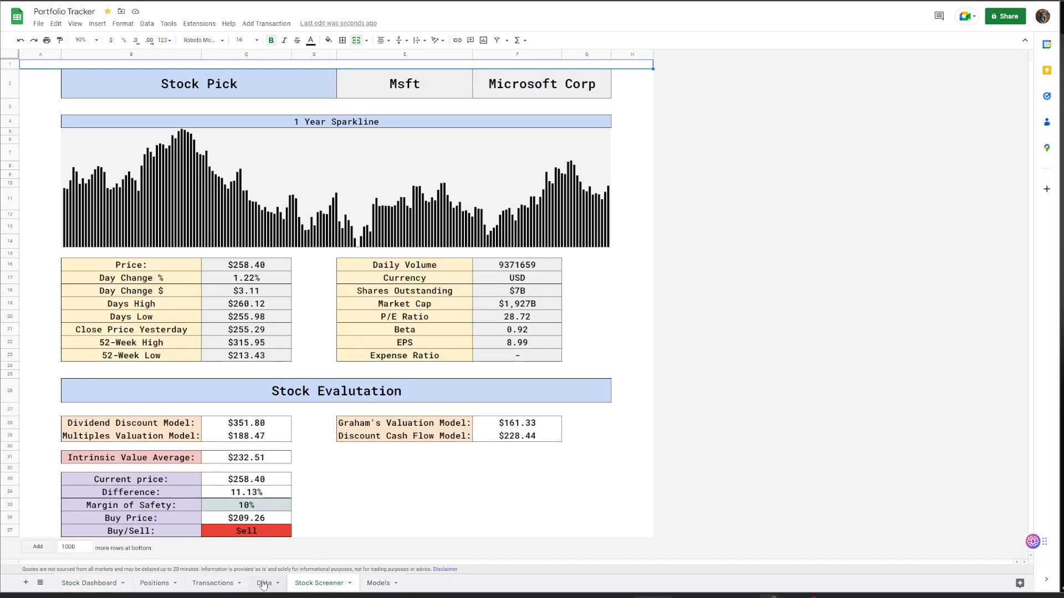
click(213, 582)
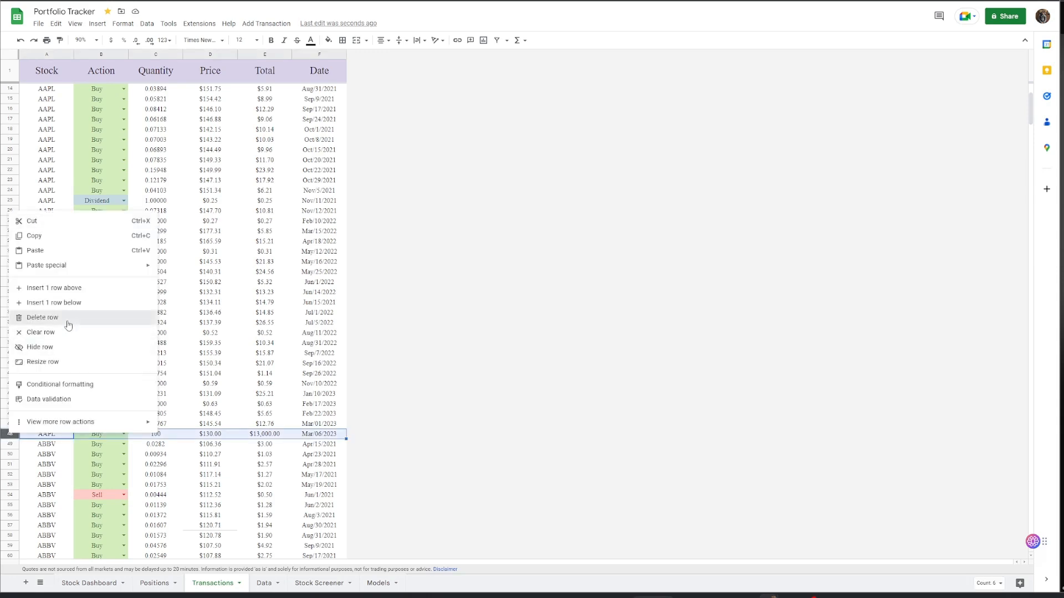
- Delete the test AAPL row, dismiss the script notice, and open Extensions > Apps Script
click(42, 317)
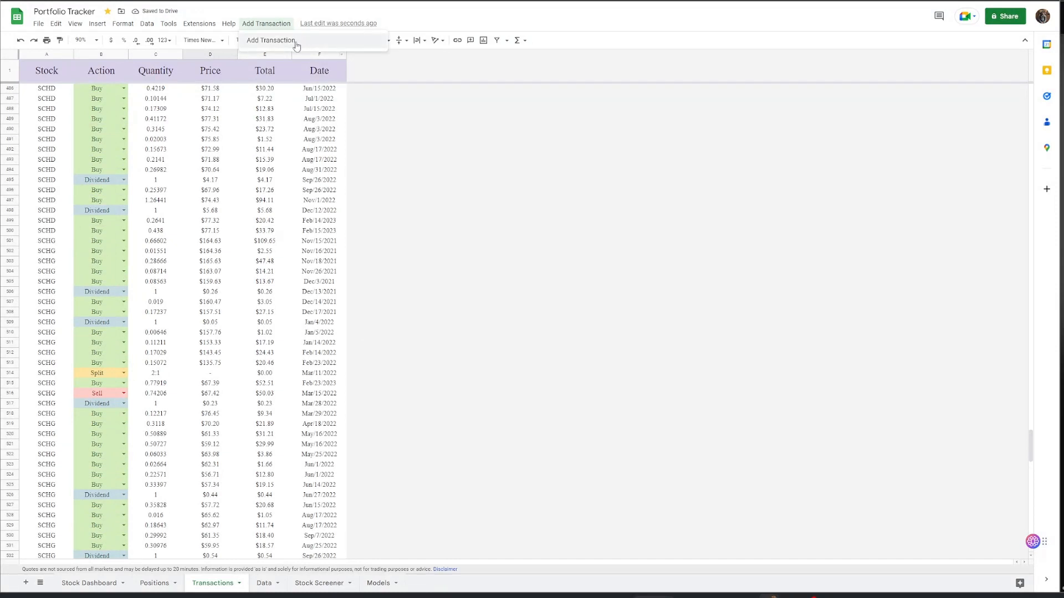
click(270, 40)
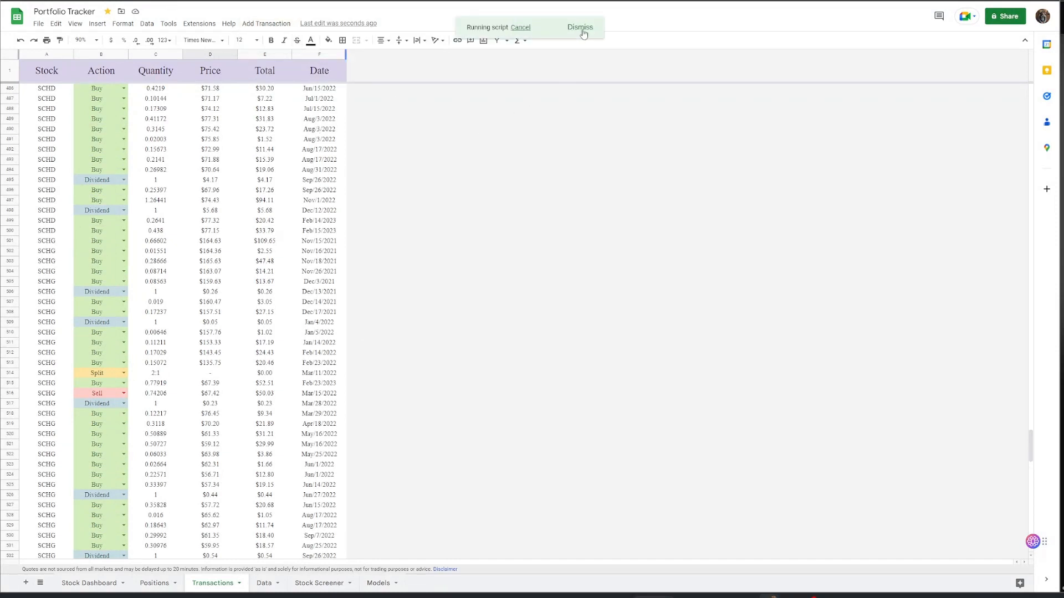
click(229, 23)
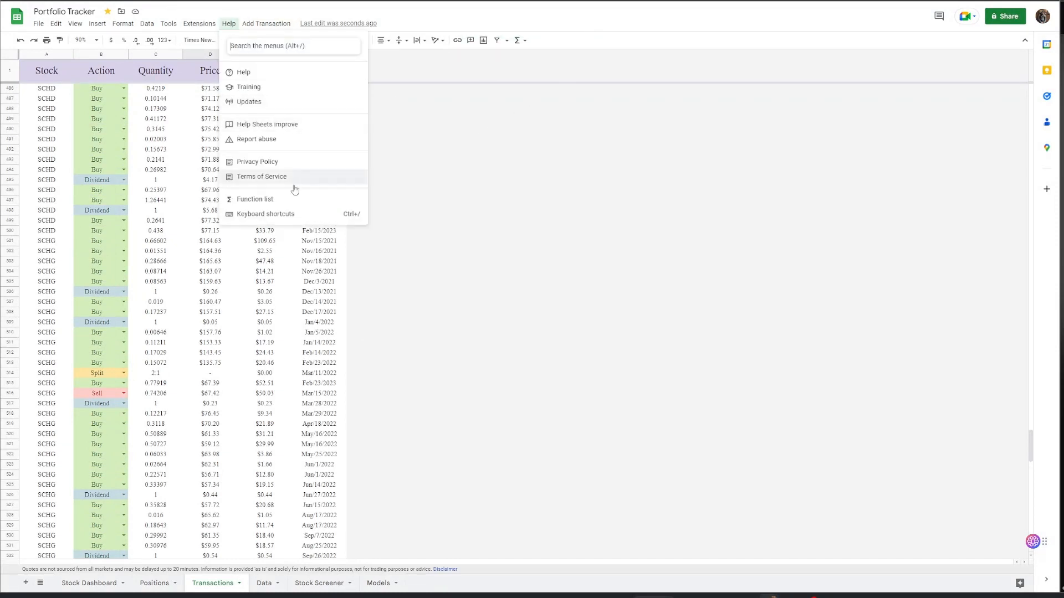
click(199, 23)
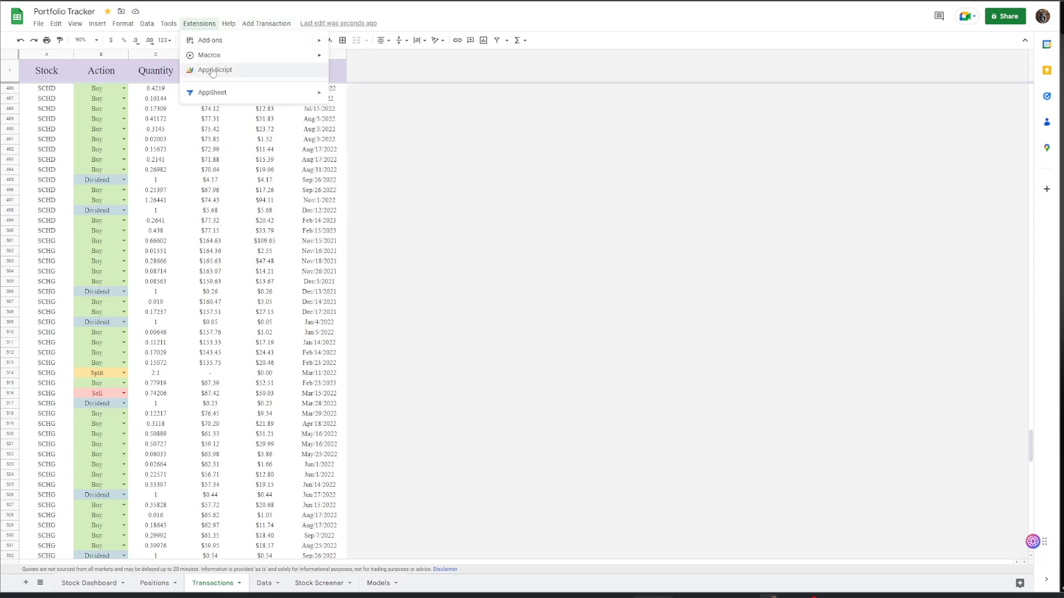
click(214, 70)
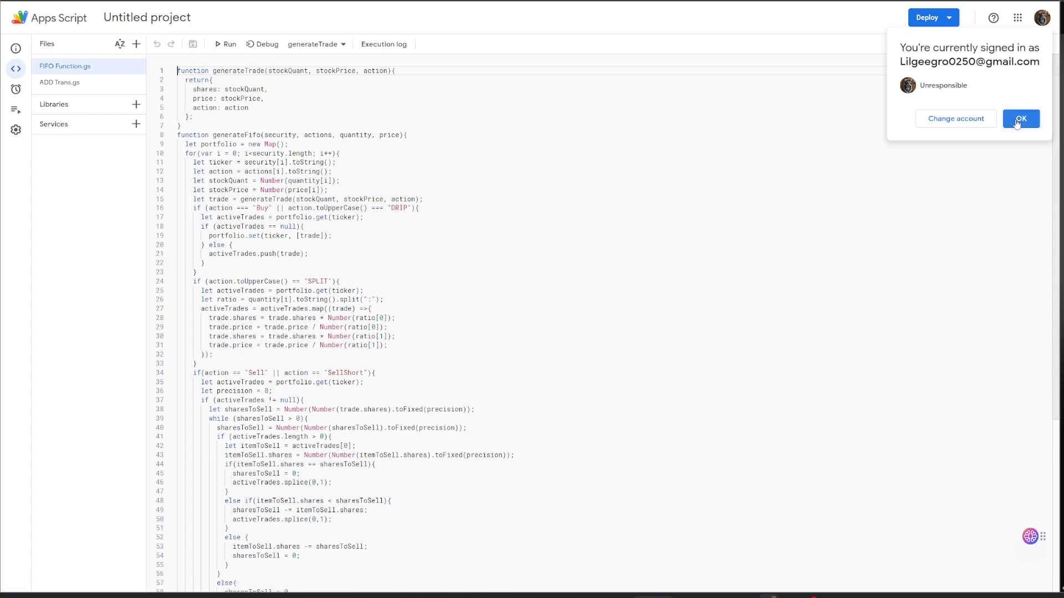
- Close the account notice and scroll through the FIFO Function code
click(1021, 118)
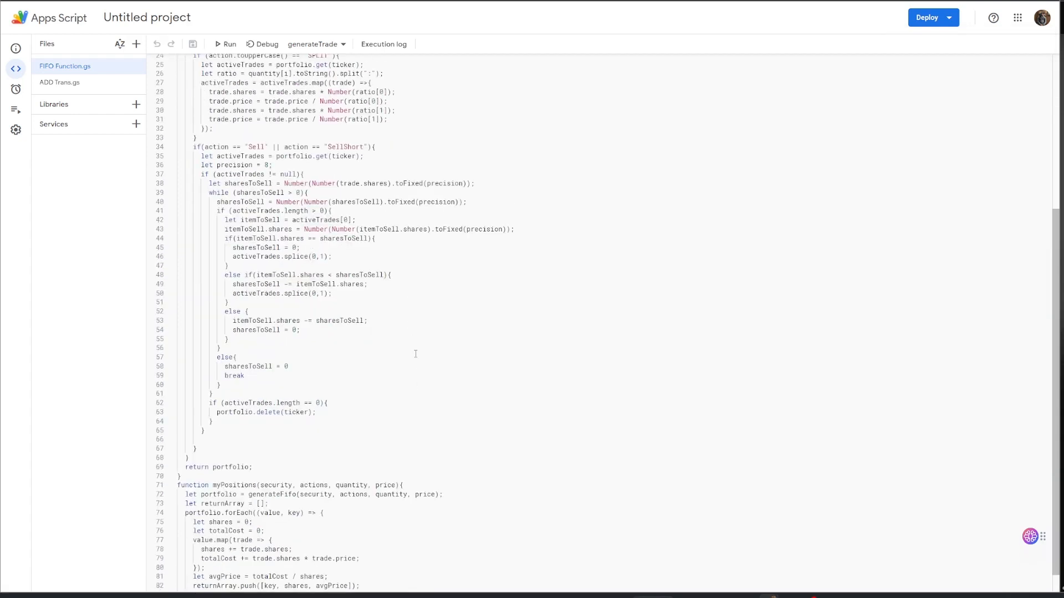
scroll(up, 3)
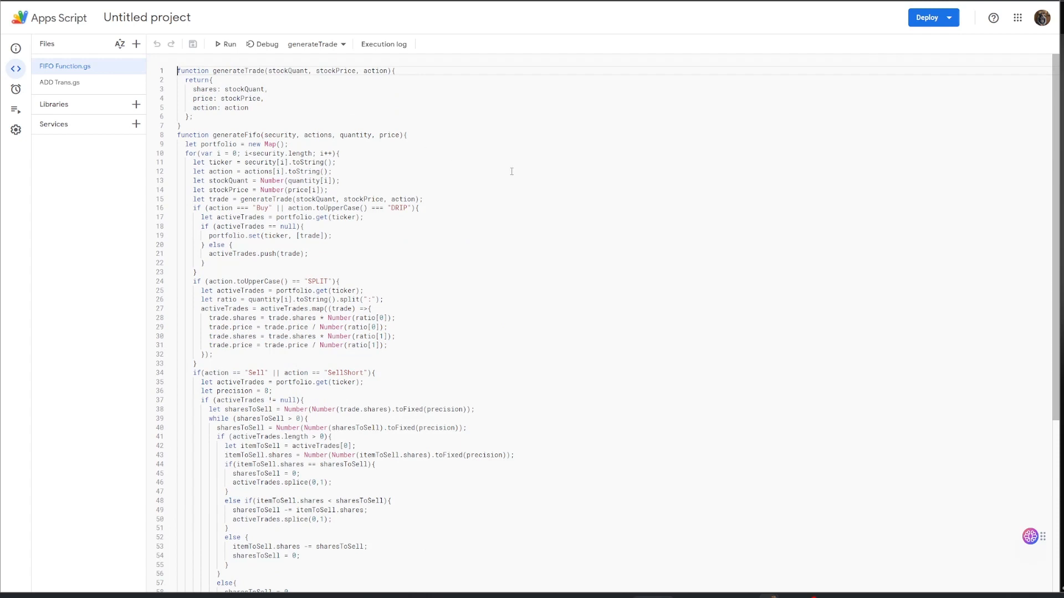
scroll(down, 3)
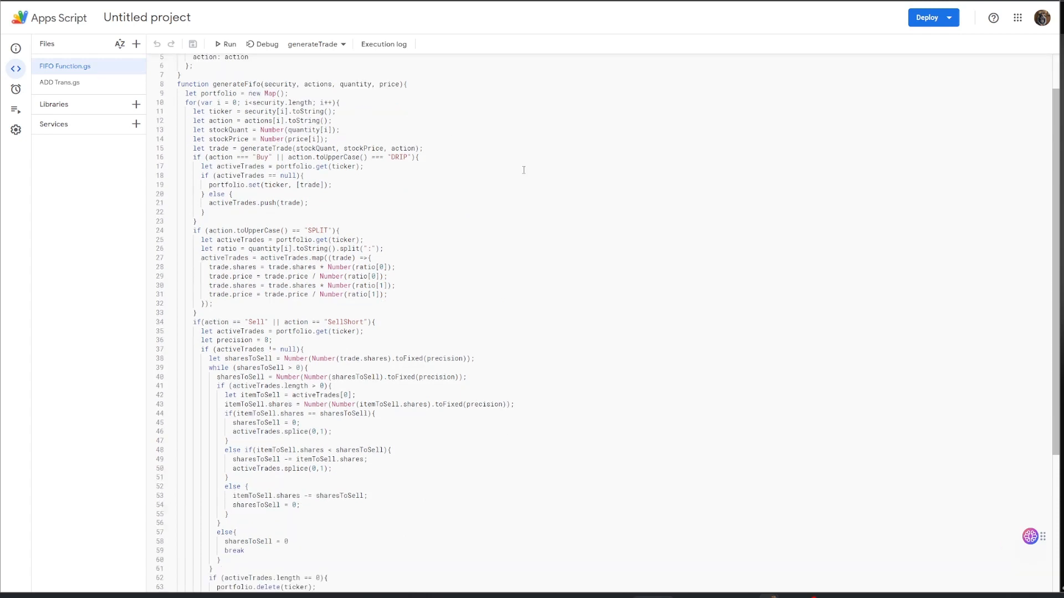
scroll(down, 3)
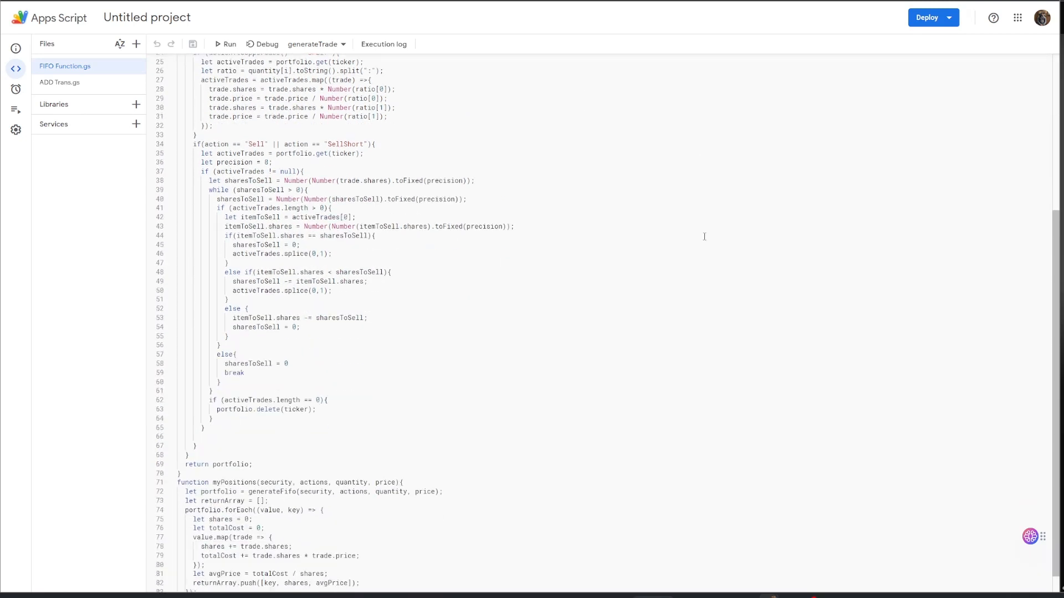
scroll(down, 3)
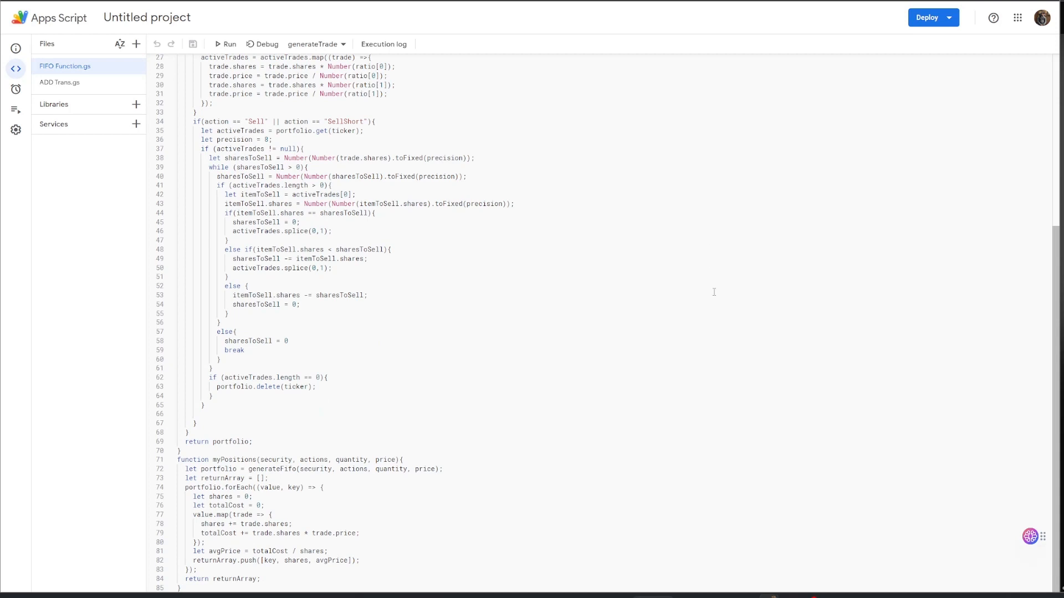
scroll(up, 3)
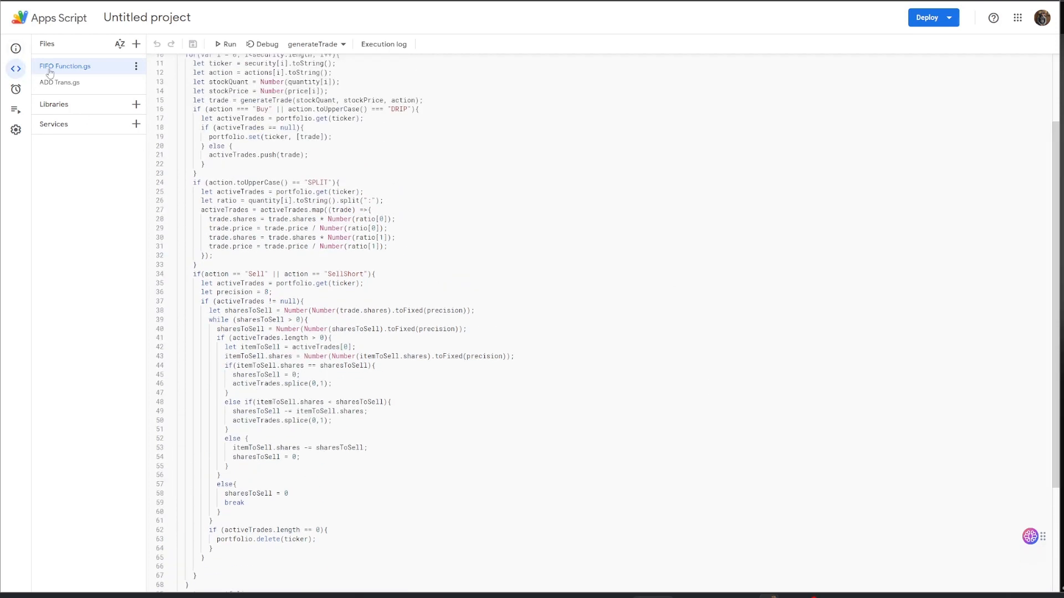
click(60, 82)
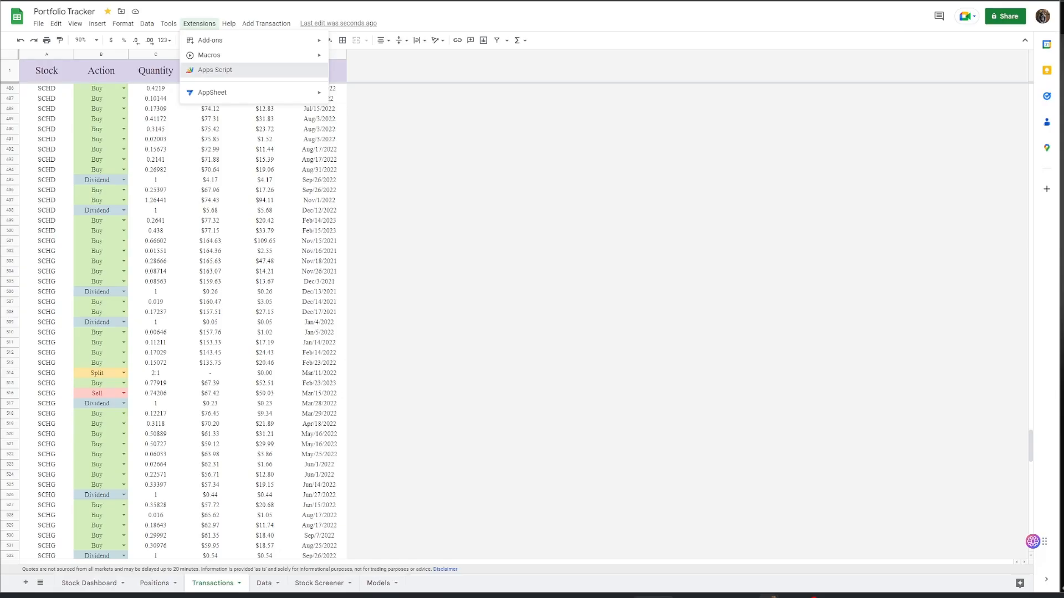
- Cancel the Add Transaction prompt and switch to the Data sheet
click(266, 23)
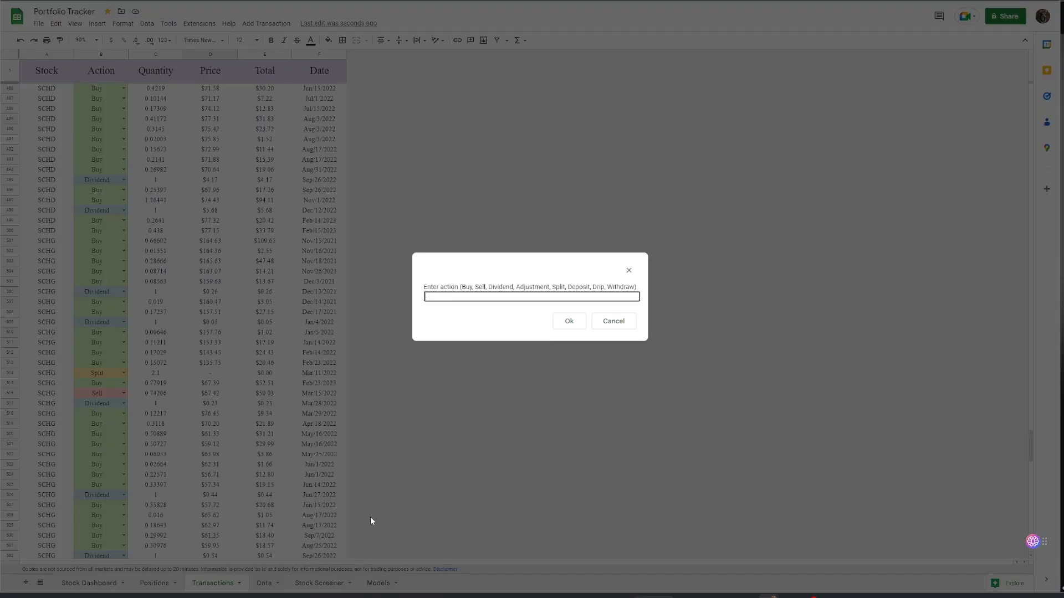
click(611, 320)
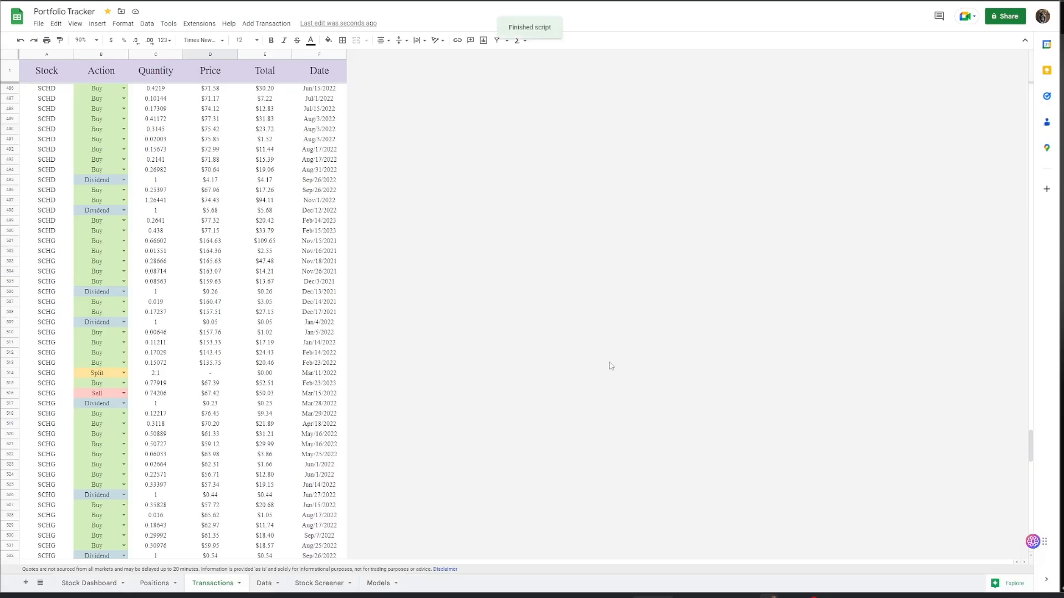
click(264, 583)
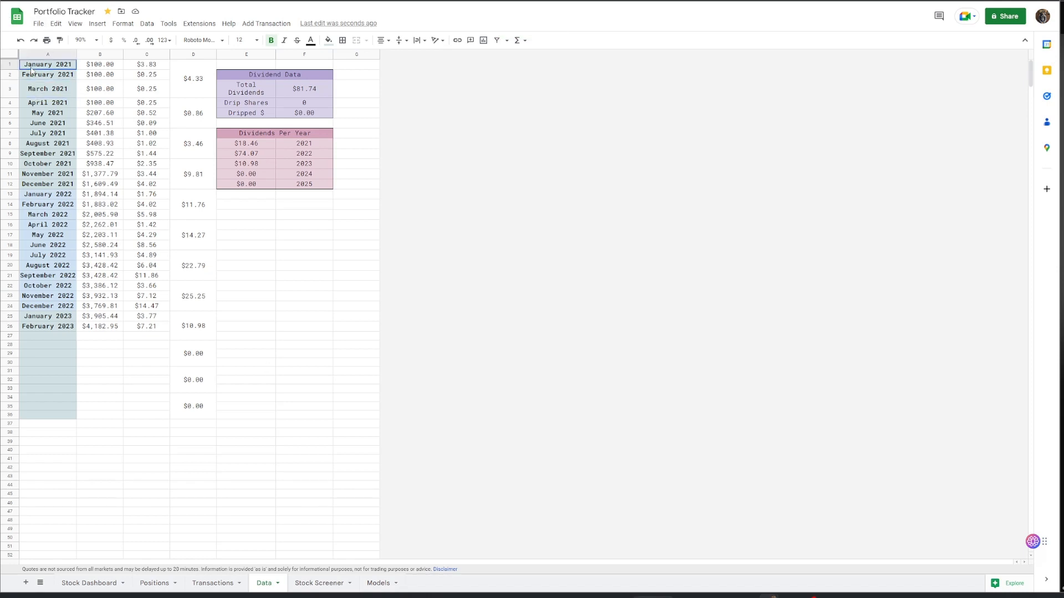
click(48, 235)
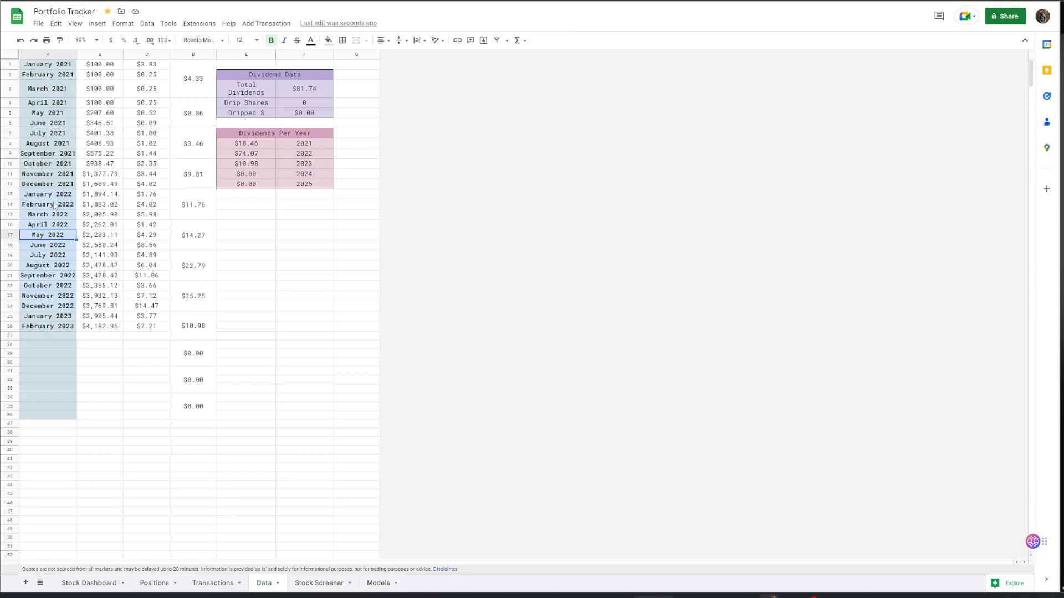
click(46, 63)
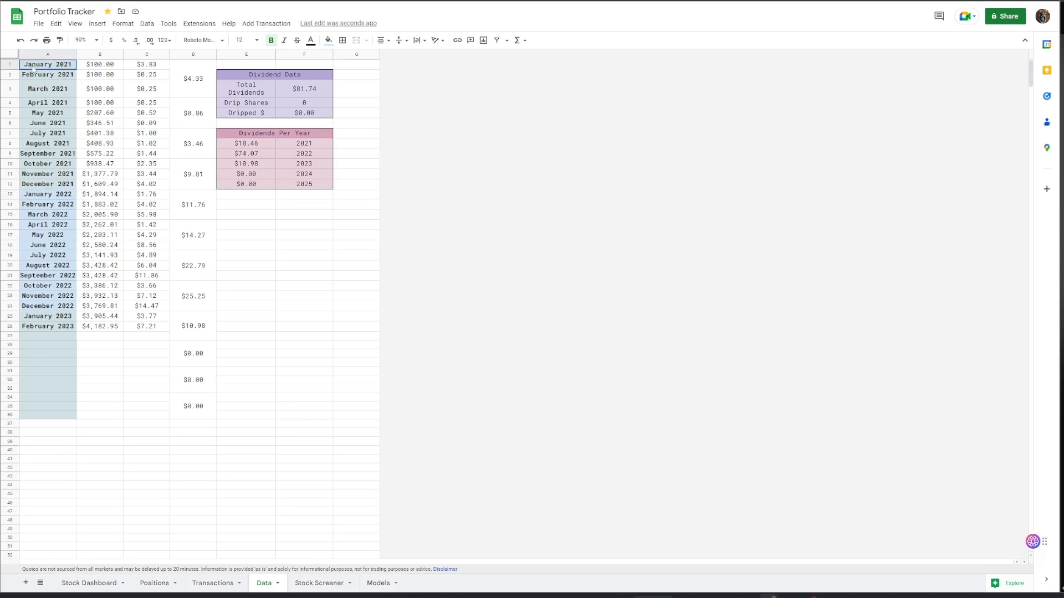
click(47, 164)
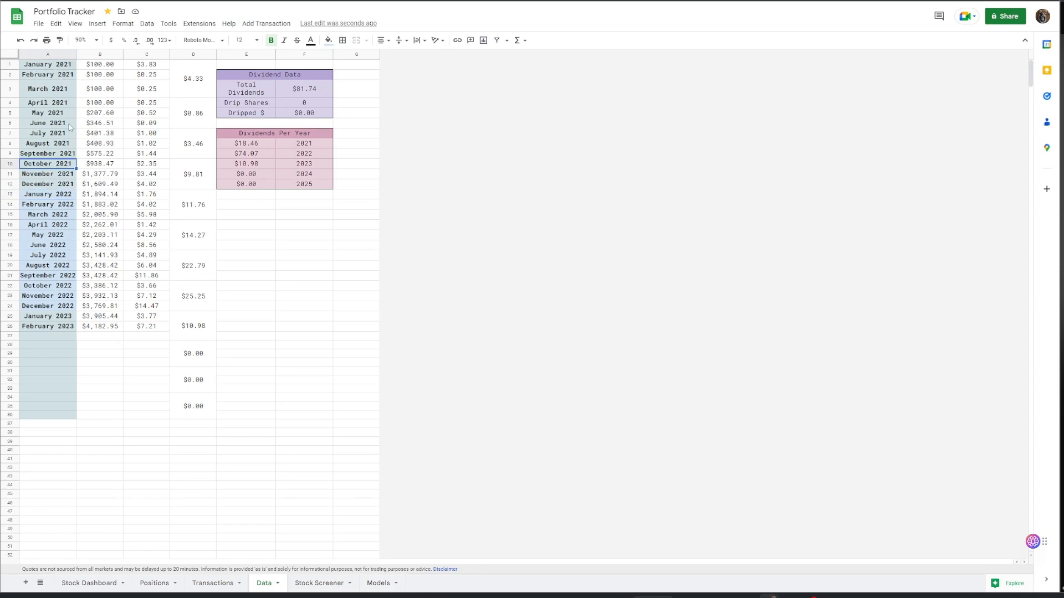
click(100, 143)
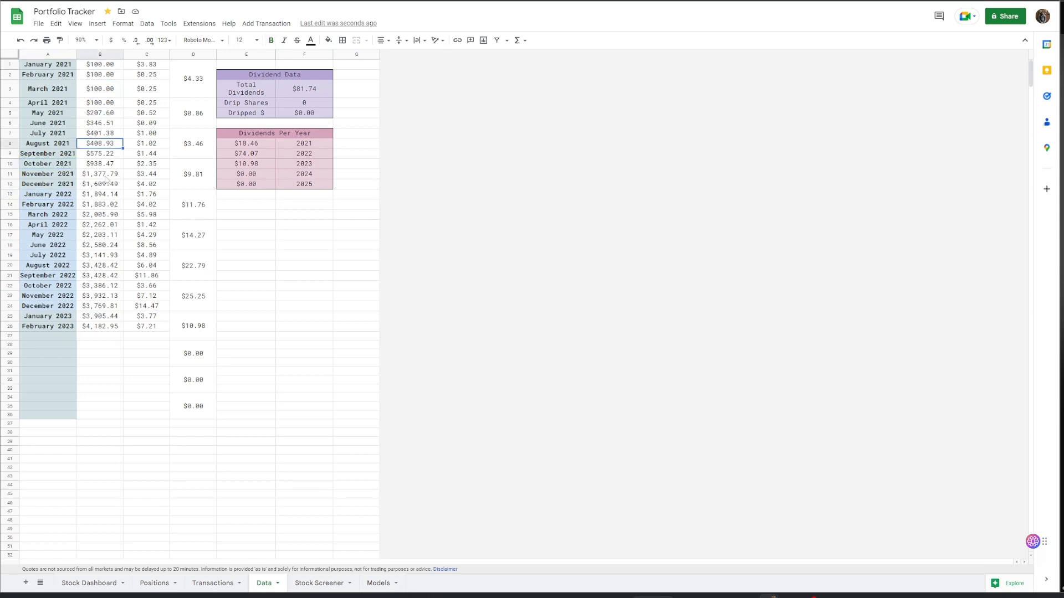
click(146, 172)
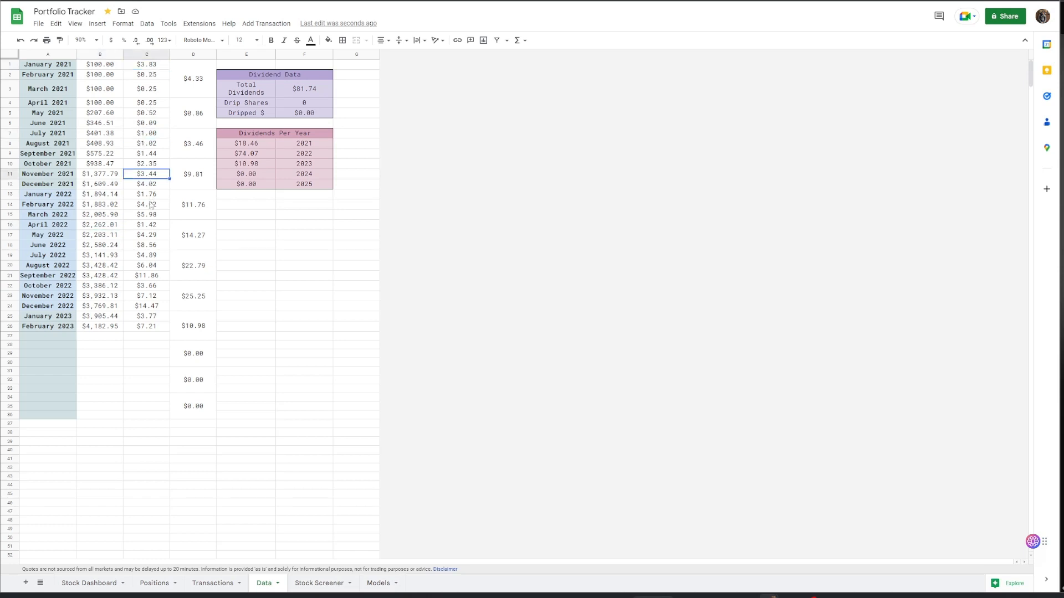
click(146, 74)
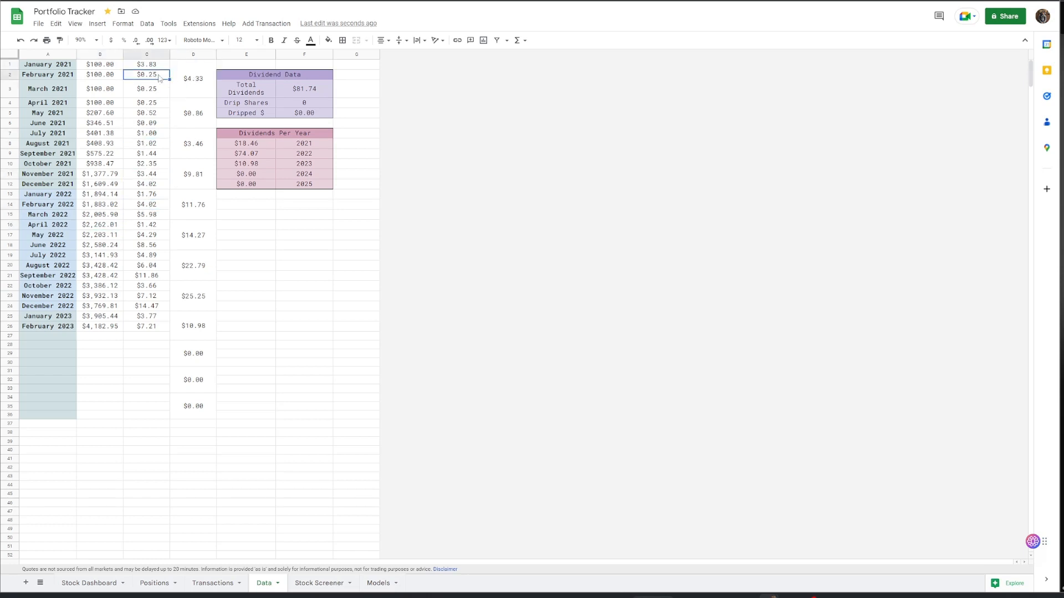
click(193, 143)
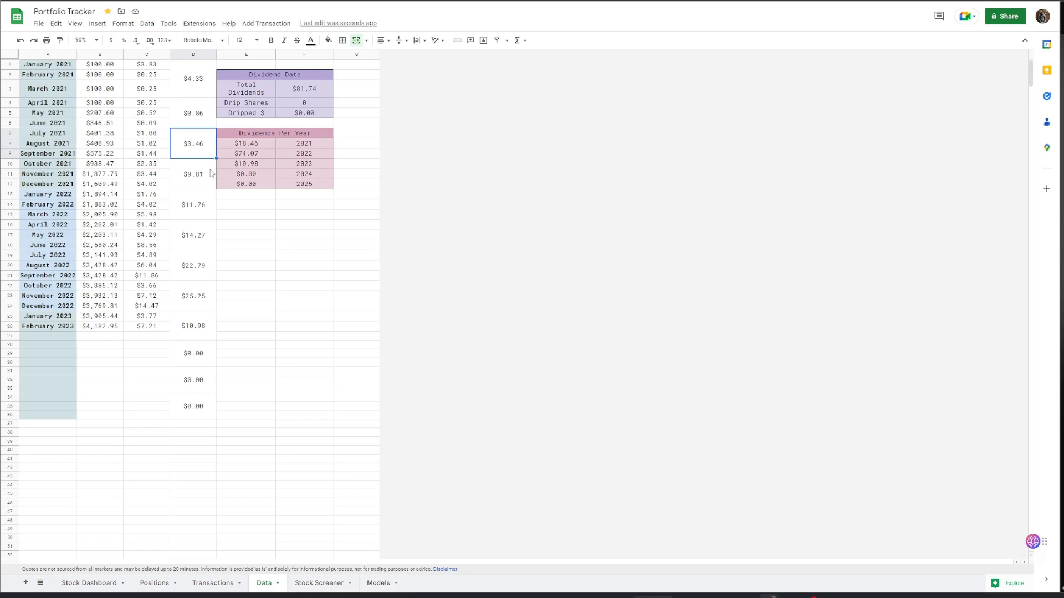
click(303, 89)
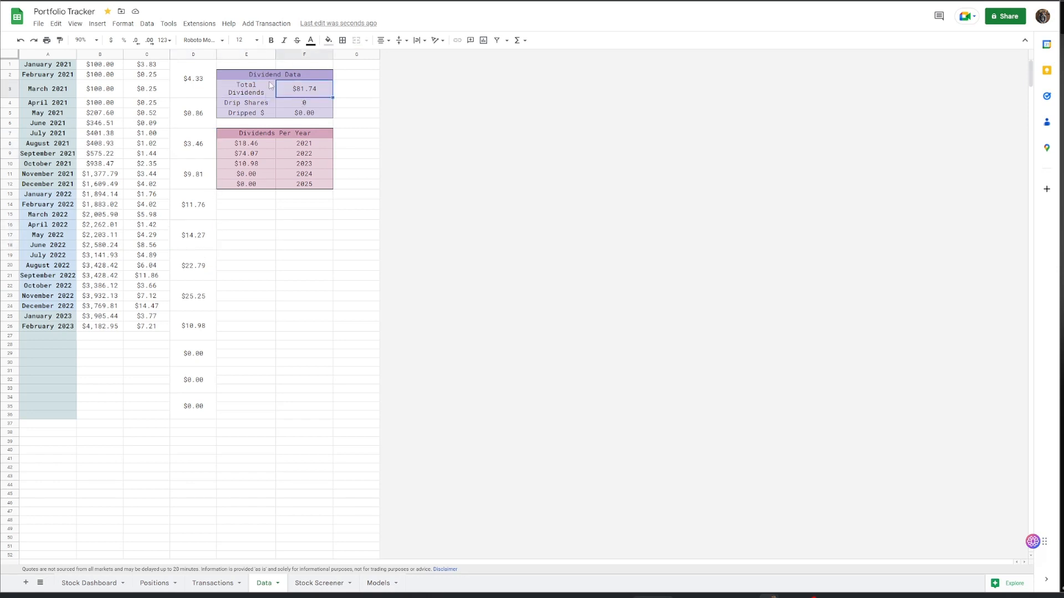
click(245, 89)
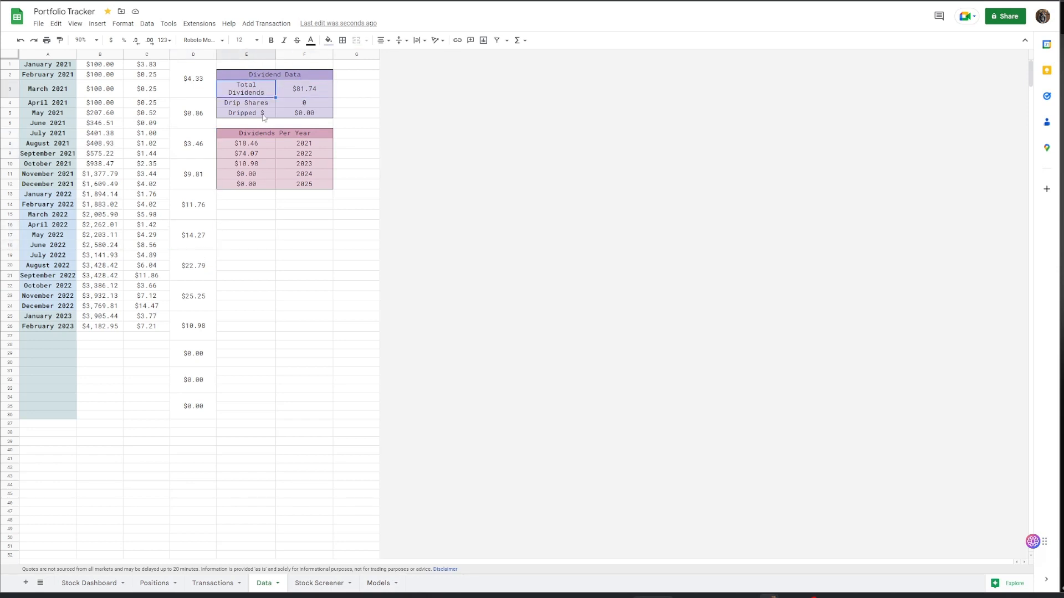
click(303, 164)
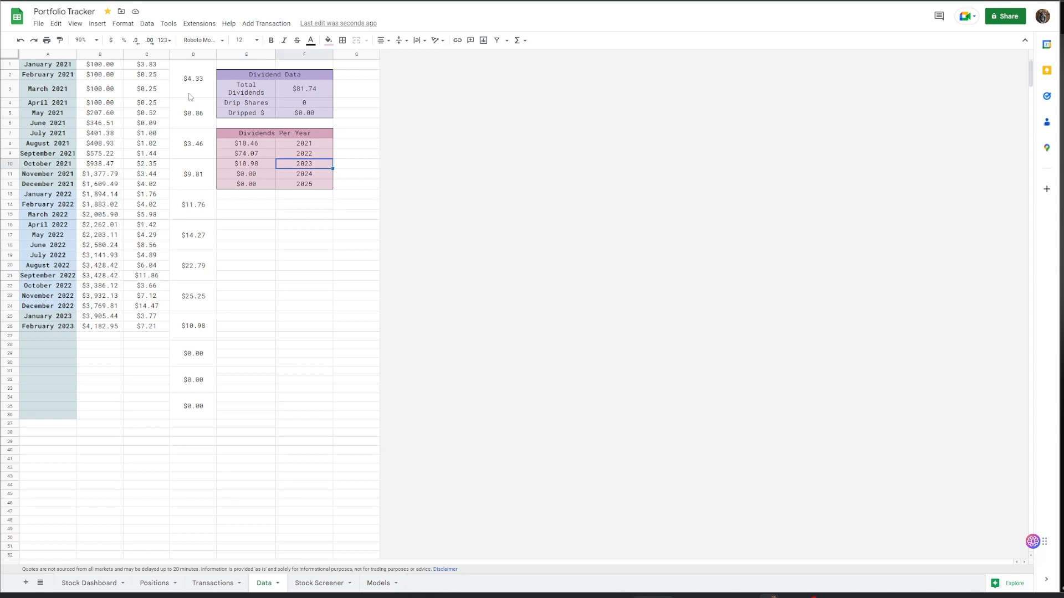
mouse_move(314, 112)
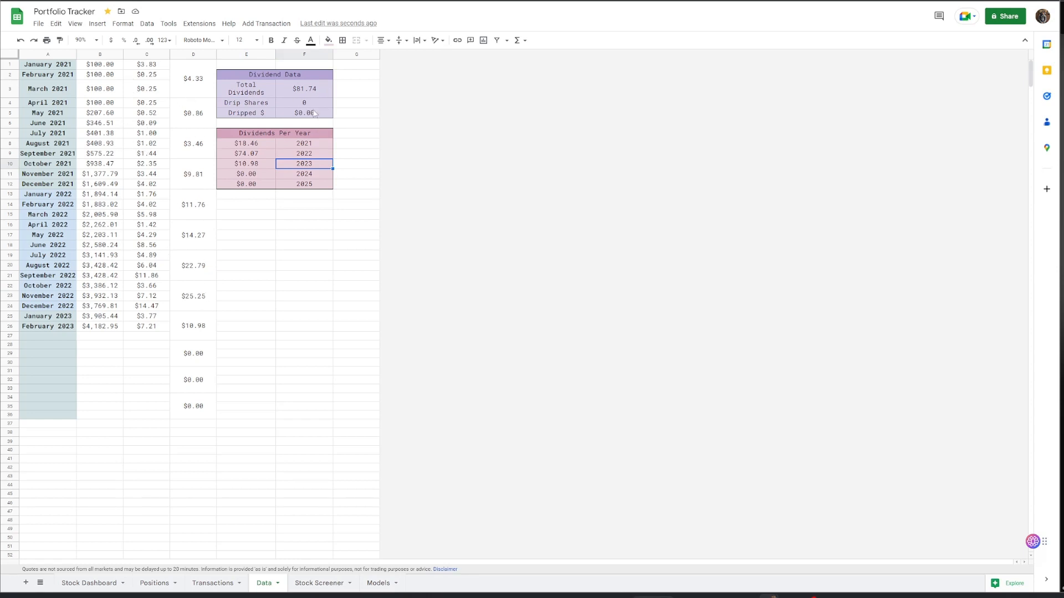
click(304, 112)
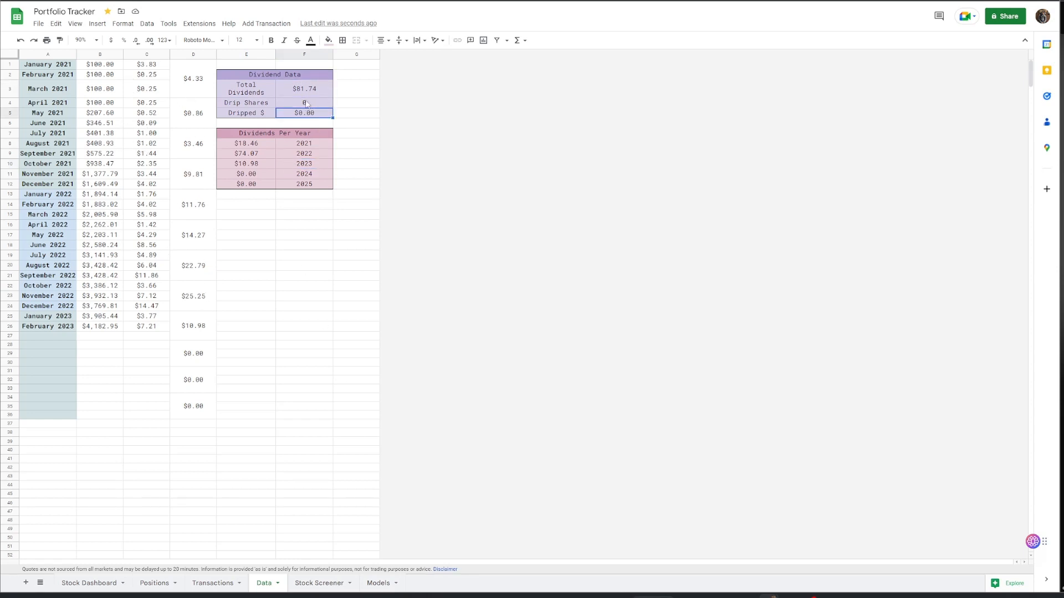
click(304, 102)
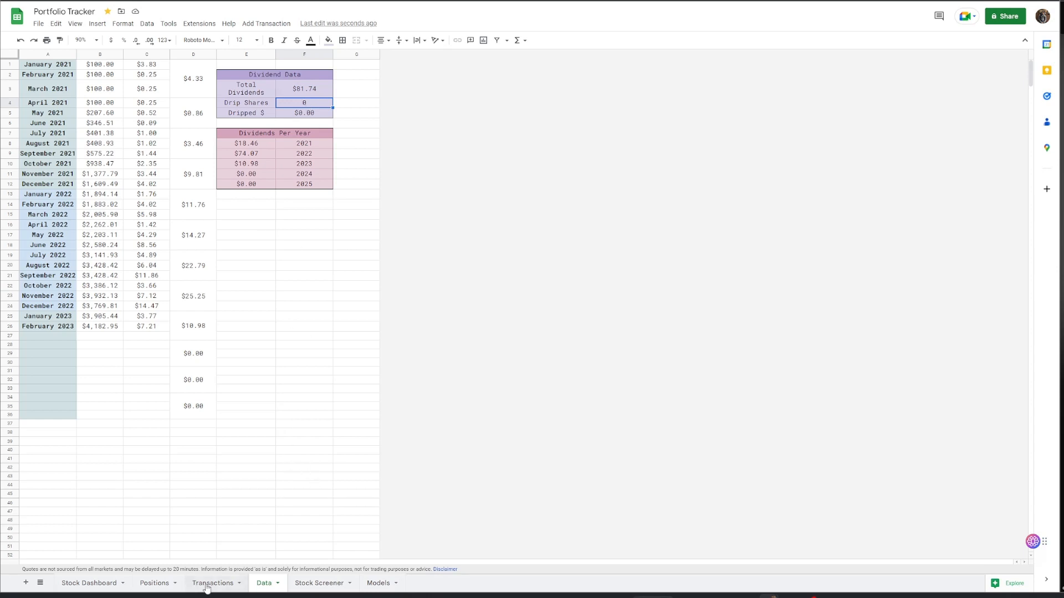
click(213, 583)
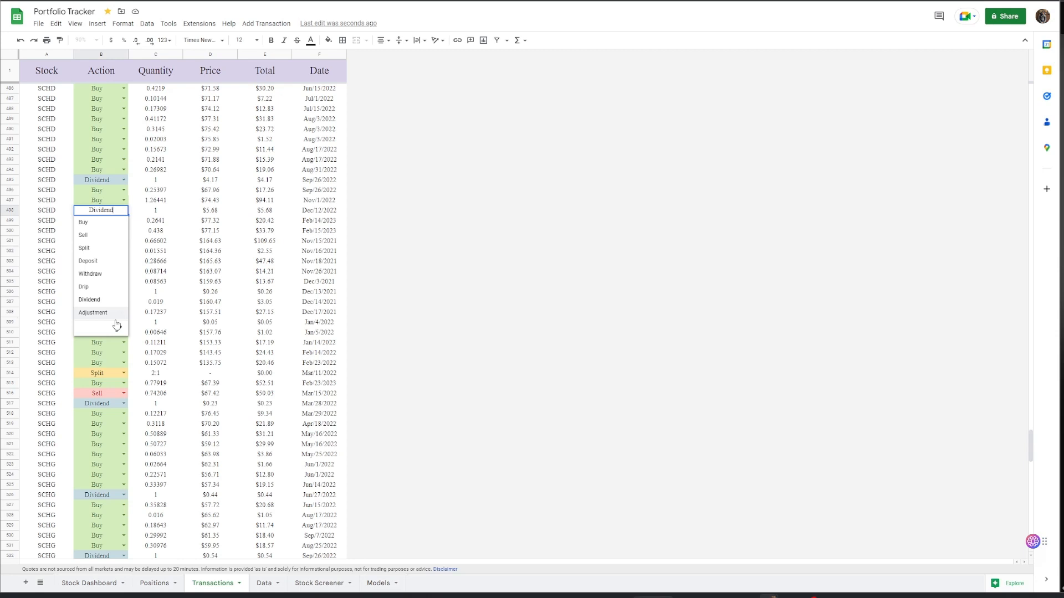
mouse_move(100, 235)
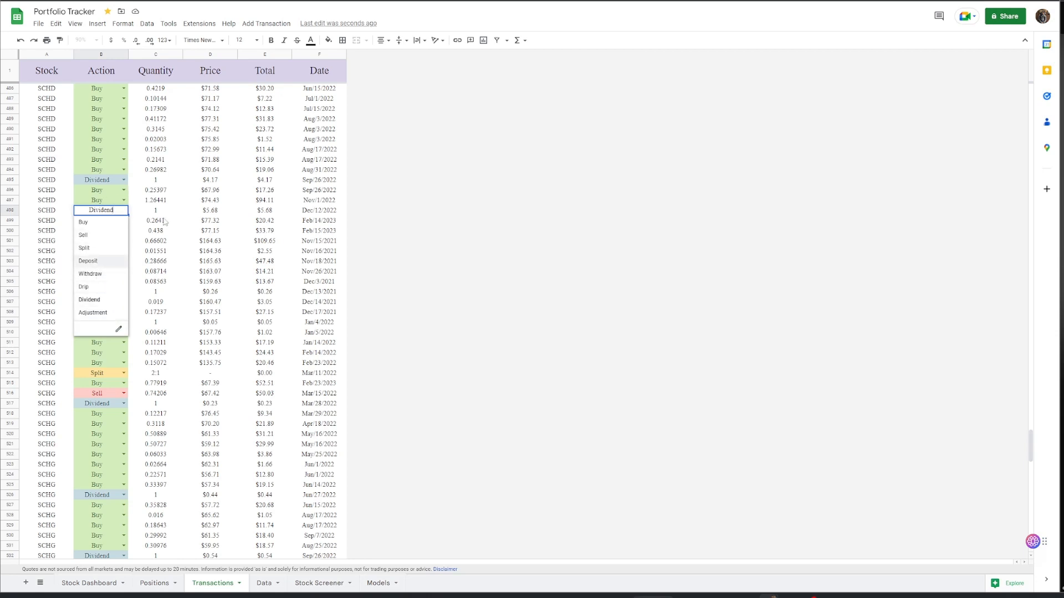
click(263, 586)
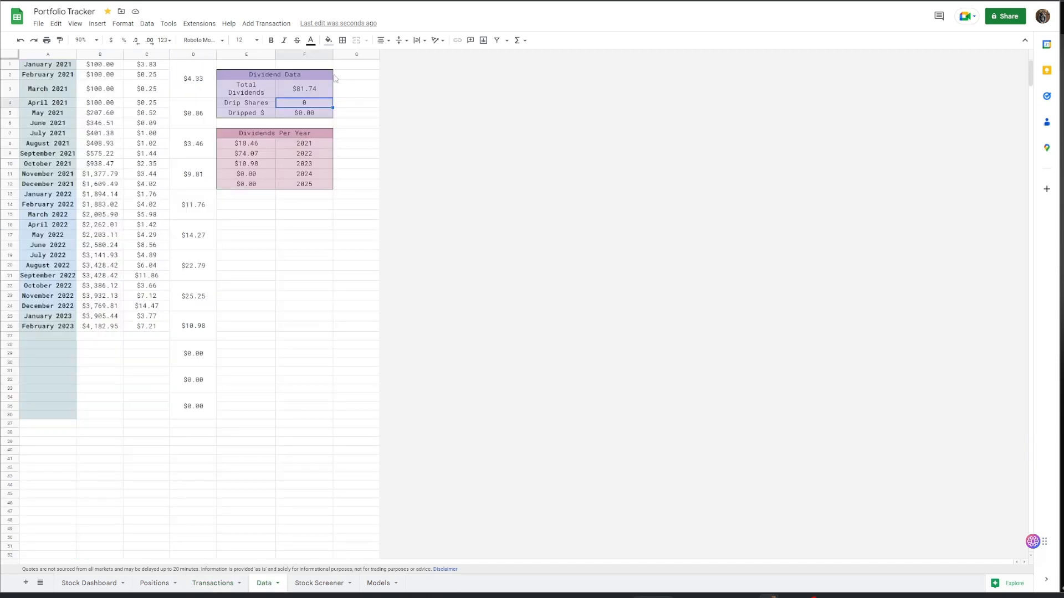
- Check the Dripped $ amount on Data, then view the Stock Screener's Microsoft evaluation
click(304, 112)
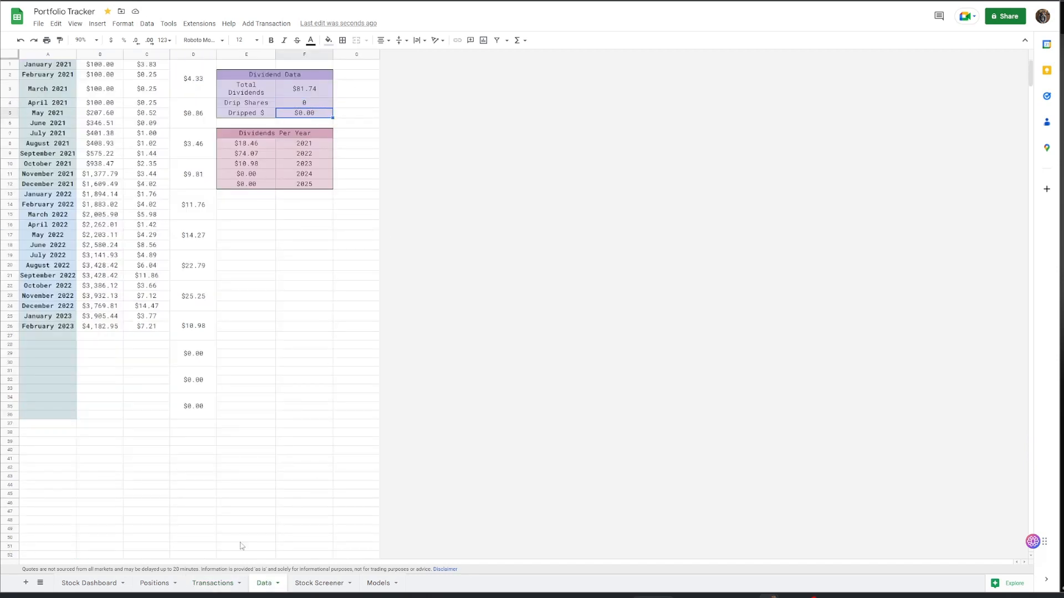
click(318, 583)
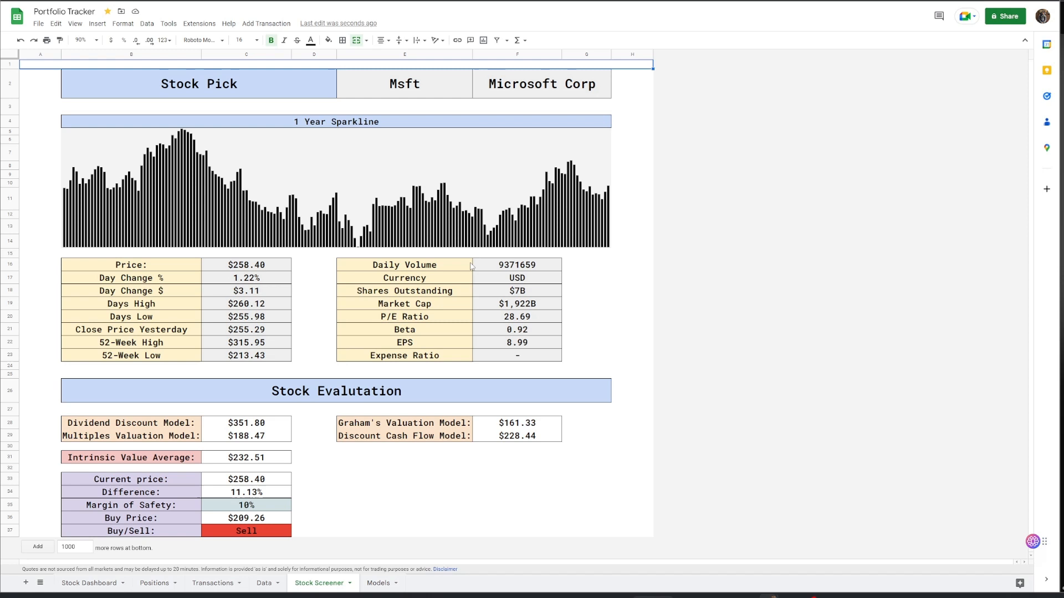
mouse_move(631, 442)
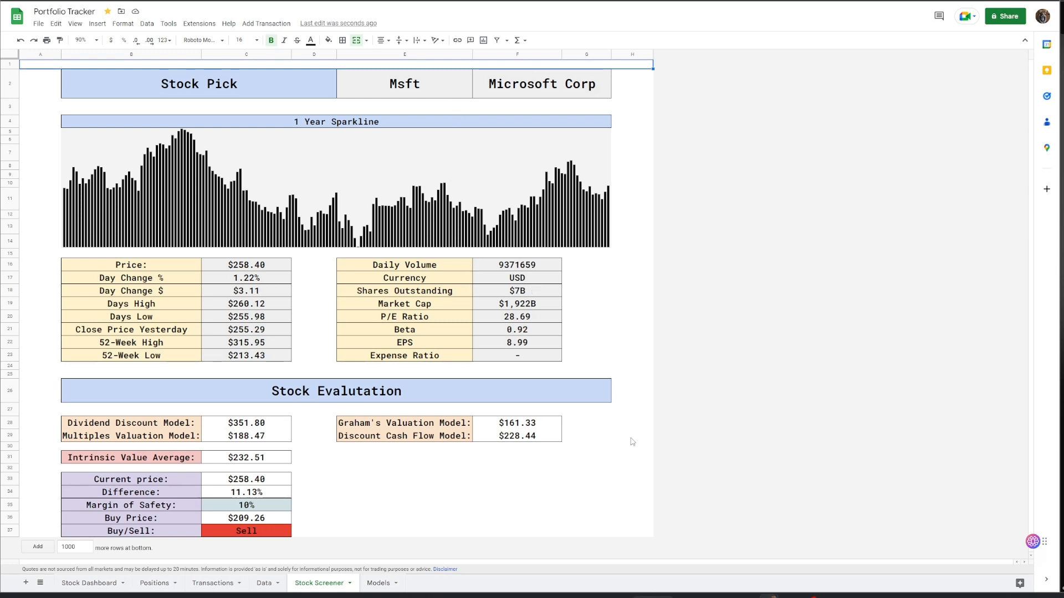
mouse_move(466, 375)
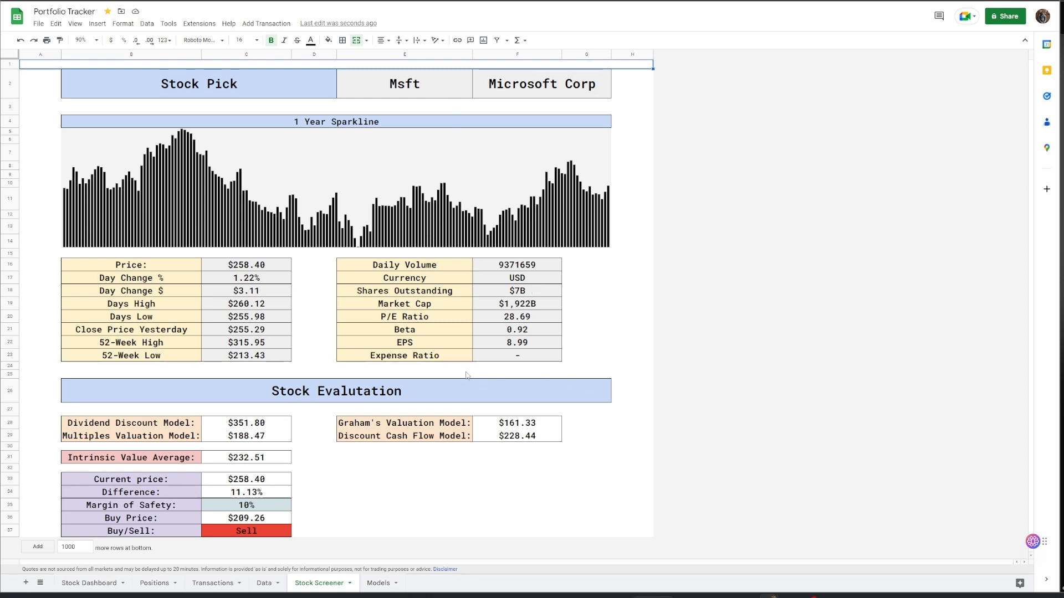
mouse_move(233, 163)
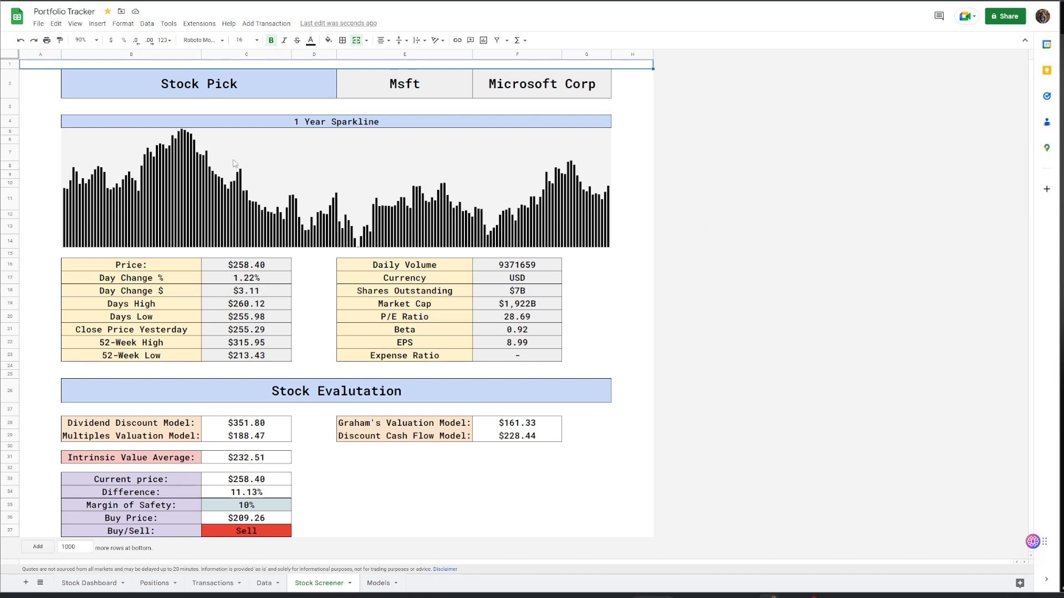
mouse_move(471, 205)
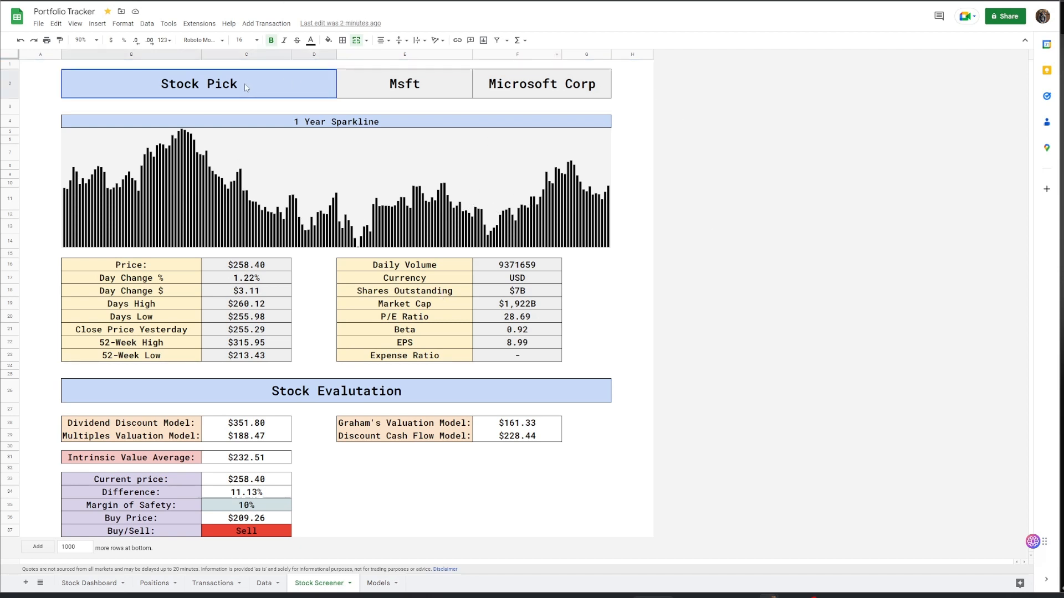
click(516, 290)
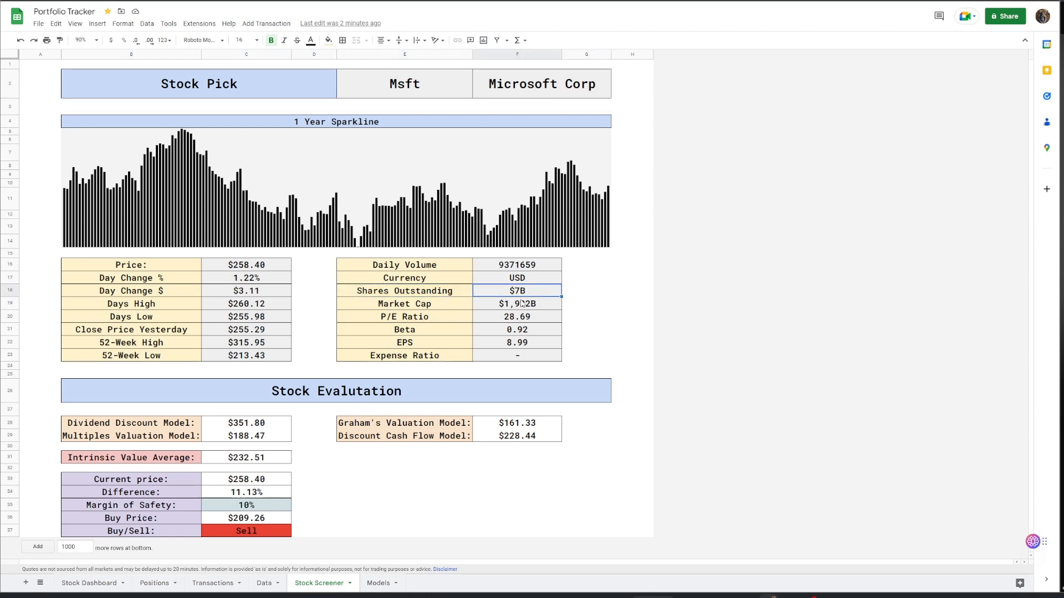
click(516, 356)
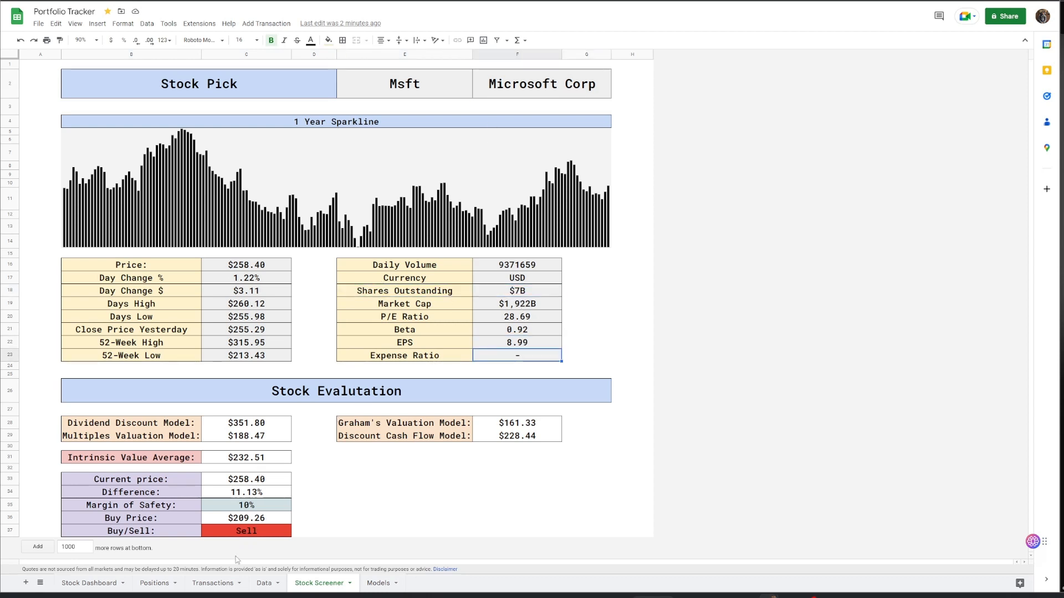
click(245, 530)
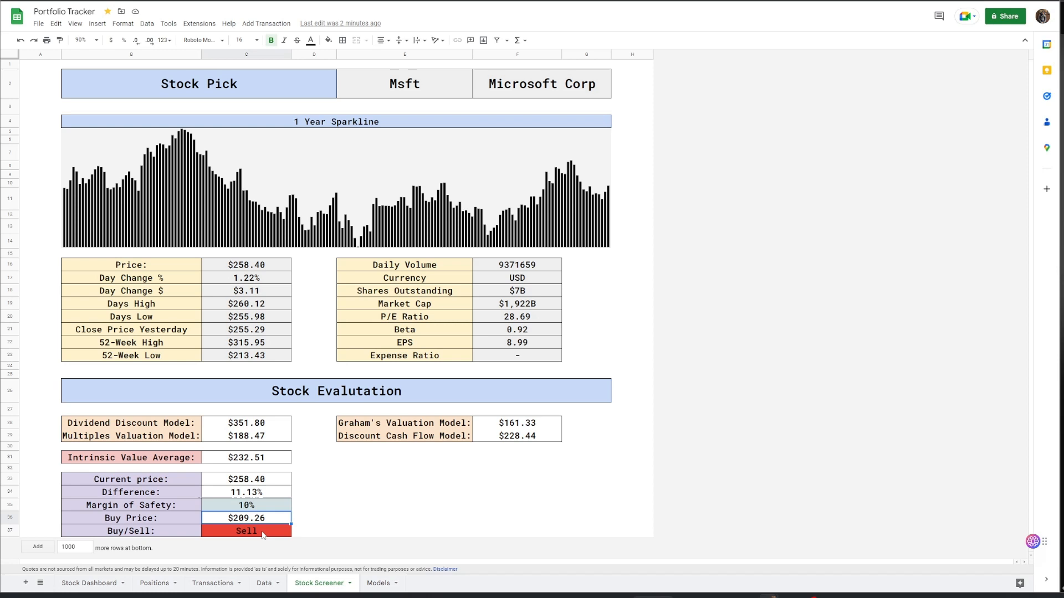
click(377, 582)
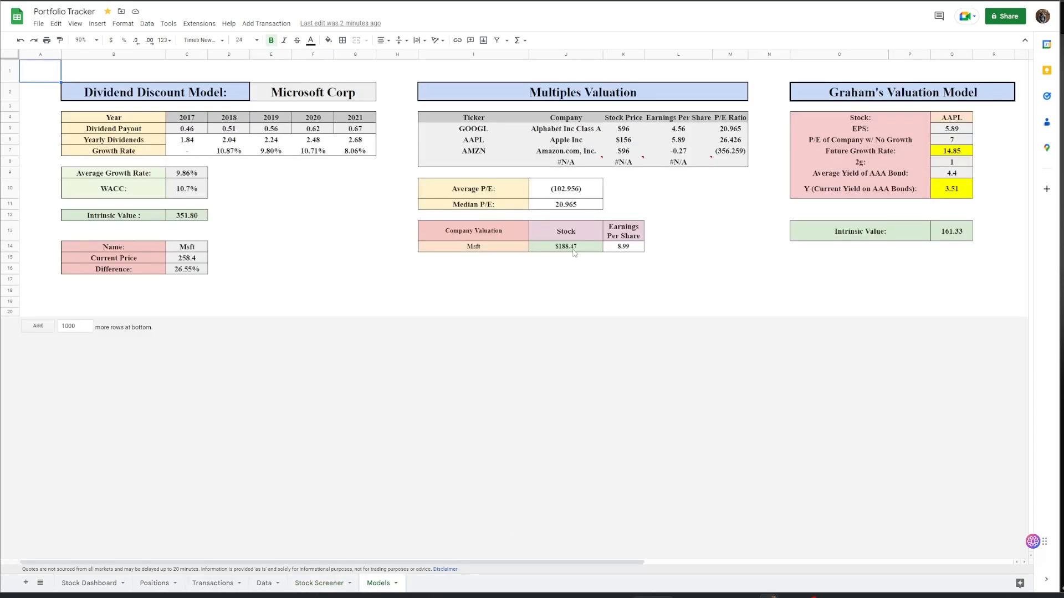
- Scroll across the Models tab to view the DCF model's $228.44 per-share price
scroll(right, 3)
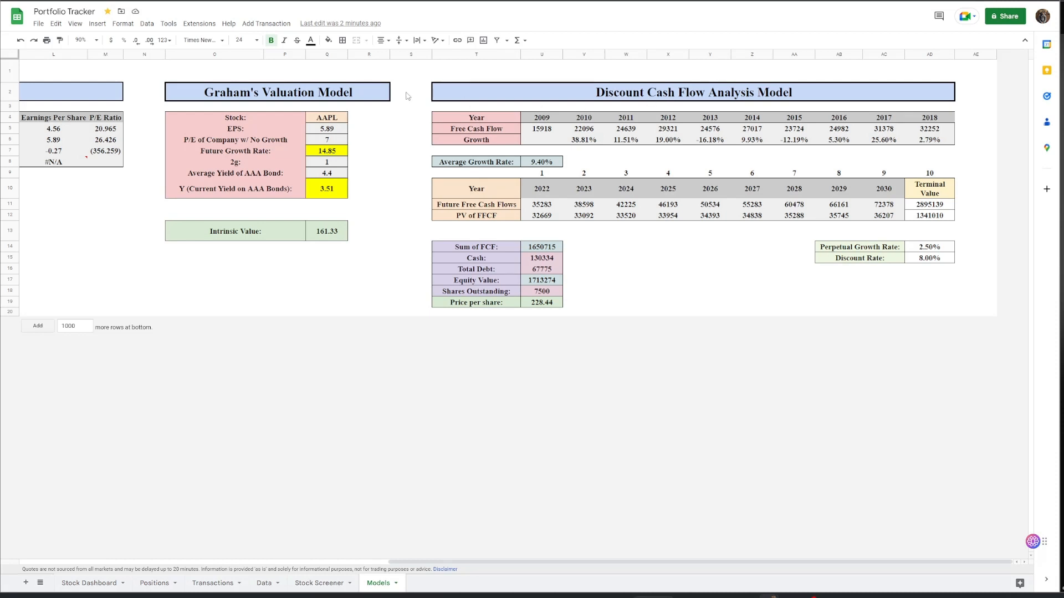
scroll(left, 3)
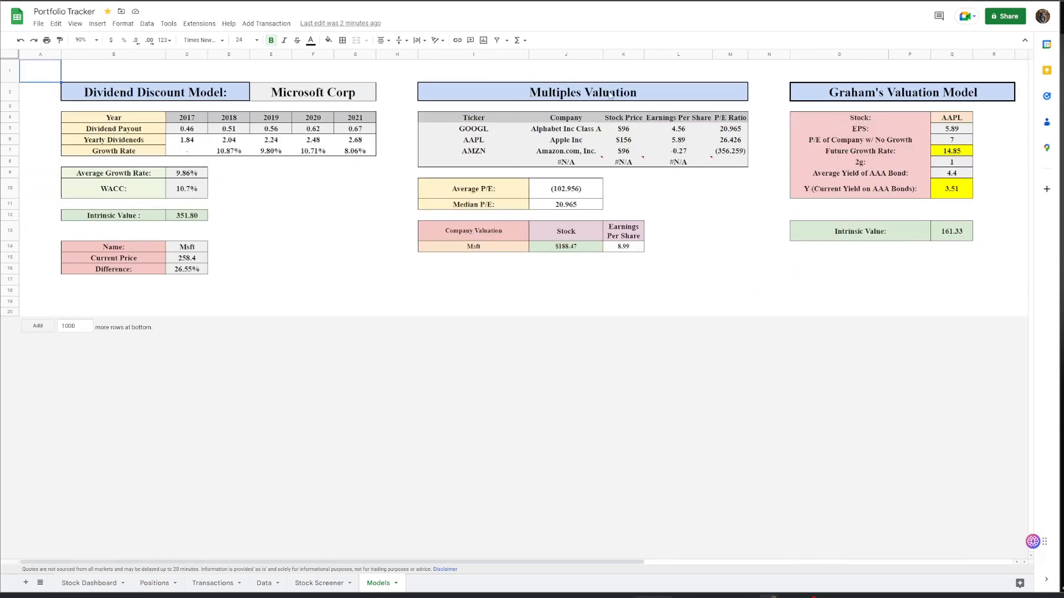
mouse_move(259, 101)
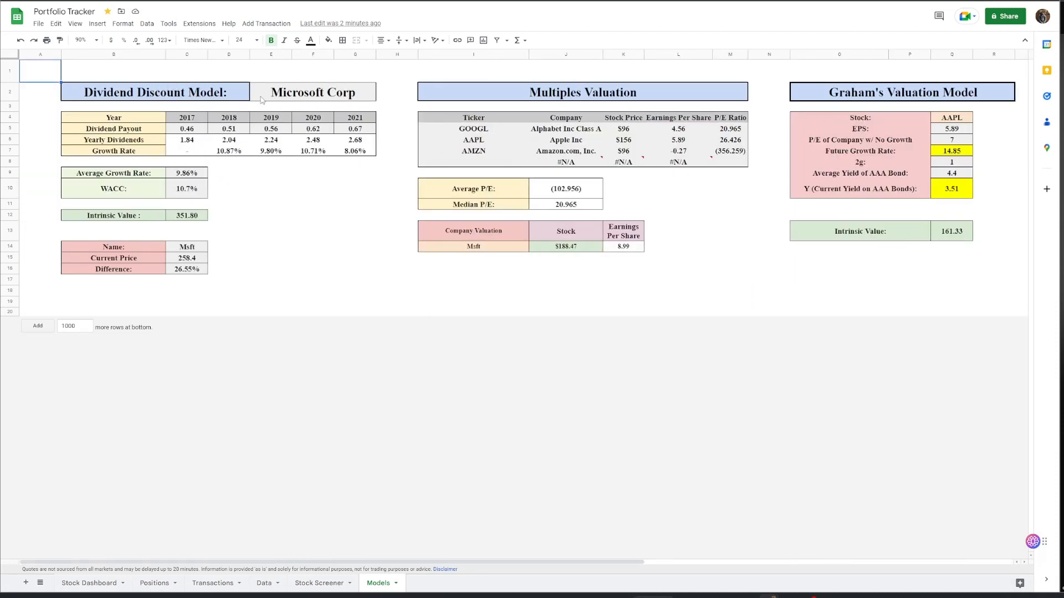
mouse_move(448, 515)
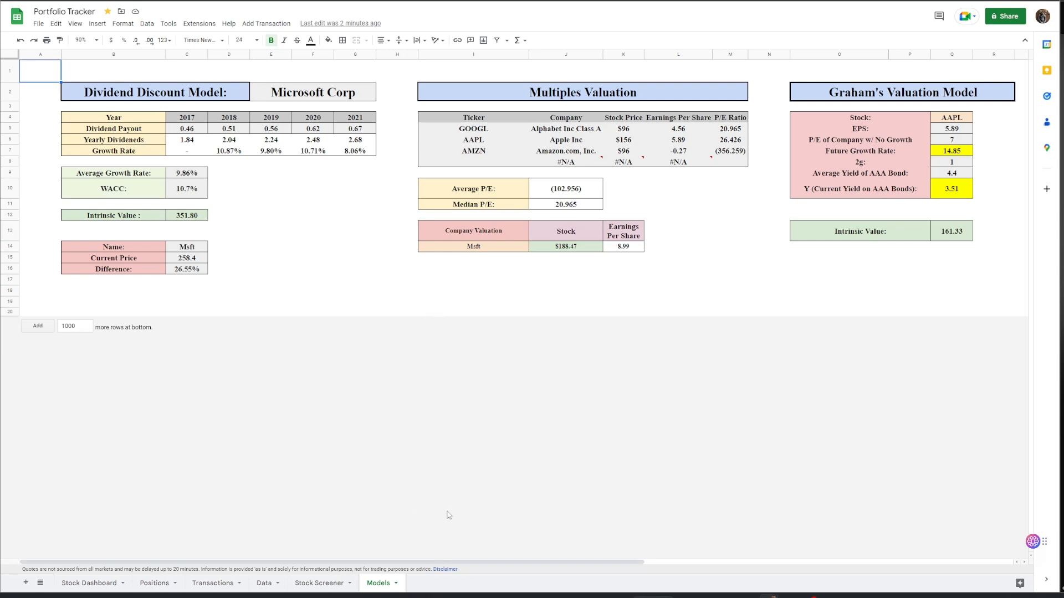
mouse_move(183, 223)
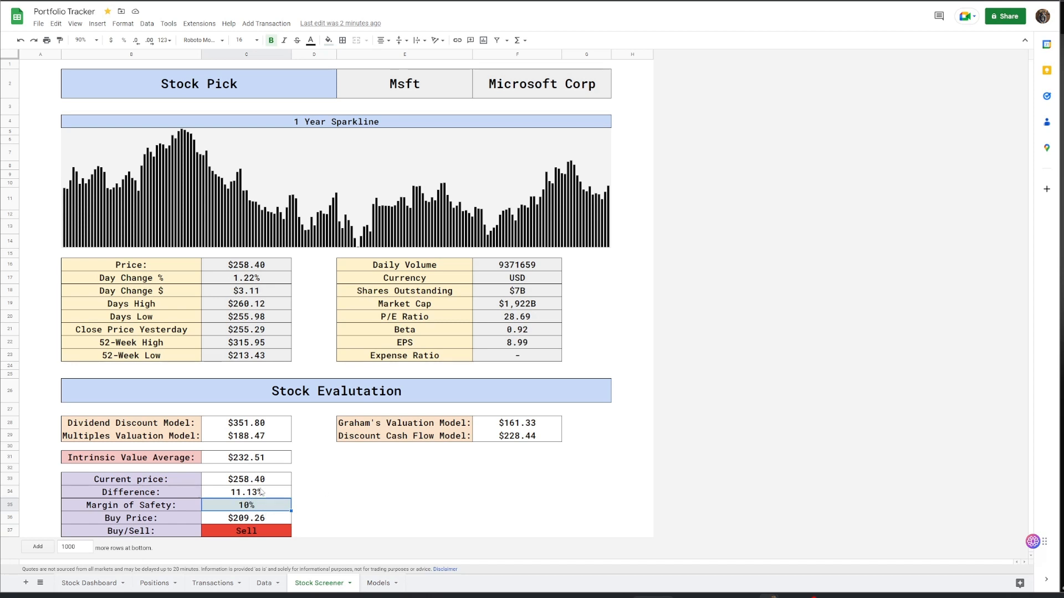
- Select the Buy/Sell verdict cell, then bring up the Positions sheet
click(246, 531)
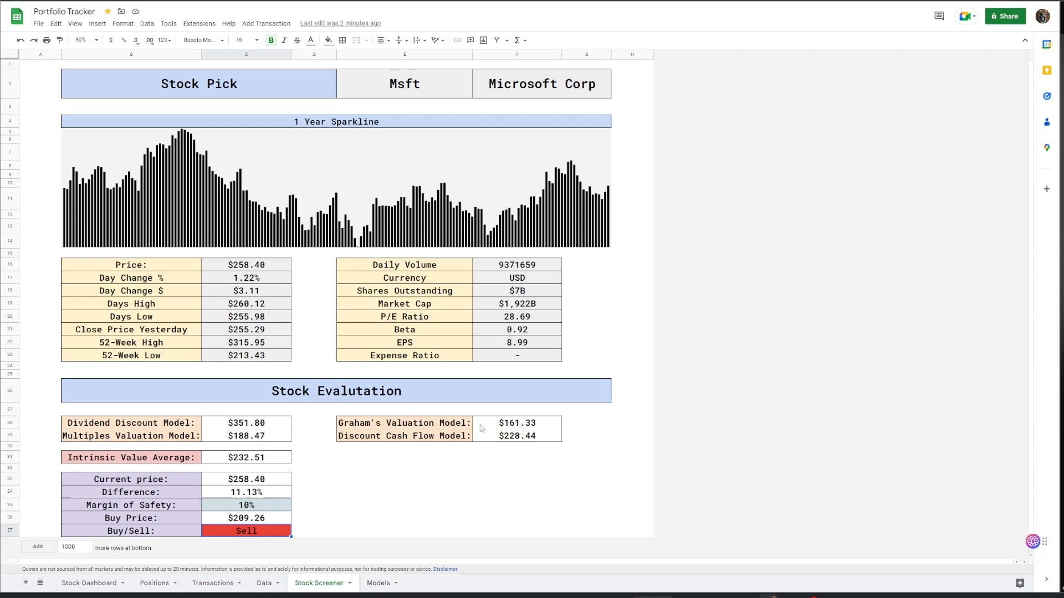
mouse_move(265, 578)
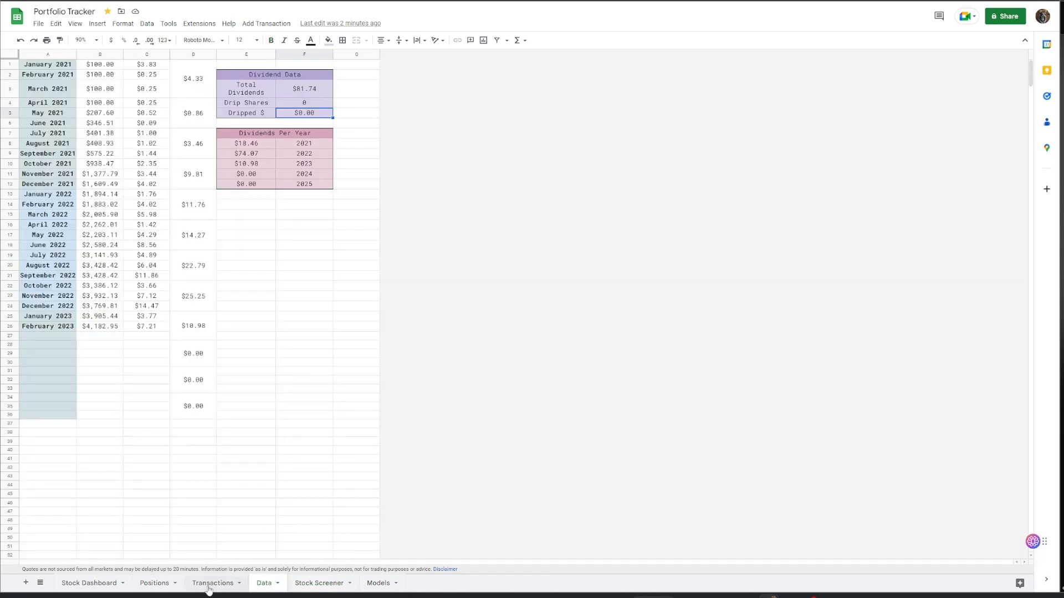
click(155, 583)
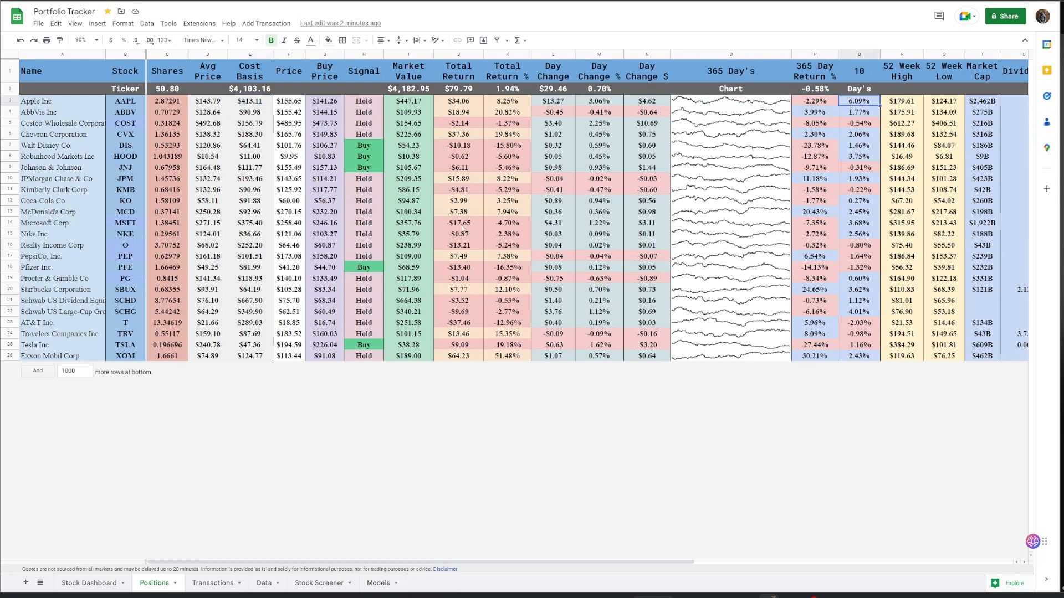
scroll(right, 3)
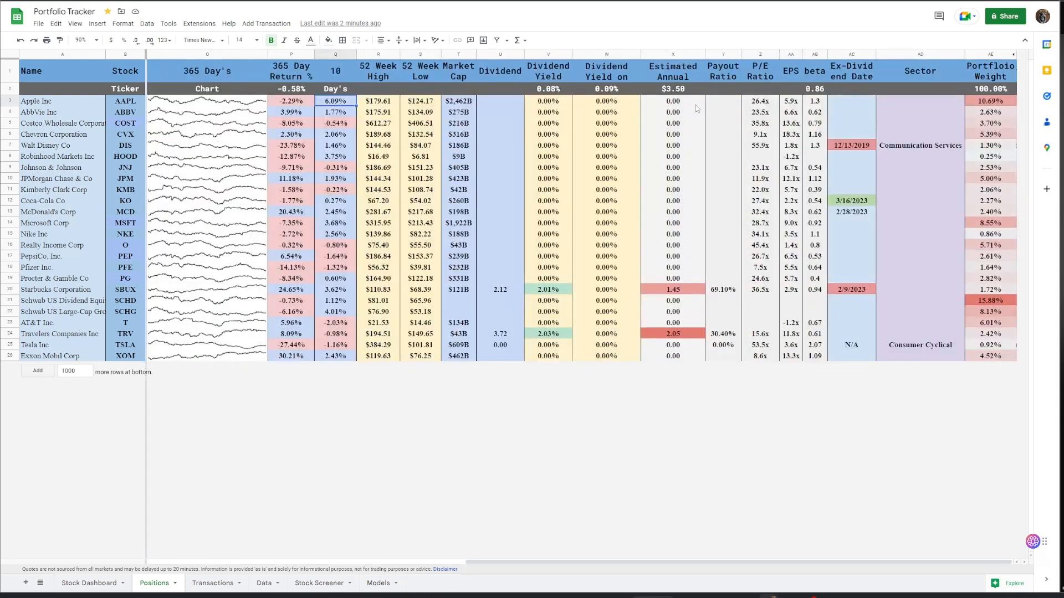
click(723, 100)
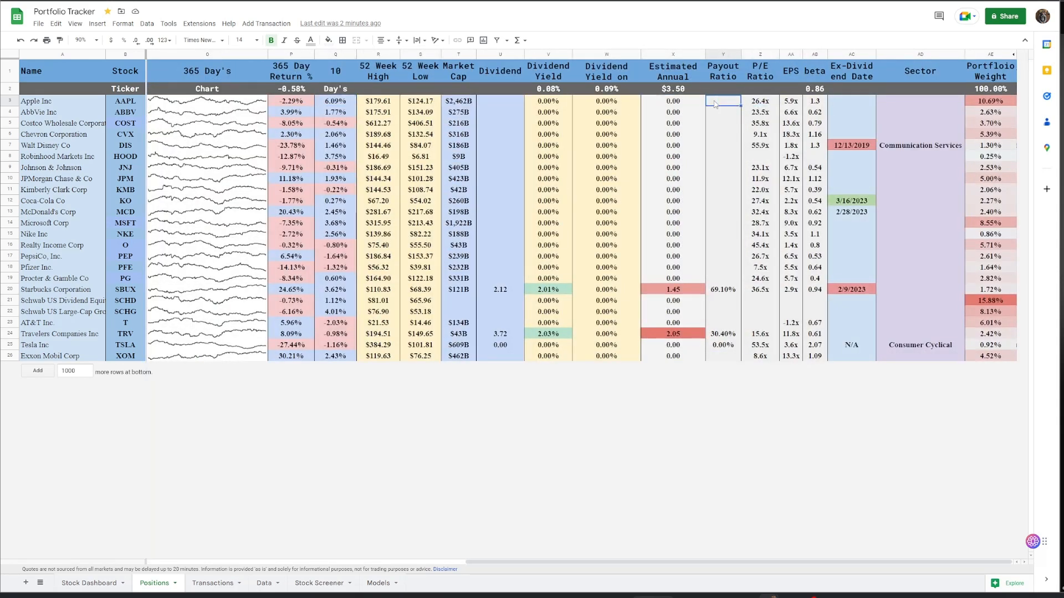
click(672, 101)
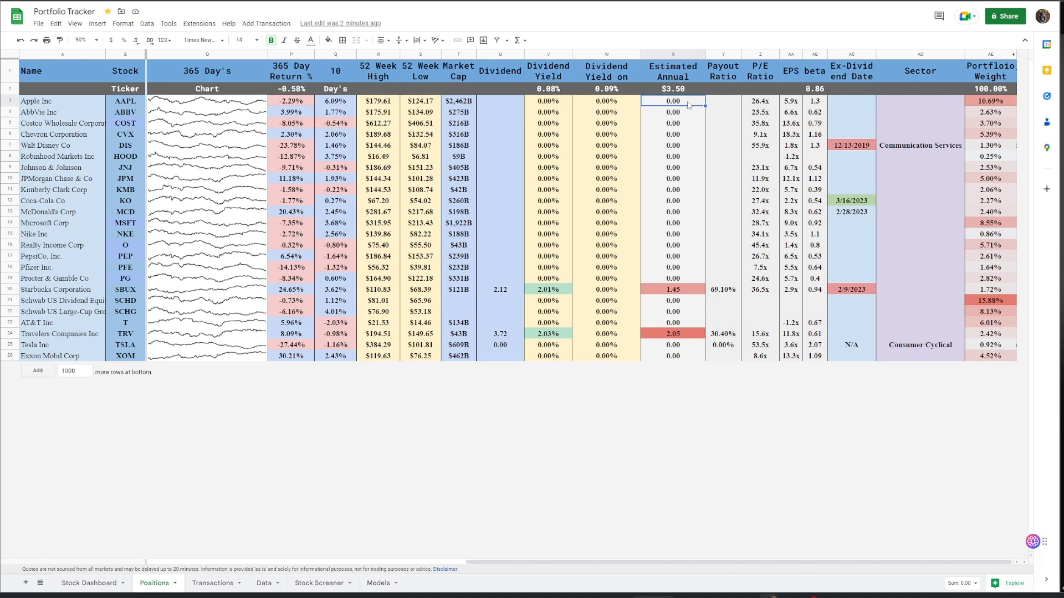
click(673, 134)
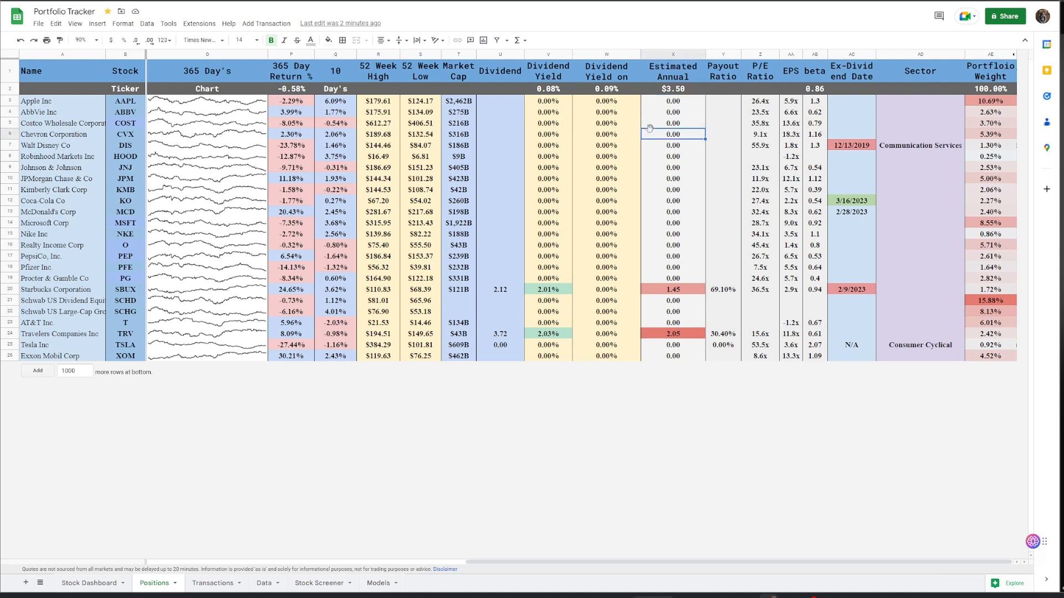
click(920, 100)
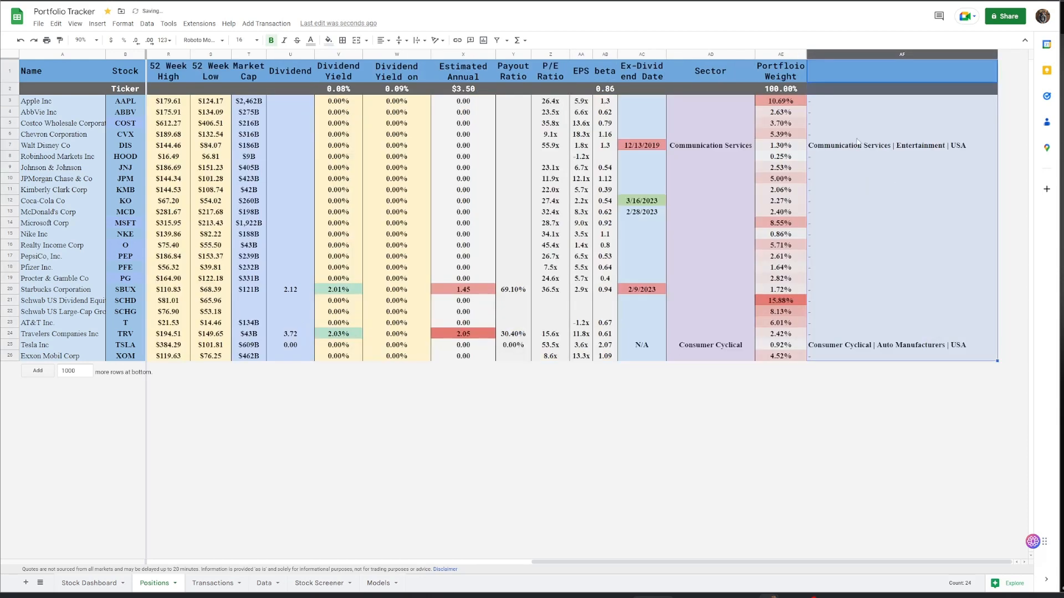
- Hide helper column AF, then check Apple's P/E, AbbVie's payout ratio and JPMorgan's dividend
click(901, 345)
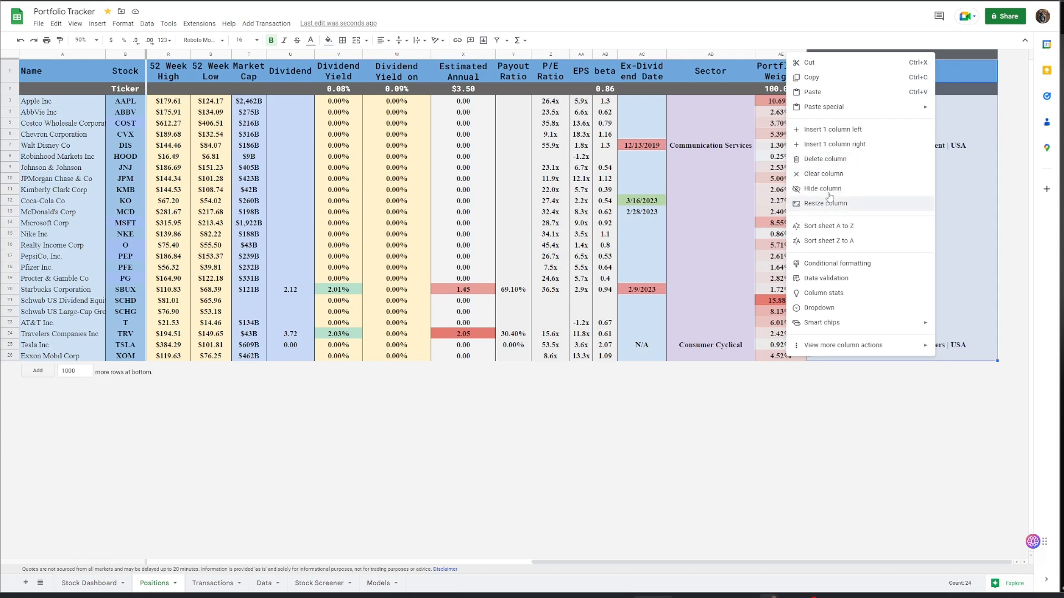
click(823, 188)
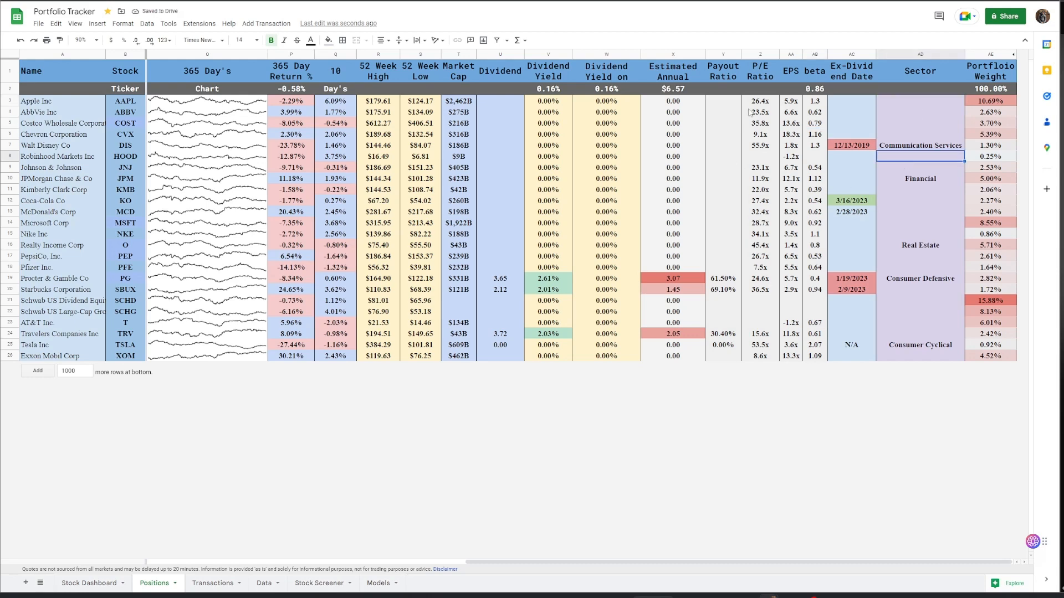
click(760, 101)
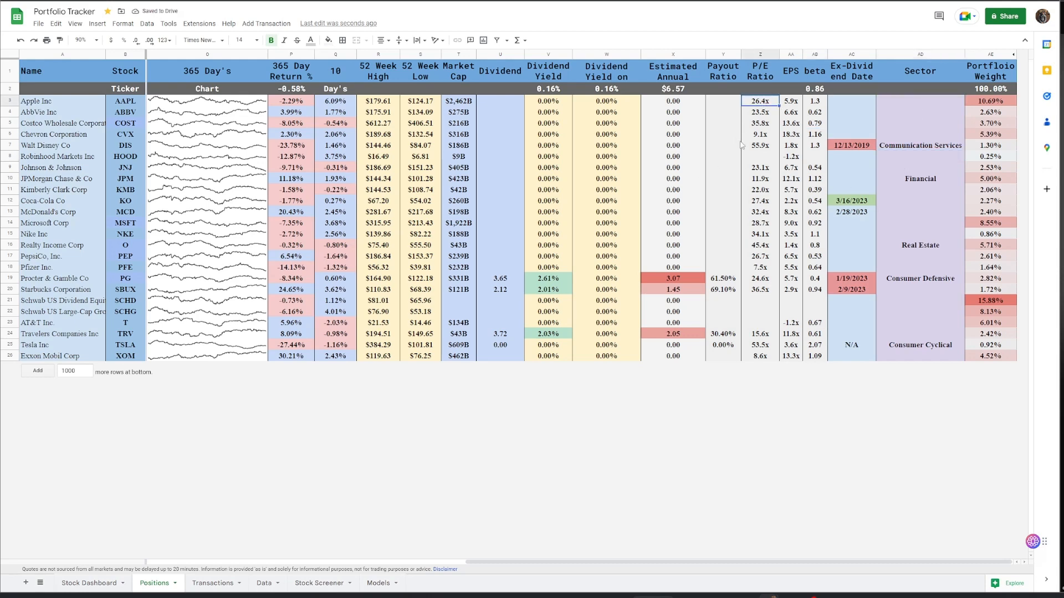
scroll(left, 3)
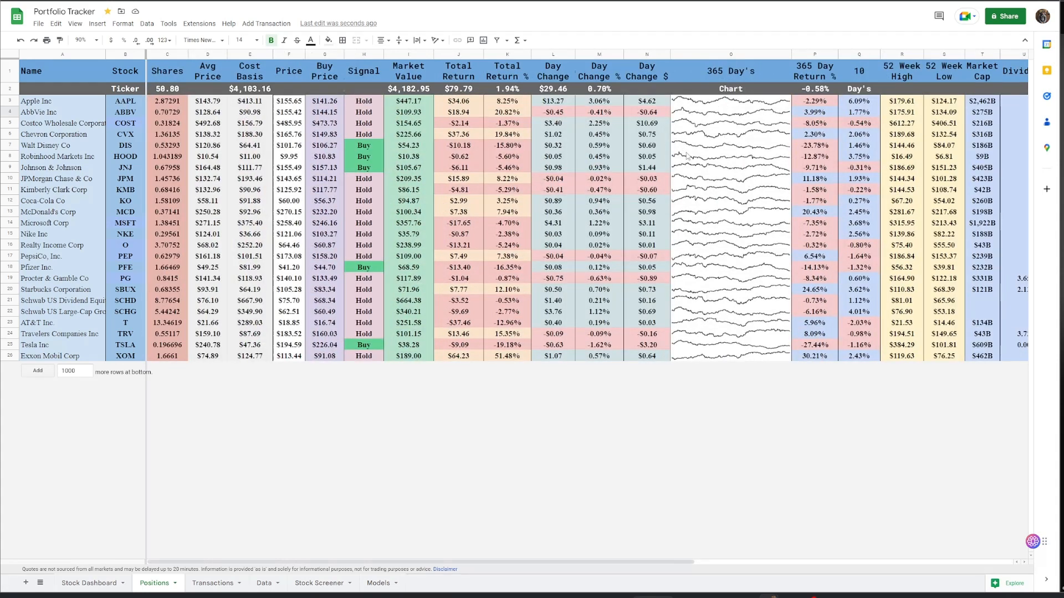
scroll(right, 3)
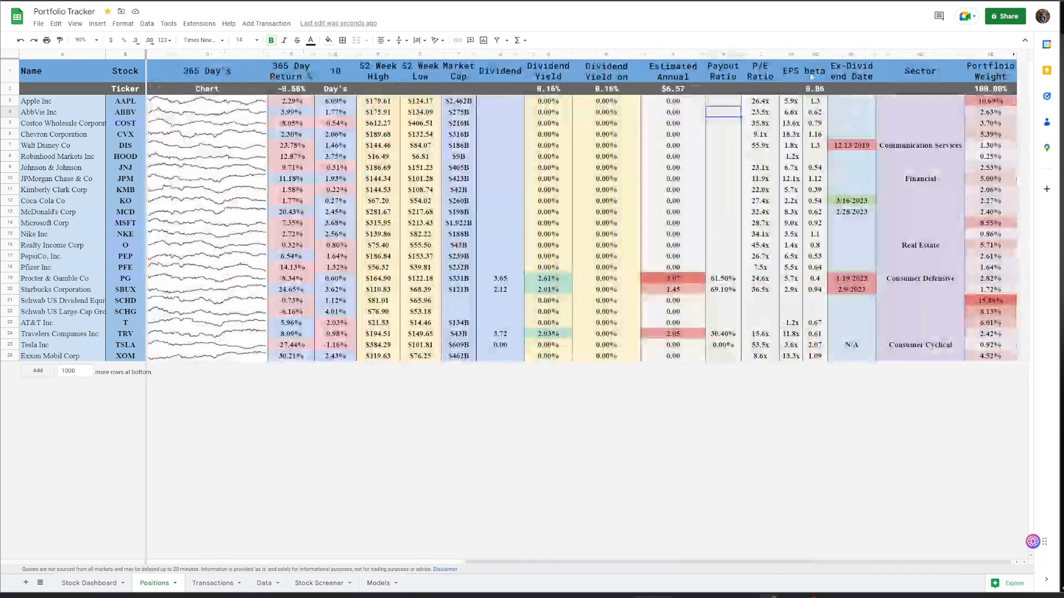
click(790, 190)
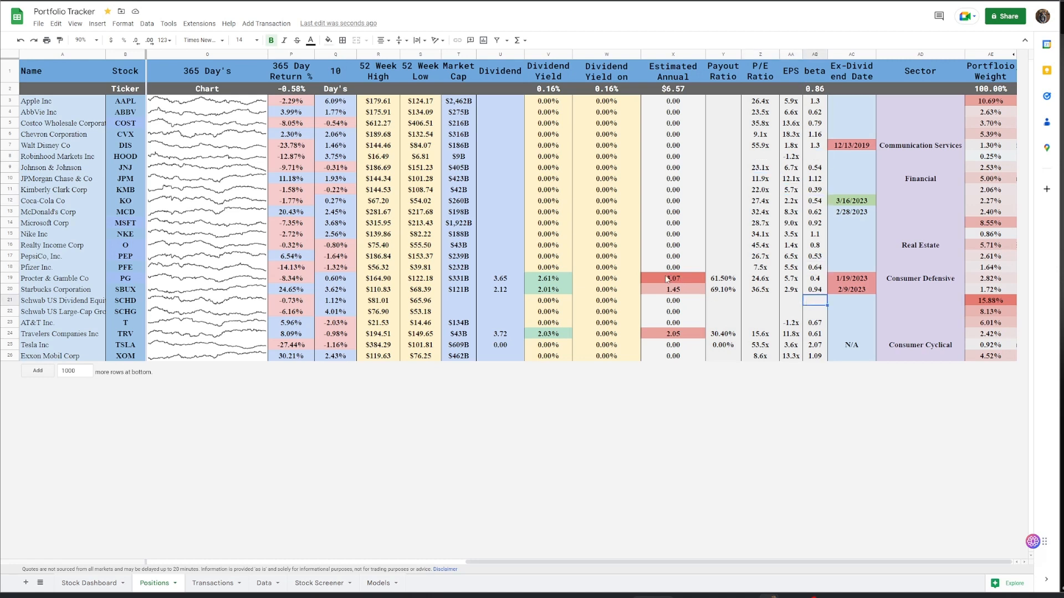
click(672, 190)
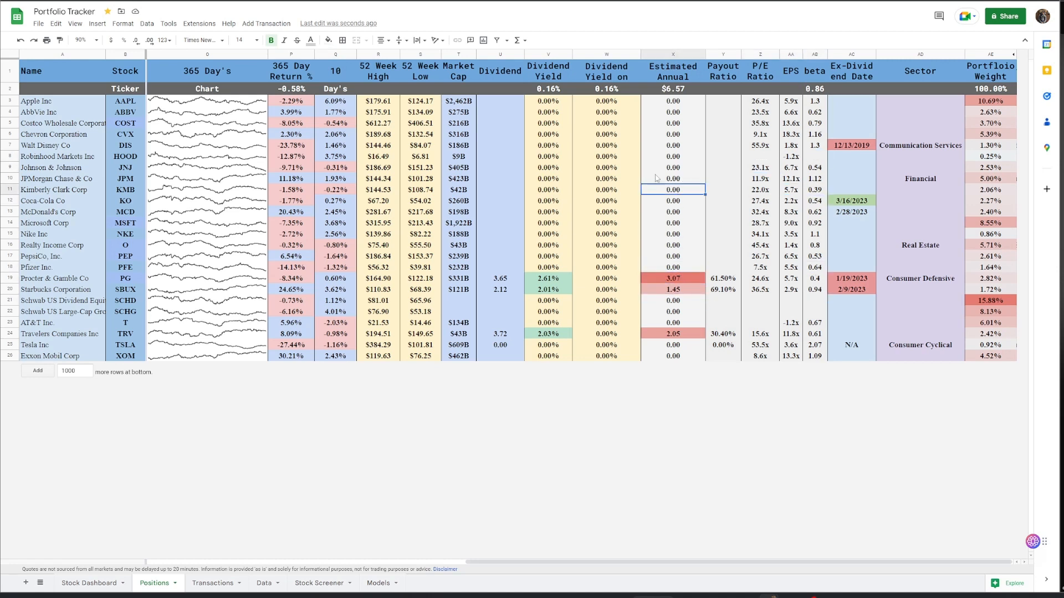
scroll(left, 3)
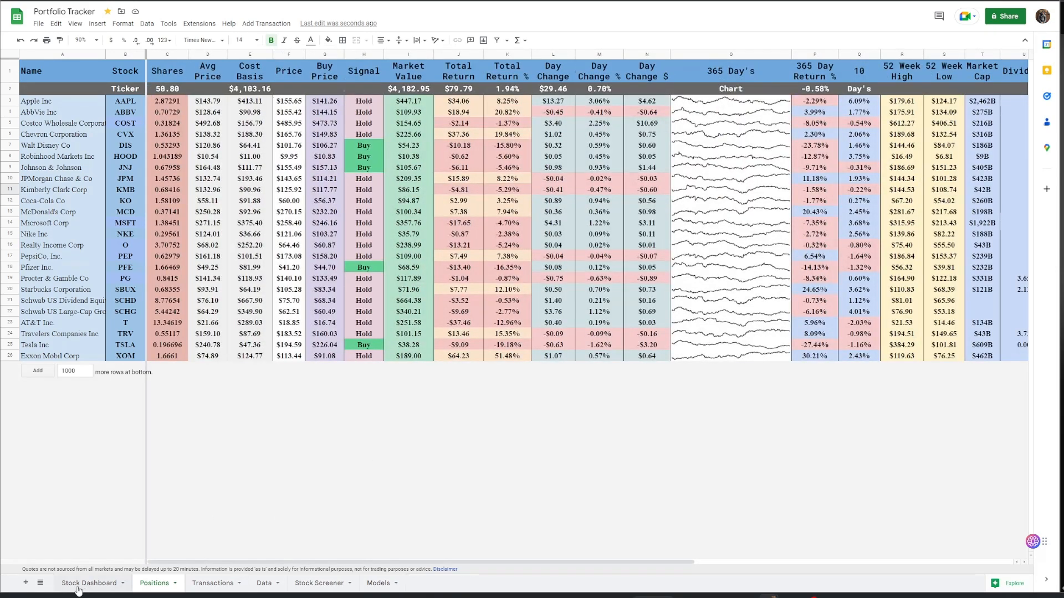
- Switch to the Stock Dashboard sheet to view performance charts, dividend data and sector breakdown
click(90, 583)
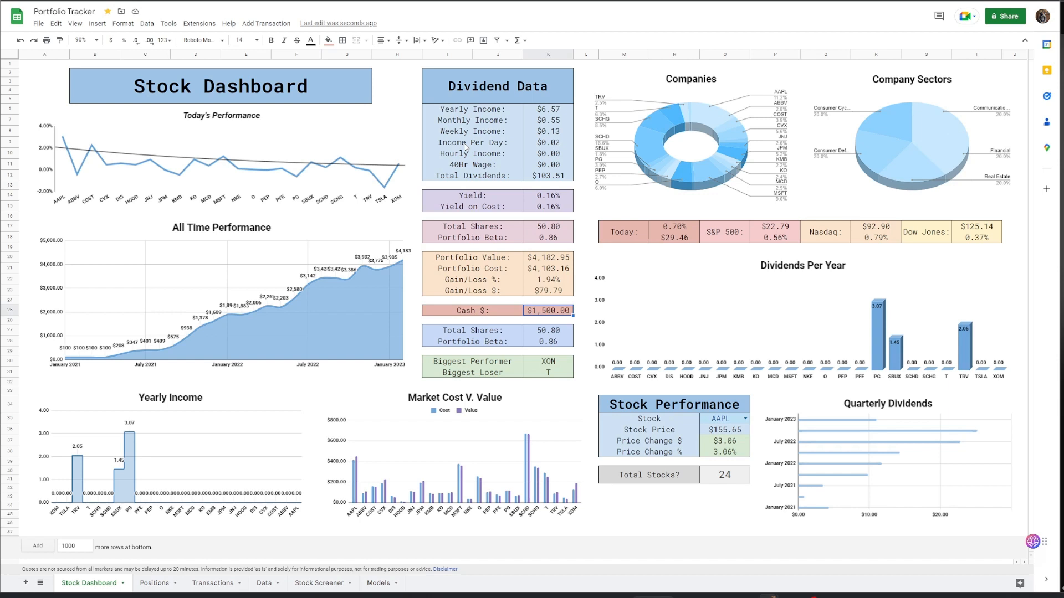
mouse_move(637, 256)
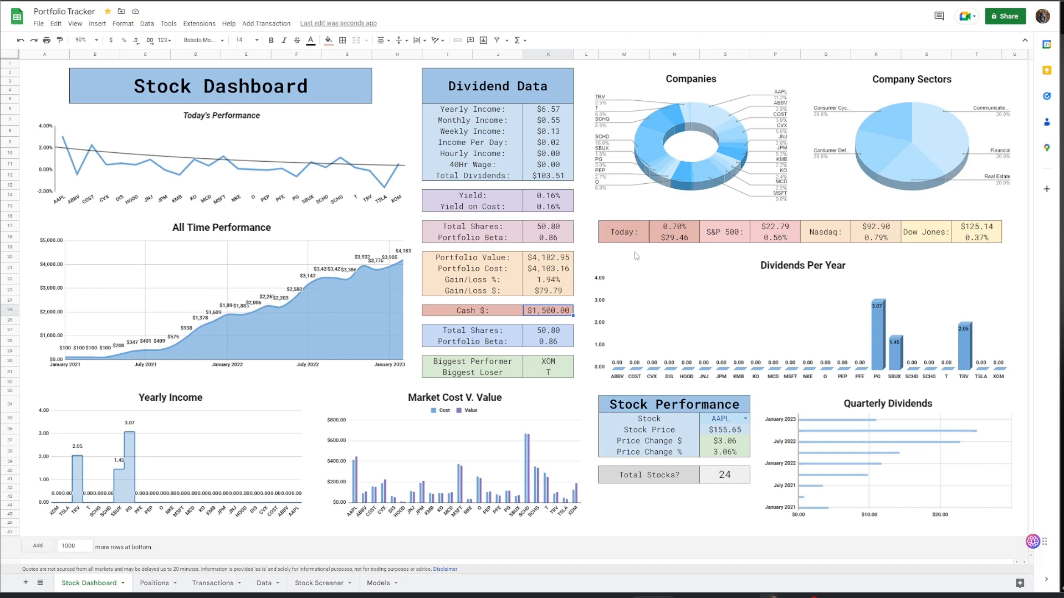
mouse_move(828, 157)
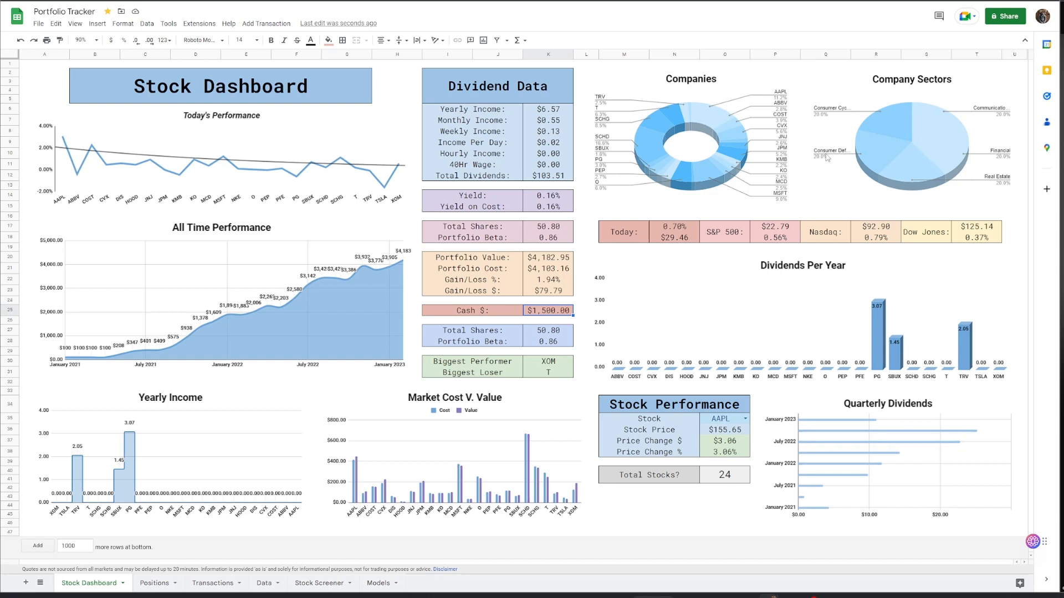
mouse_move(777, 3)
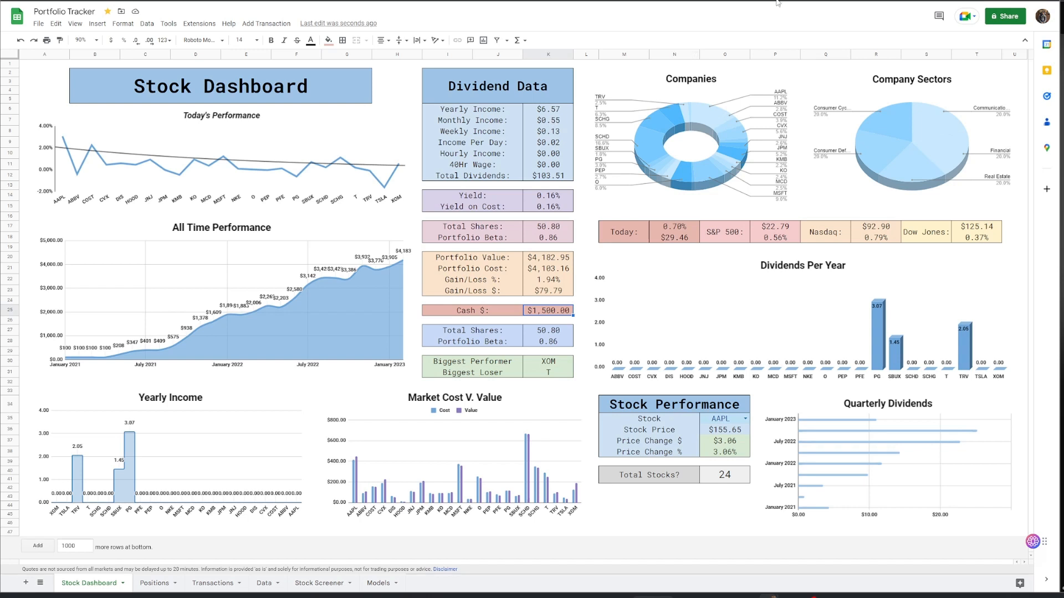
mouse_move(791, 205)
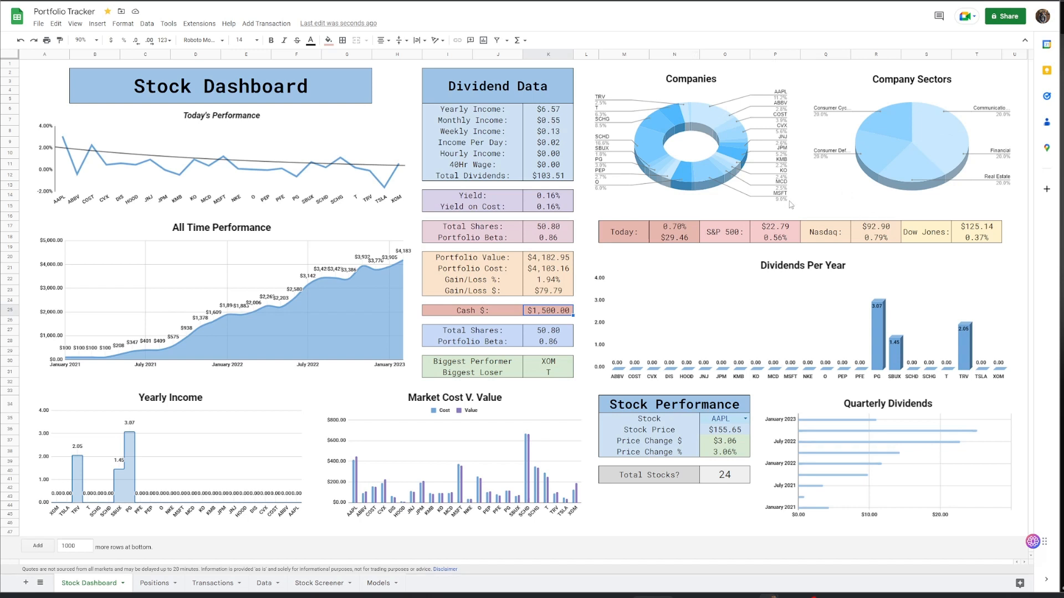
mouse_move(868, 49)
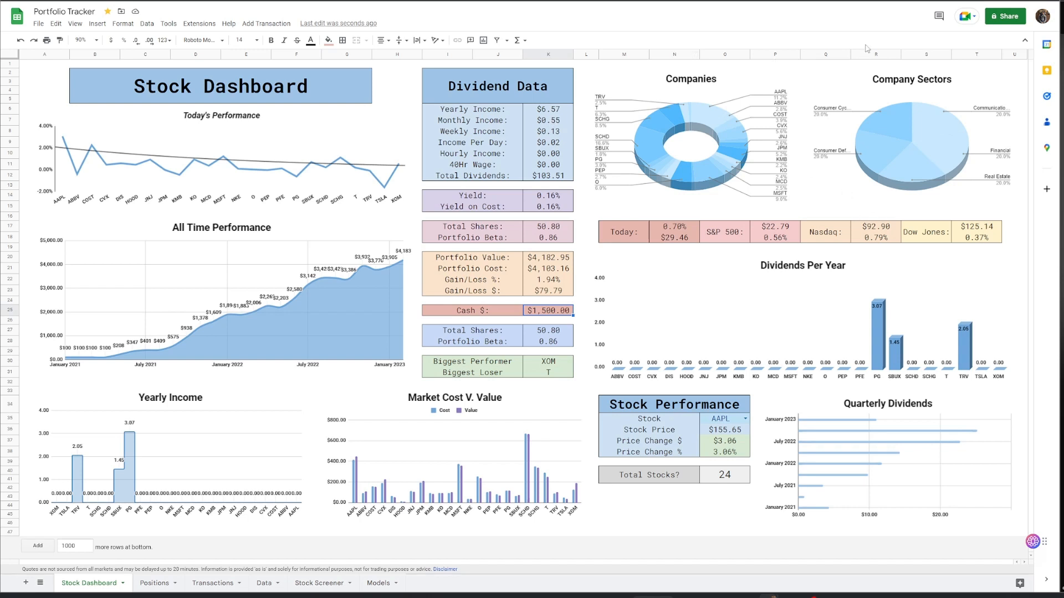